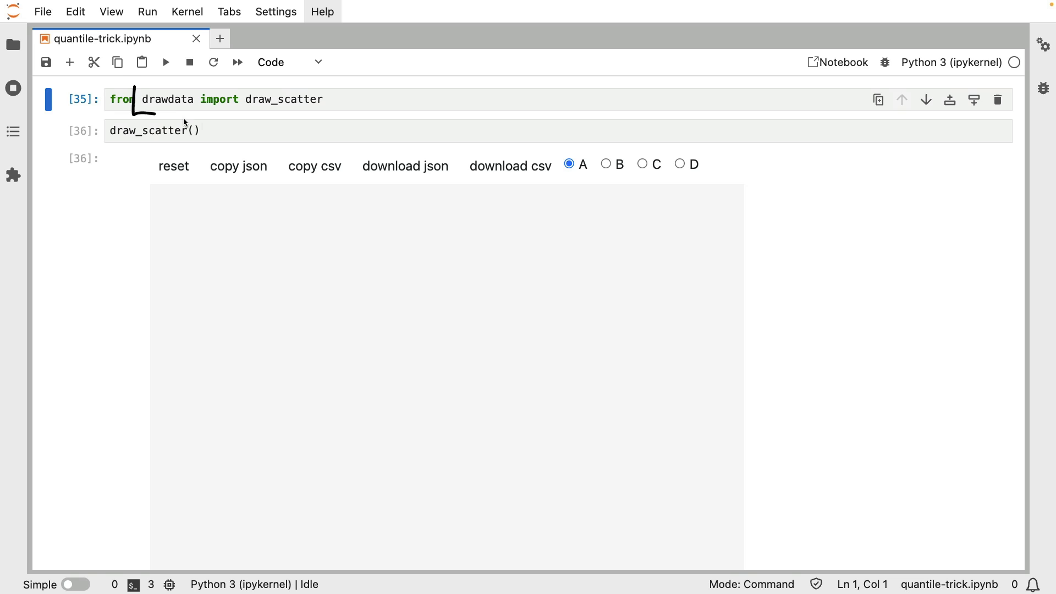
{"action": "mouse_move", "coordinate": [125, 85]}
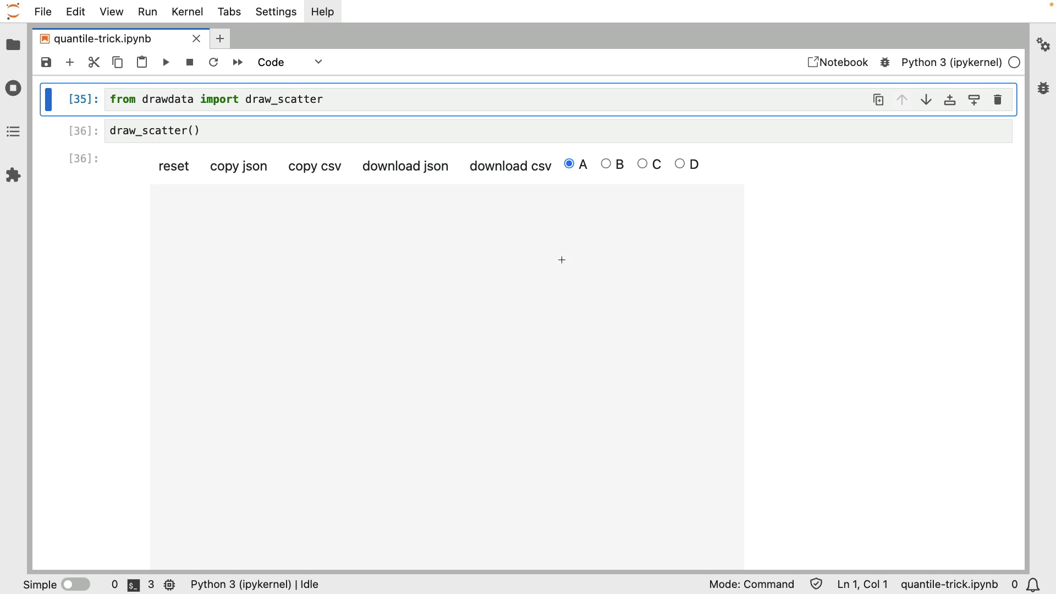
{"action": "mouse_move", "coordinate": [294, 452]}
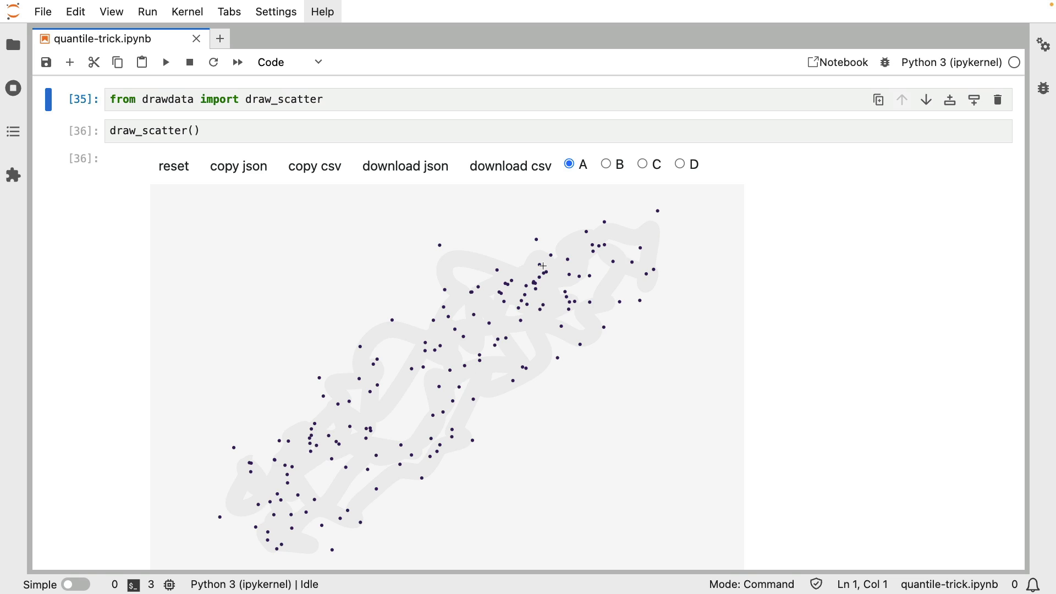
{"action": "mouse_move", "coordinate": [575, 205]}
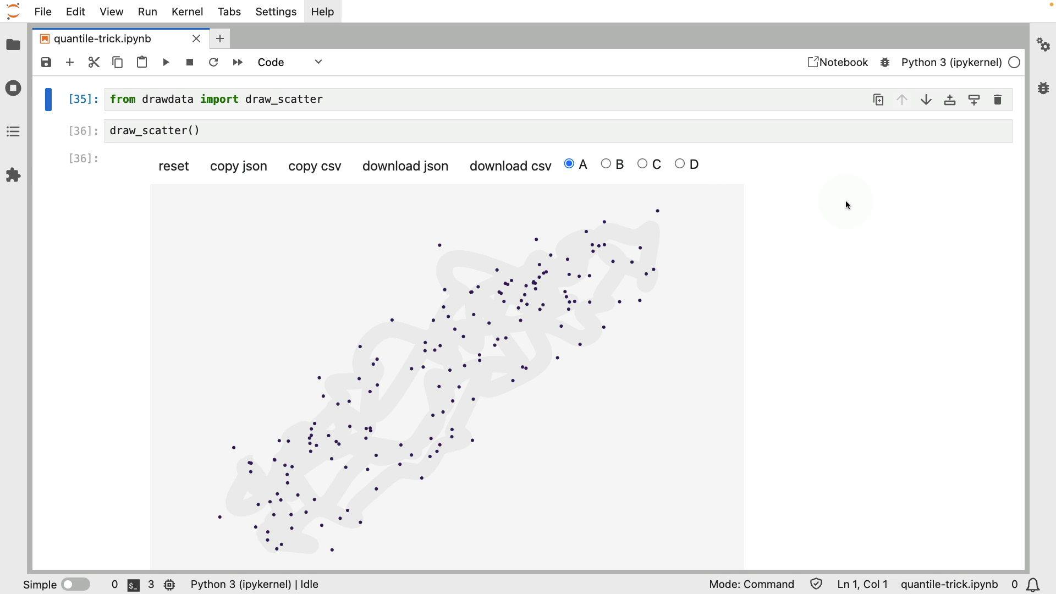
{"action": "mouse_move", "coordinate": [726, 144]}
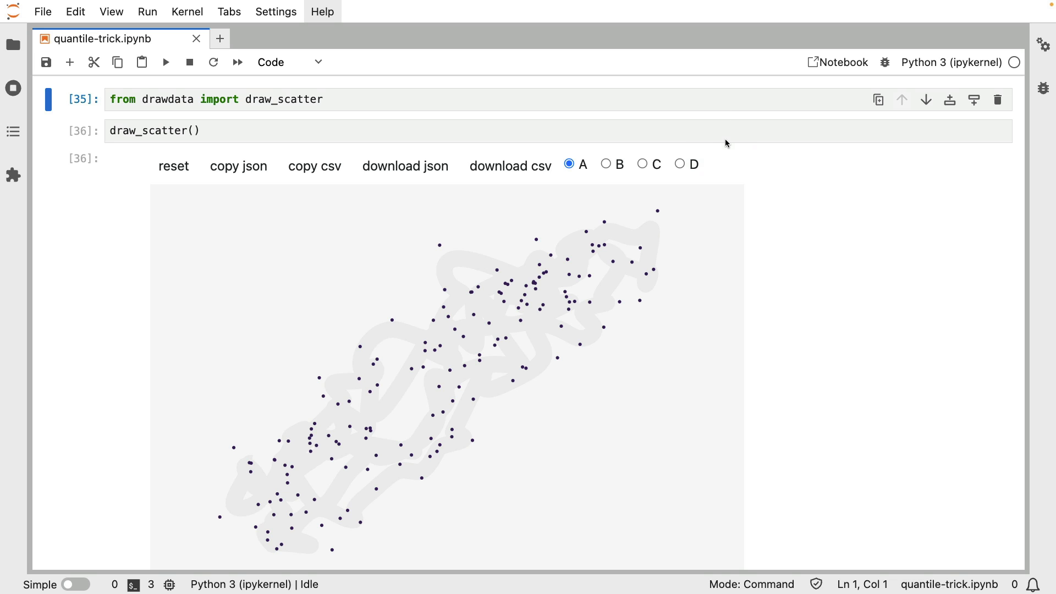
{"action": "mouse_move", "coordinate": [723, 191]}
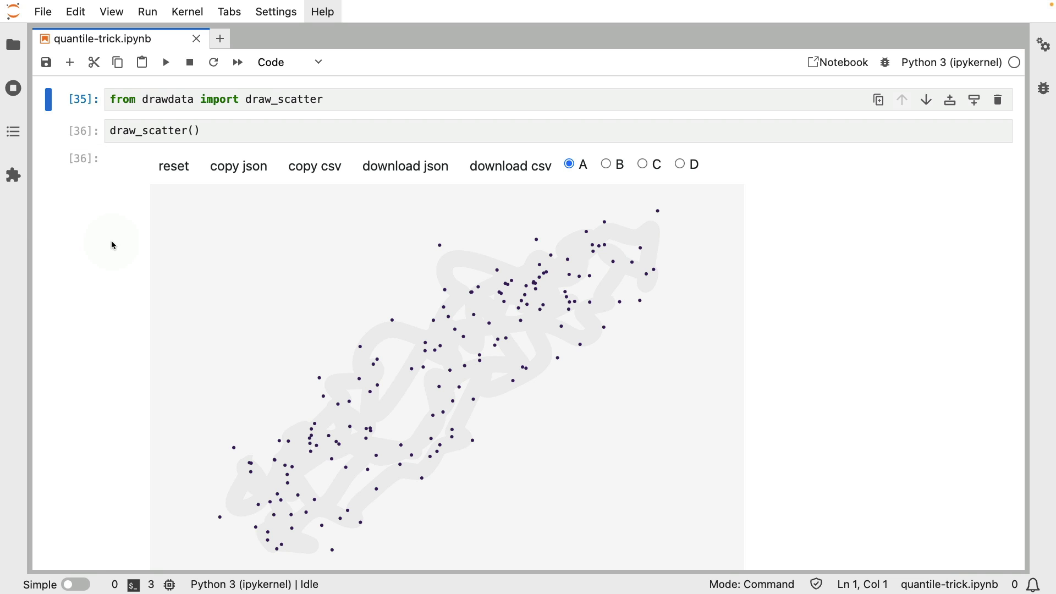
Scroll down to the pd.read_clipboard cell and the df.plot scatter cell of y against x.
{"action": "scroll", "scroll_direction": "down", "scroll_amount": 3}
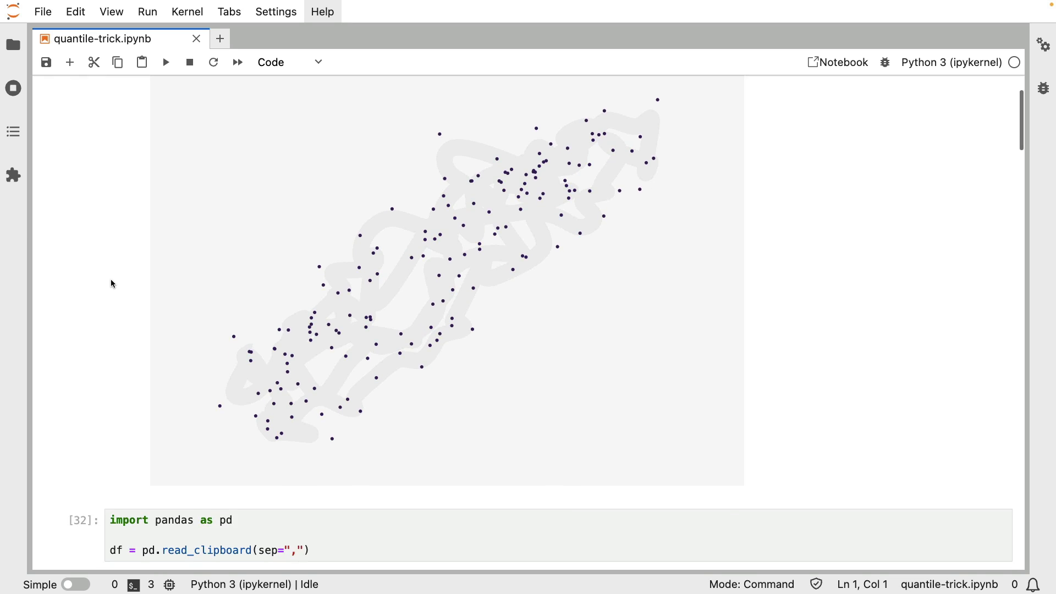
{"action": "scroll", "scroll_direction": "down", "scroll_amount": 3}
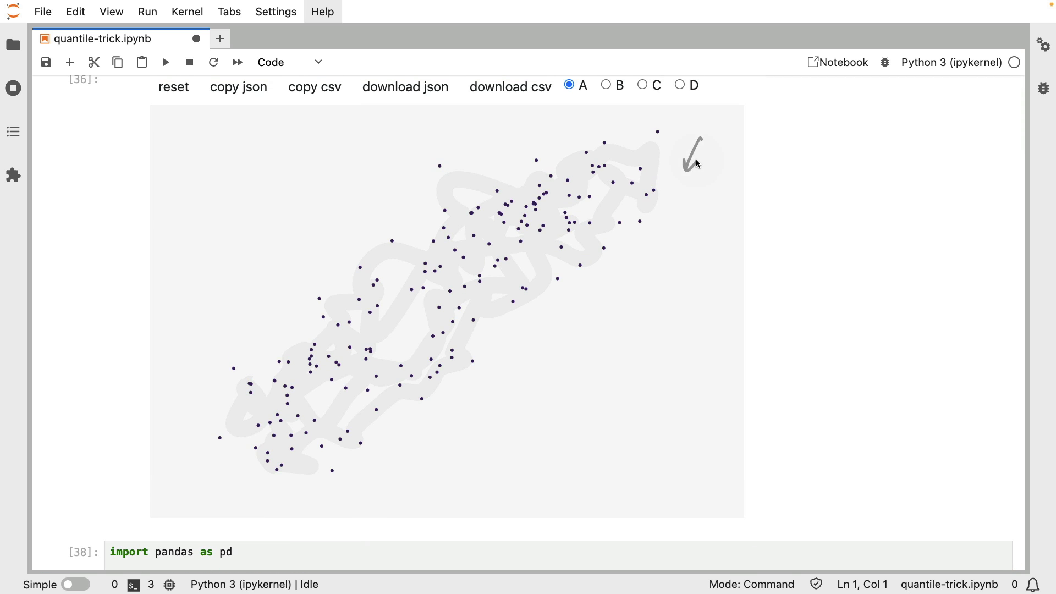
{"action": "scroll", "scroll_direction": "down", "scroll_amount": 3}
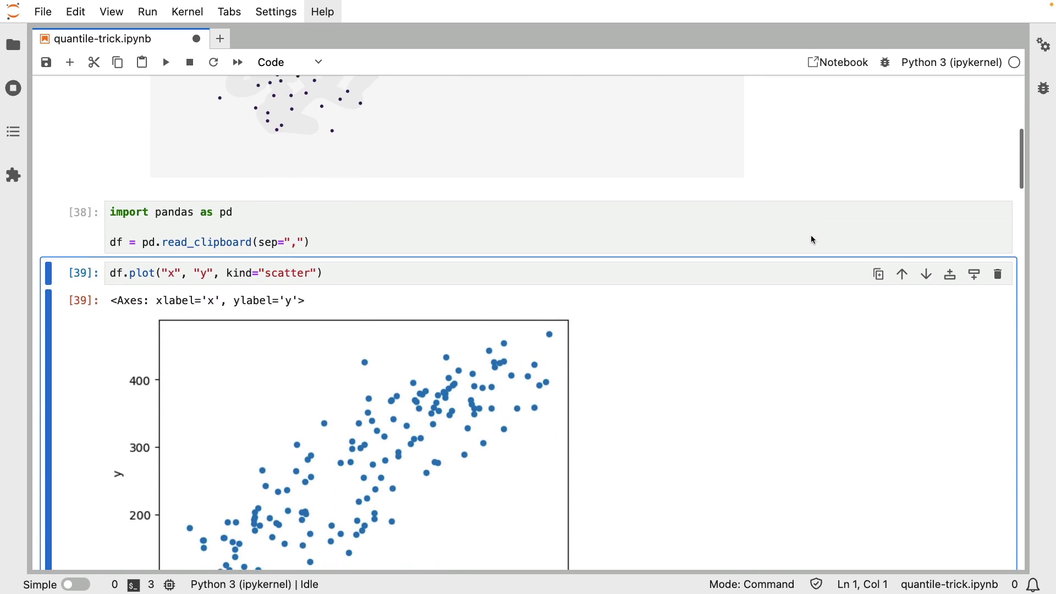
{"action": "scroll", "scroll_direction": "down", "scroll_amount": 3}
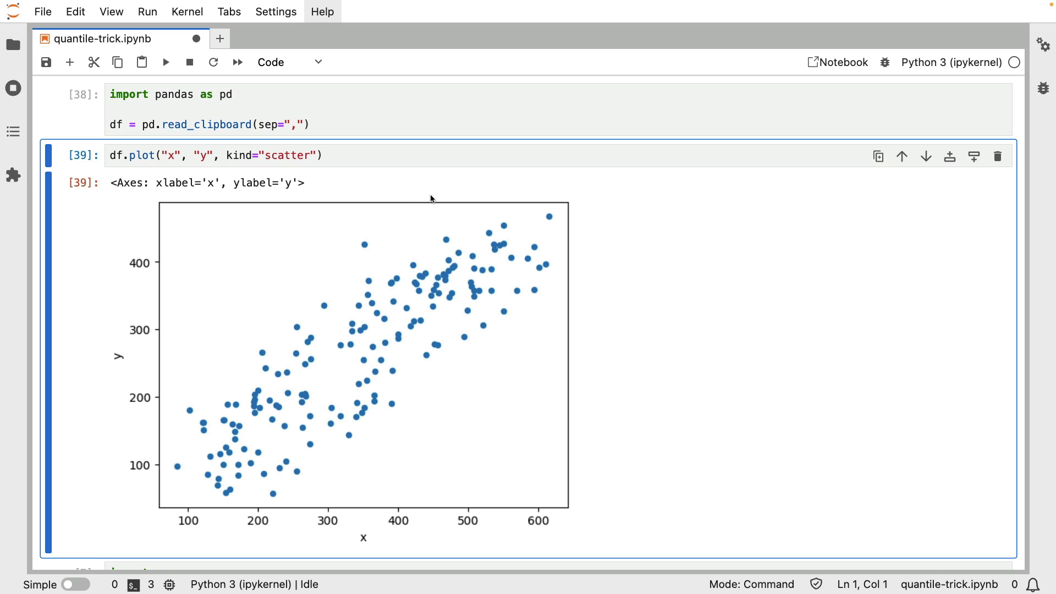
{"action": "mouse_move", "coordinate": [540, 137]}
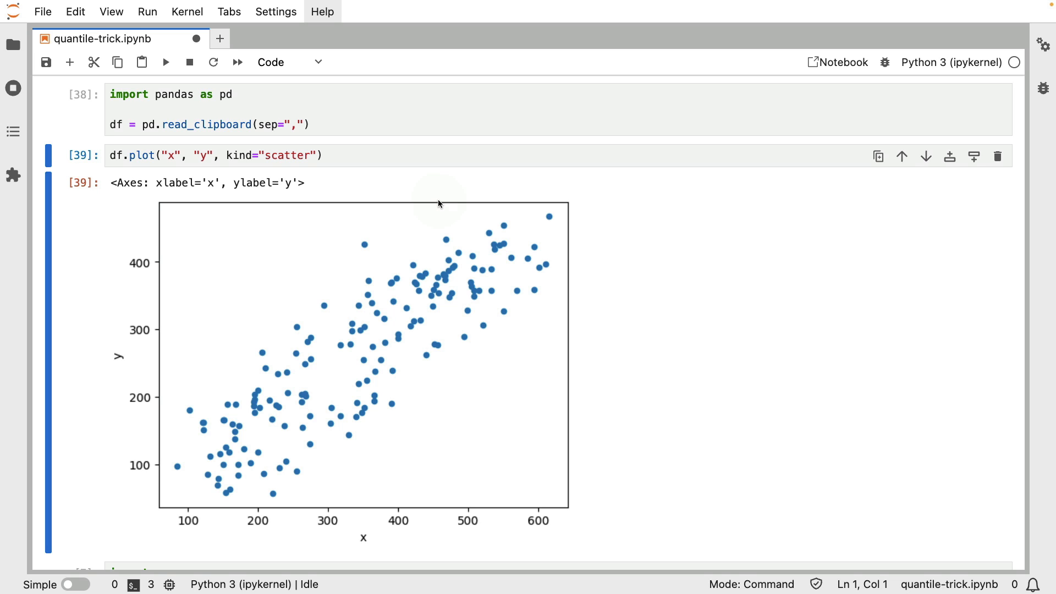
{"action": "mouse_move", "coordinate": [423, 182]}
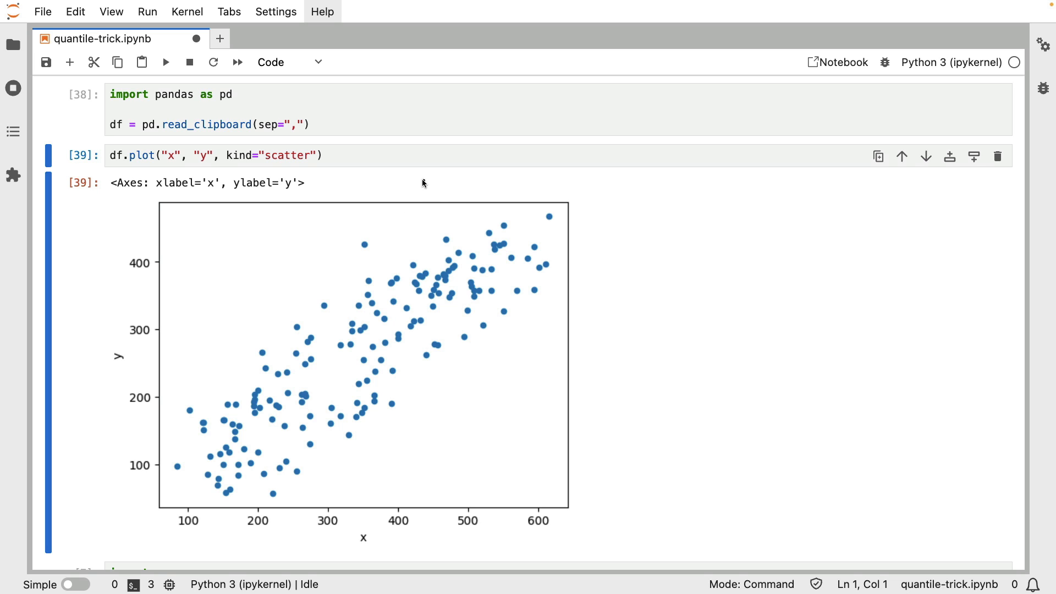
{"action": "mouse_move", "coordinate": [429, 211]}
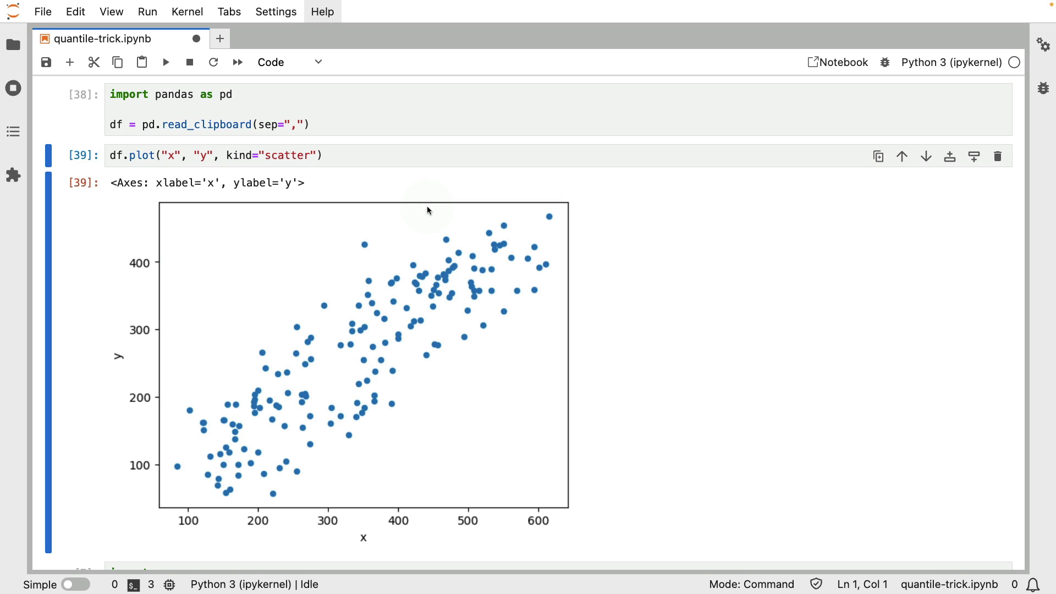
{"action": "mouse_move", "coordinate": [195, 485]}
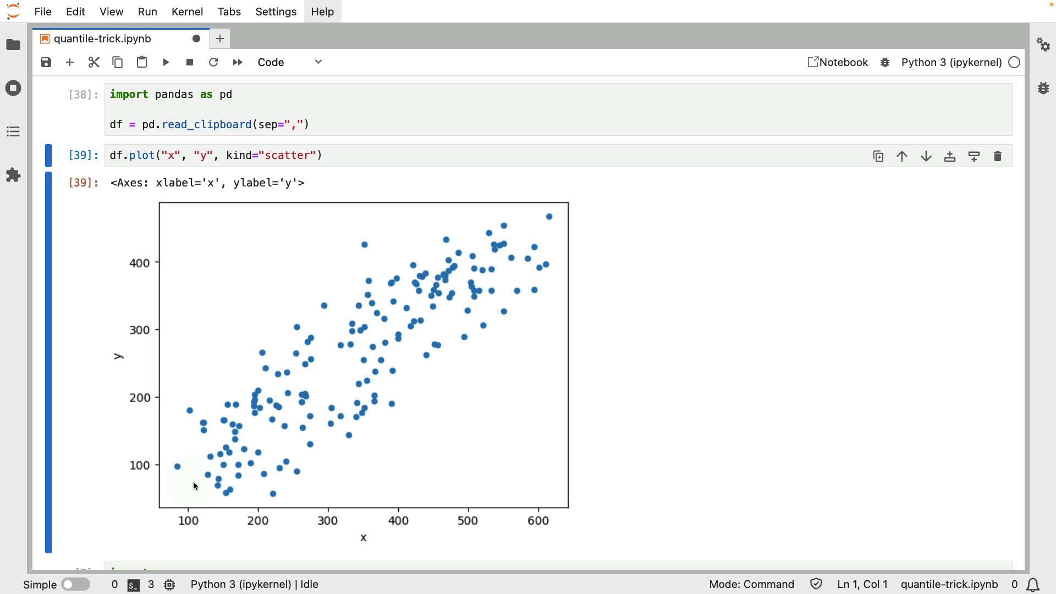
{"action": "mouse_move", "coordinate": [102, 352]}
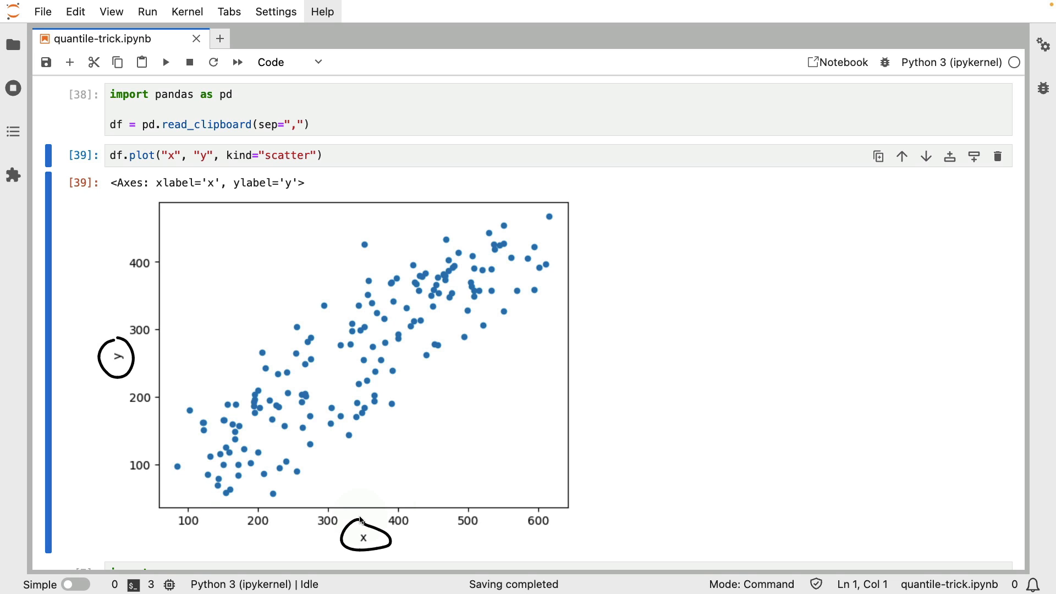
{"action": "mouse_move", "coordinate": [741, 421]}
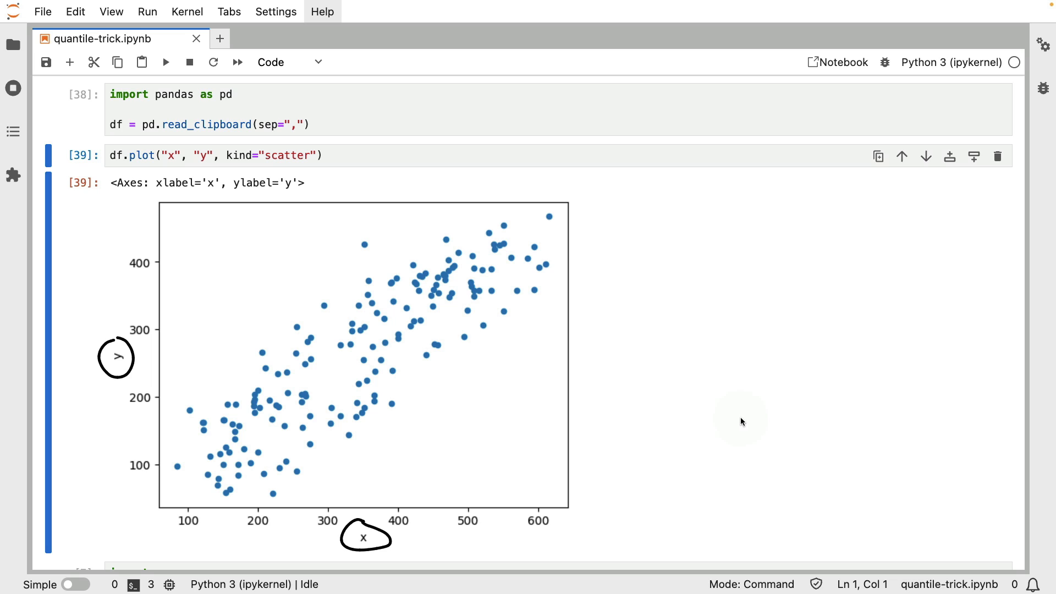
{"action": "mouse_move", "coordinate": [224, 465]}
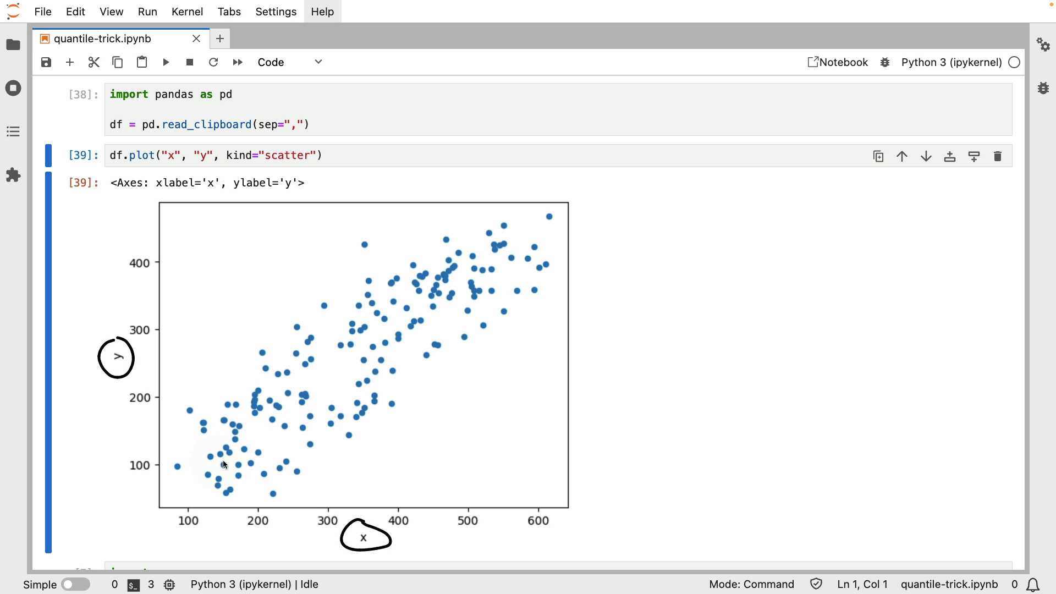
{"action": "mouse_move", "coordinate": [202, 488]}
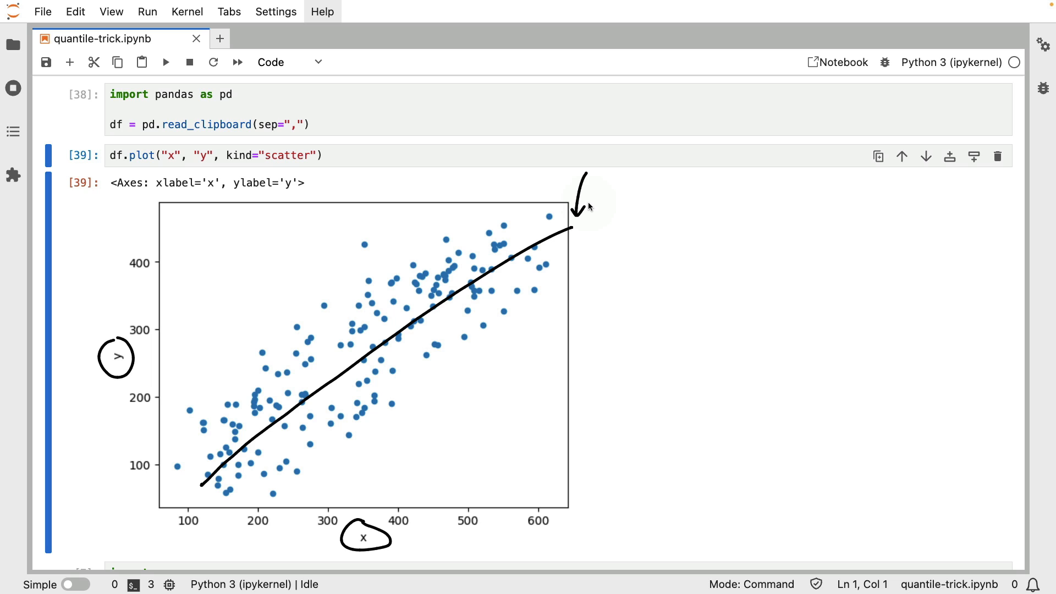
{"action": "left_click", "coordinate": [581, 202]}
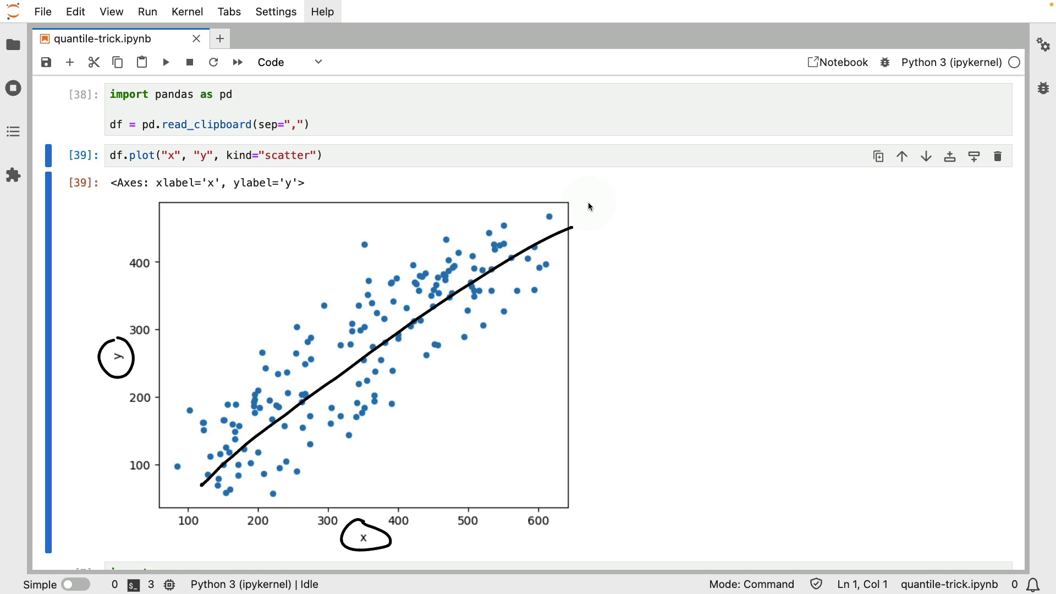
{"action": "mouse_move", "coordinate": [591, 210]}
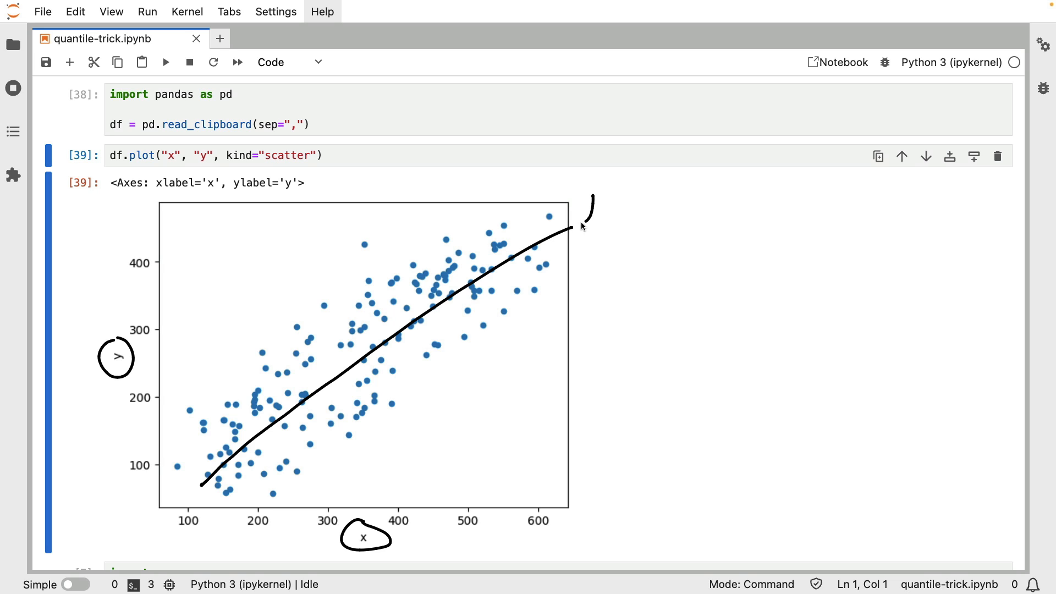
{"action": "mouse_move", "coordinate": [752, 187]}
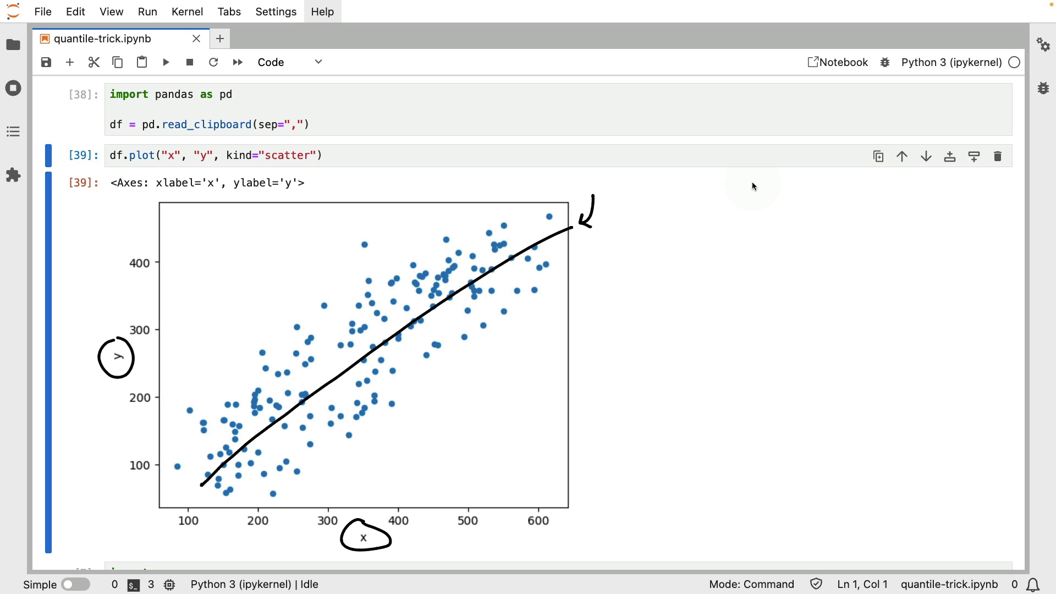
{"action": "mouse_move", "coordinate": [591, 264]}
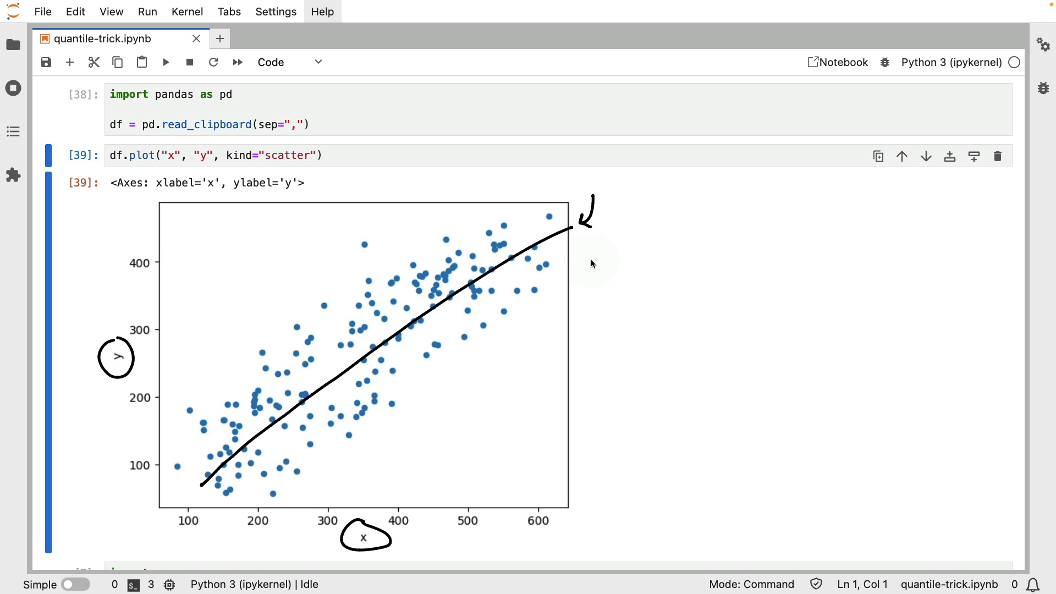
{"action": "mouse_move", "coordinate": [528, 219]}
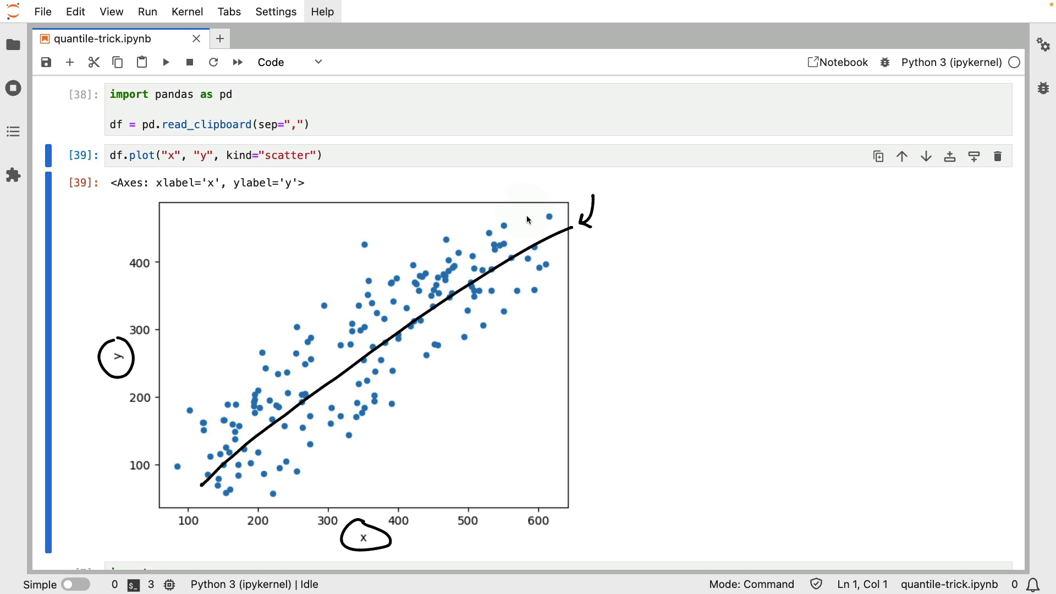
{"action": "left_click_drag", "start_coordinate": [503, 192], "coordinate": [573, 325]}
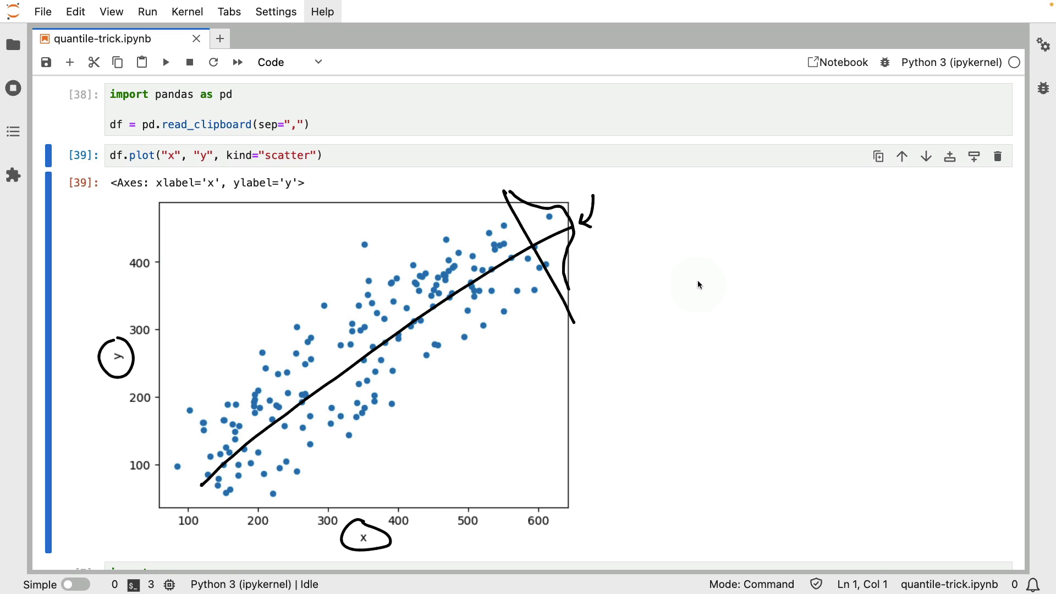
{"action": "mouse_move", "coordinate": [518, 209]}
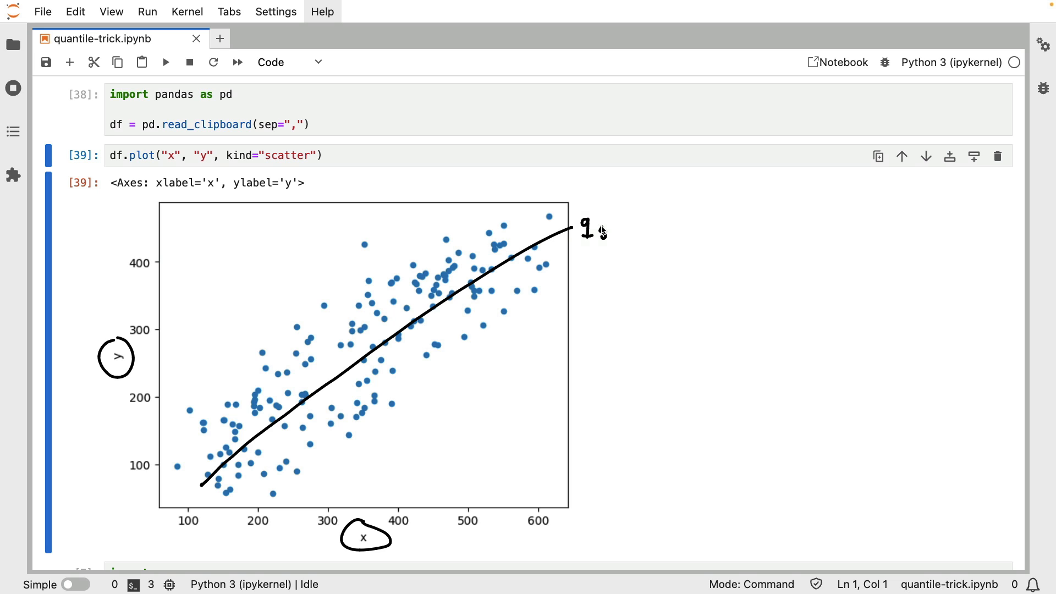
Finish the quantile sketch strokes over the plot with the screen pen.
{"action": "left_click_drag", "start_coordinate": [593, 232], "coordinate": [731, 209]}
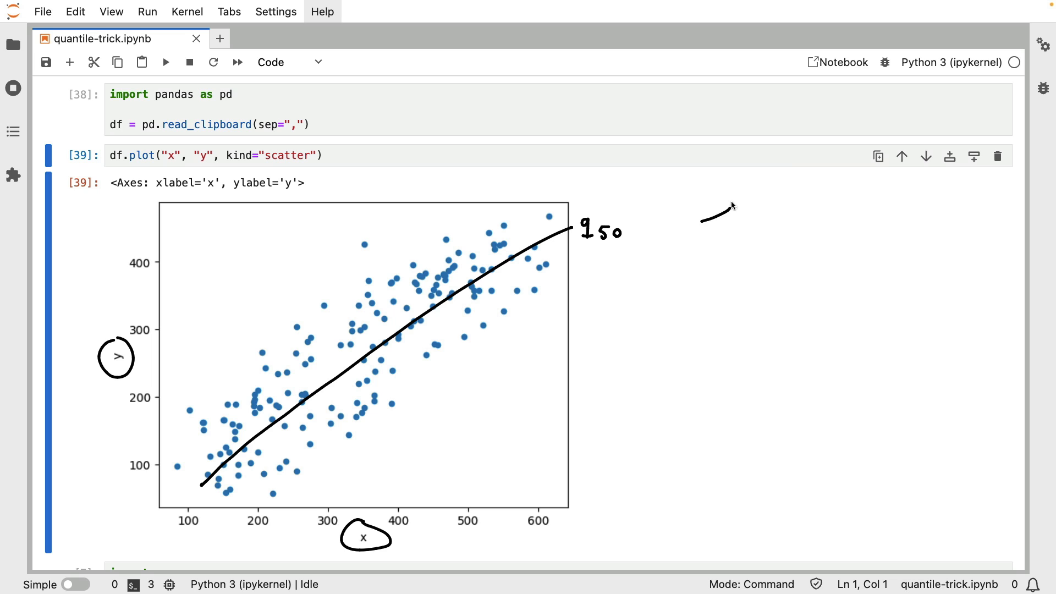
{"action": "left_click_drag", "start_coordinate": [700, 215], "coordinate": [876, 232]}
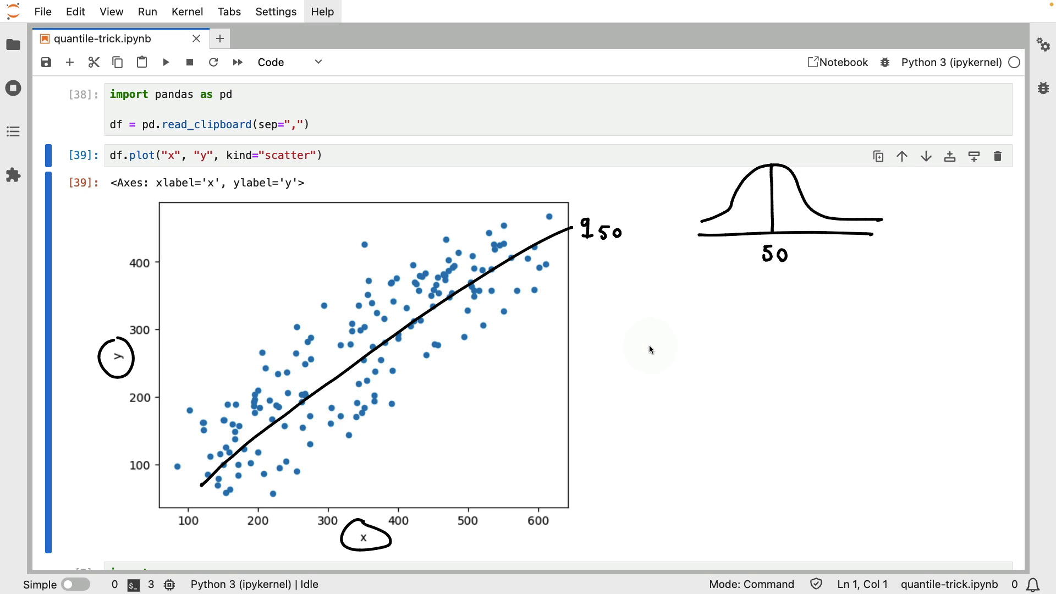
{"action": "left_click_drag", "start_coordinate": [195, 441], "coordinate": [240, 401]}
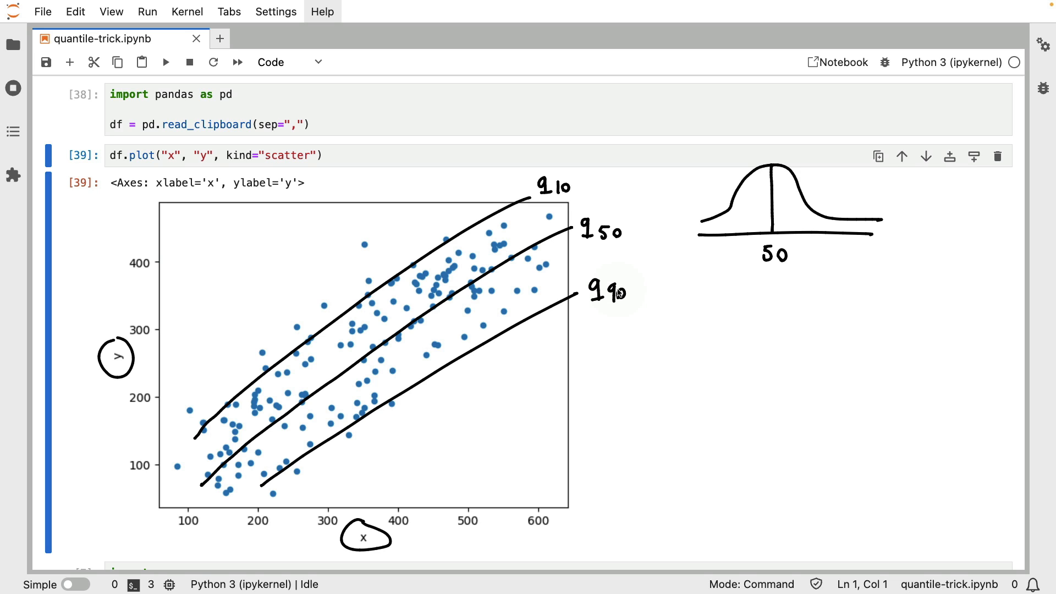
{"action": "mouse_move", "coordinate": [709, 221]}
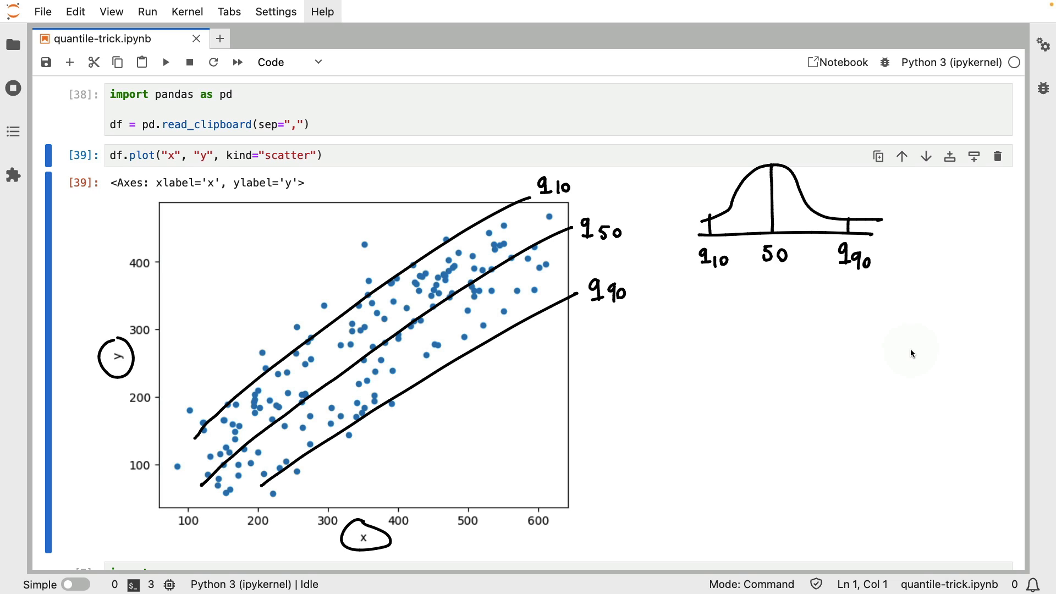
{"action": "mouse_move", "coordinate": [677, 349]}
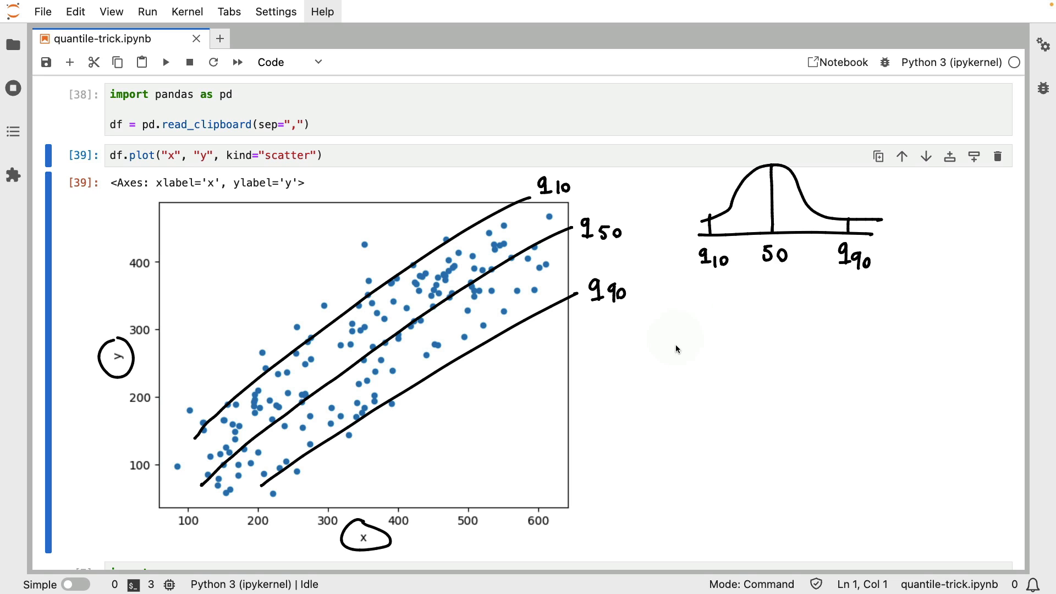
Write 'QUANTILE TRICK' on the screen and box it.
{"action": "type", "text": "Qu"}
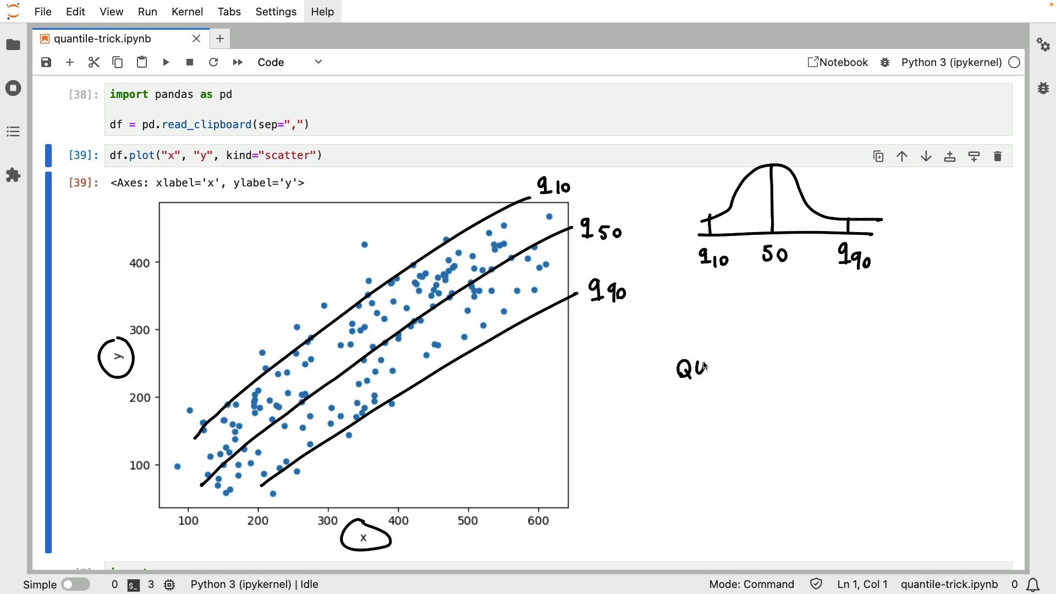
{"action": "type", "text": "QUANTILE TRICK"}
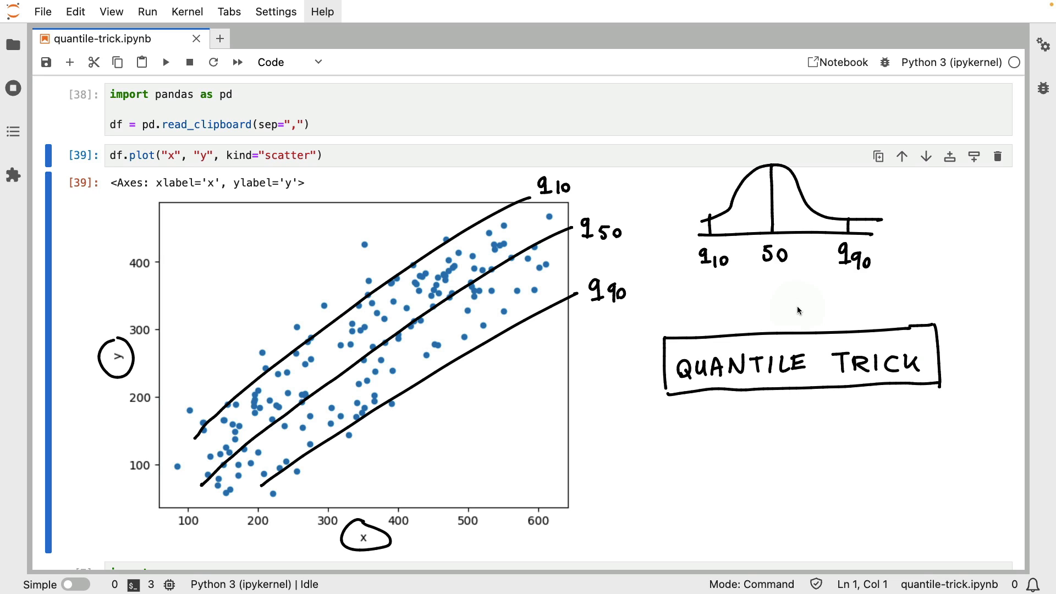
{"action": "left_click_drag", "start_coordinate": [797, 286], "coordinate": [800, 327]}
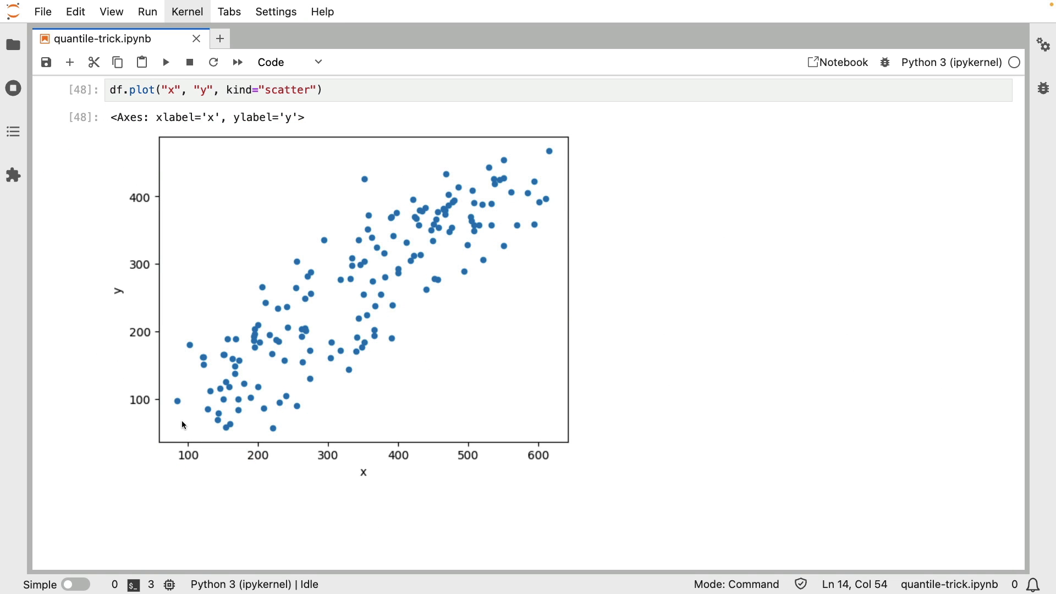
Draw a smooth gray prediction curve through the middle of the scatter points.
{"action": "left_click_drag", "start_coordinate": [183, 420], "coordinate": [321, 321]}
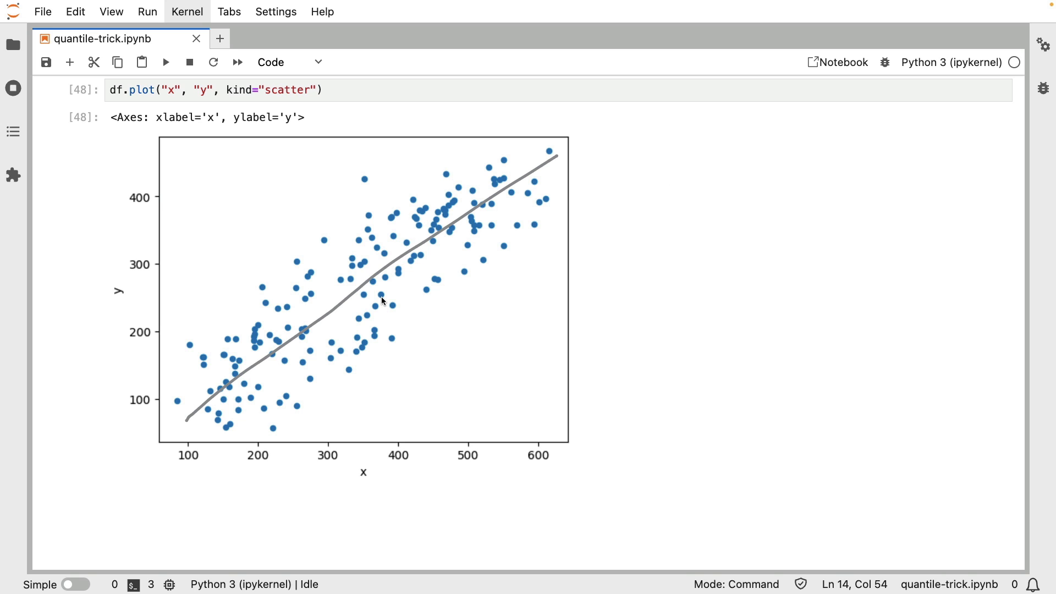
{"action": "mouse_move", "coordinate": [606, 107]}
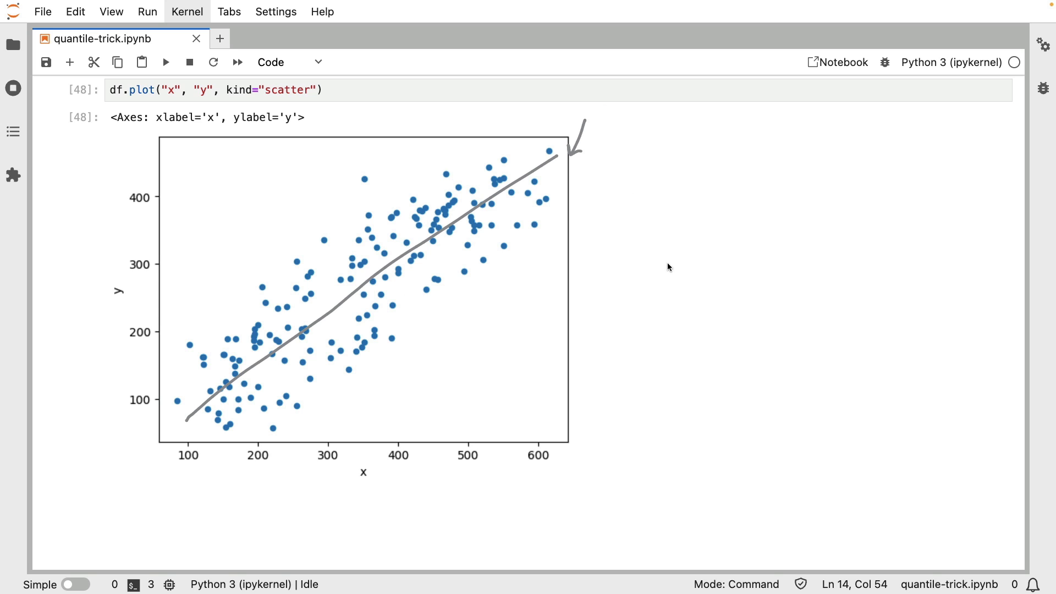
{"action": "mouse_move", "coordinate": [689, 311]}
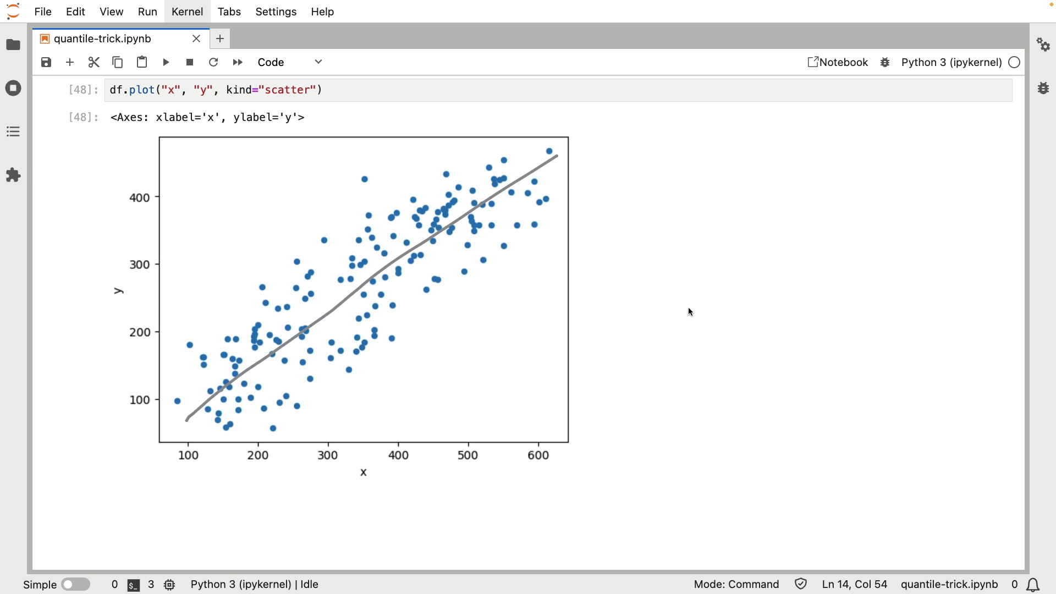
{"action": "mouse_move", "coordinate": [638, 182]}
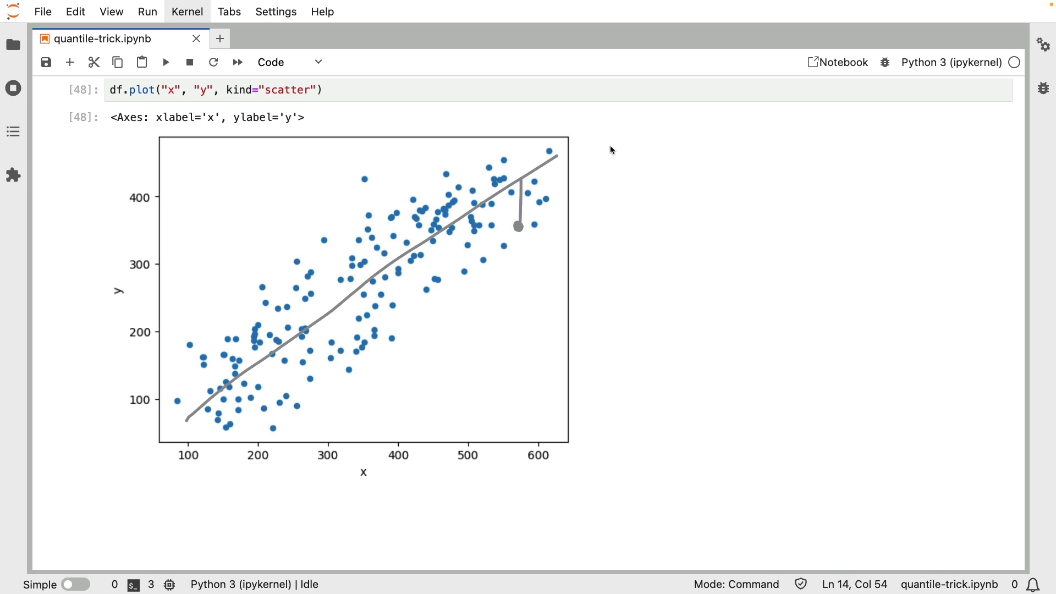
Handwrite 'error = pred - real' to the right of the scatter chart.
{"action": "type", "text": "error = pred -"}
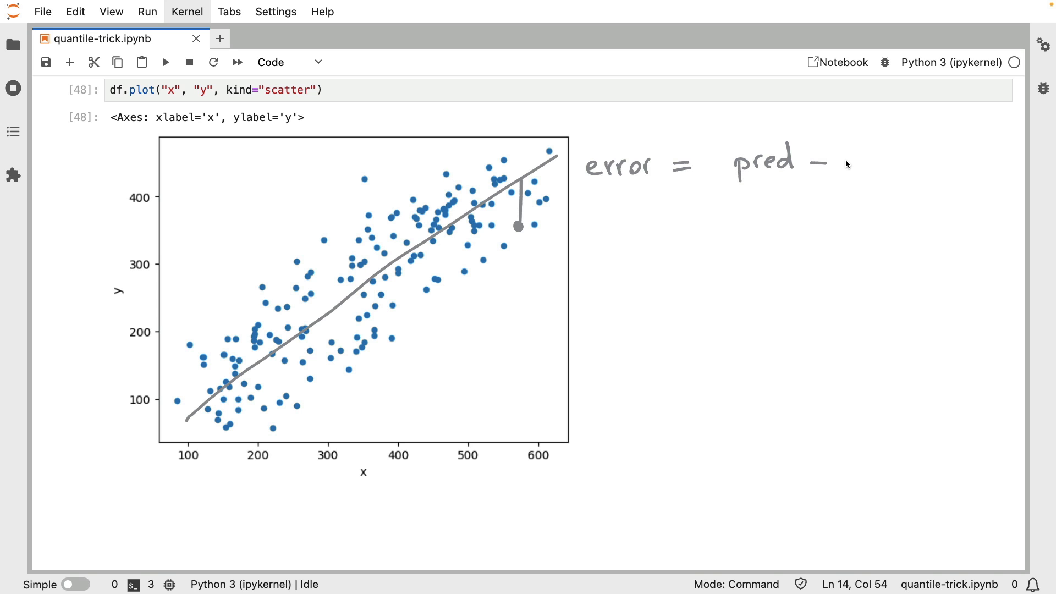
{"action": "mouse_move", "coordinate": [845, 164]}
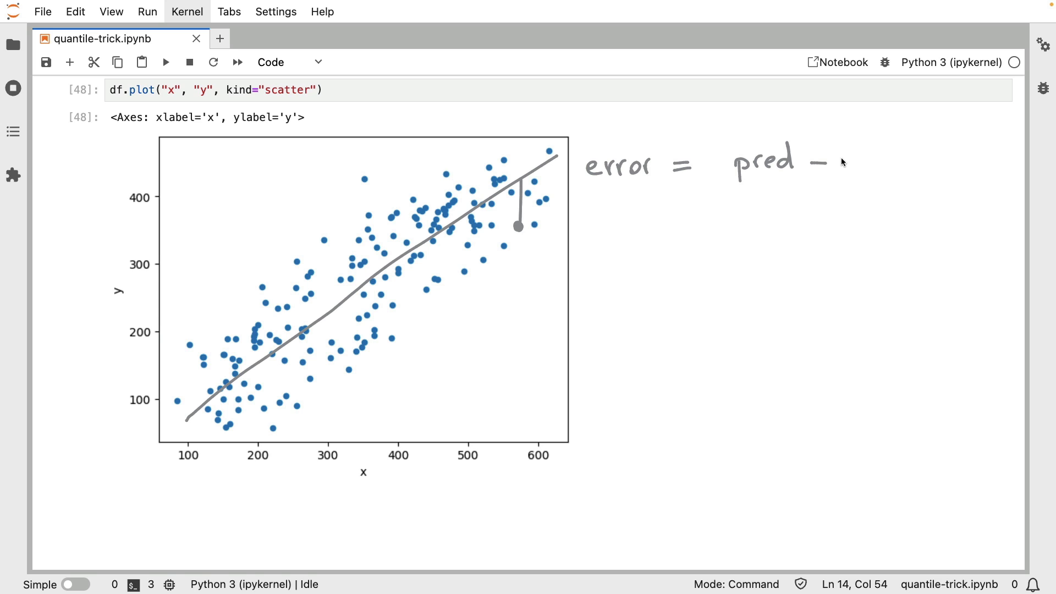
{"action": "type", "text": "real"}
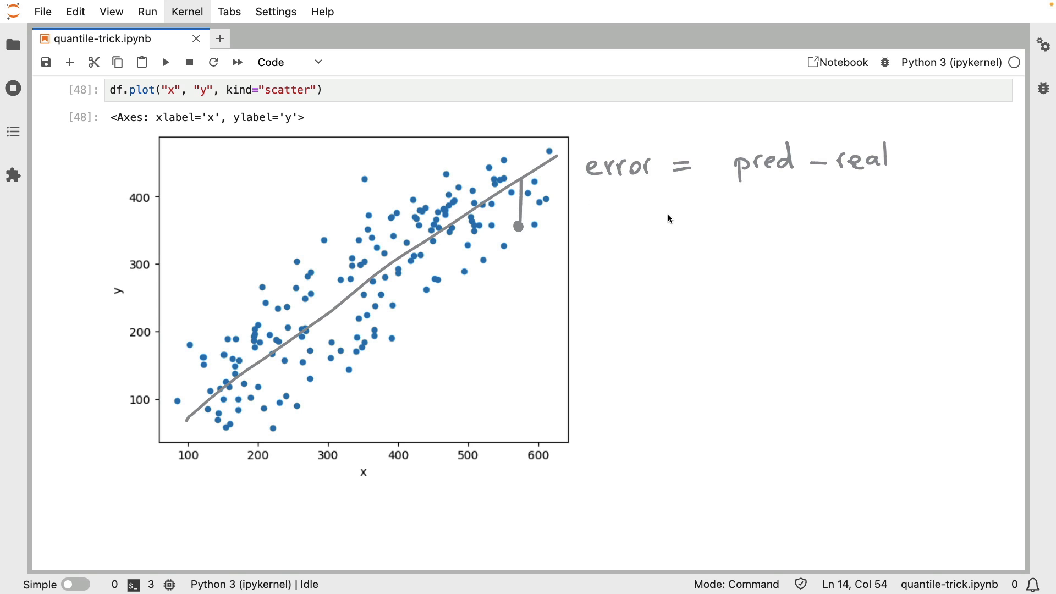
{"action": "mouse_move", "coordinate": [325, 318]}
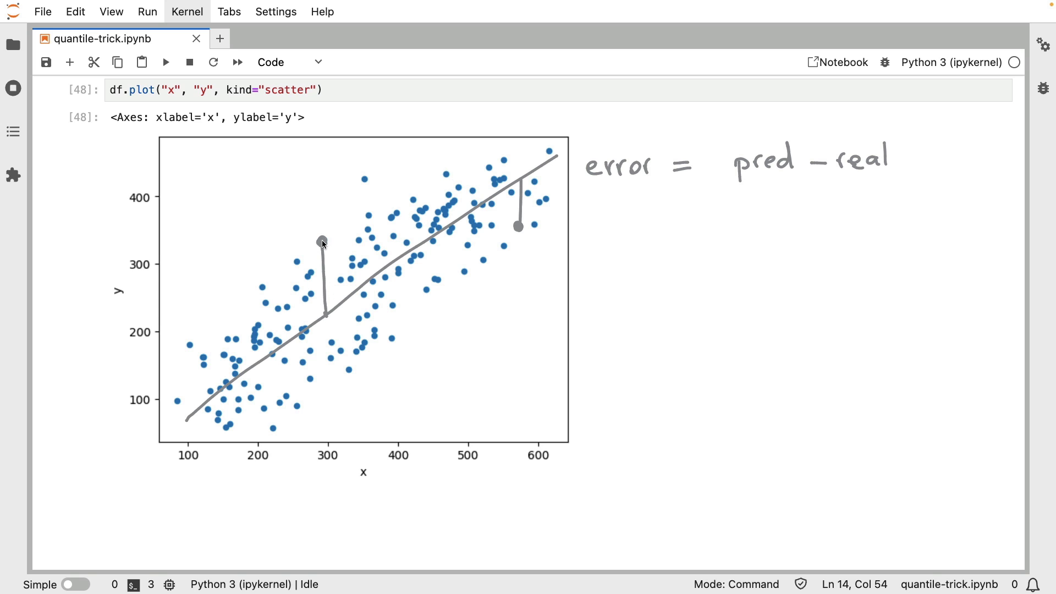
{"action": "mouse_move", "coordinate": [556, 178]}
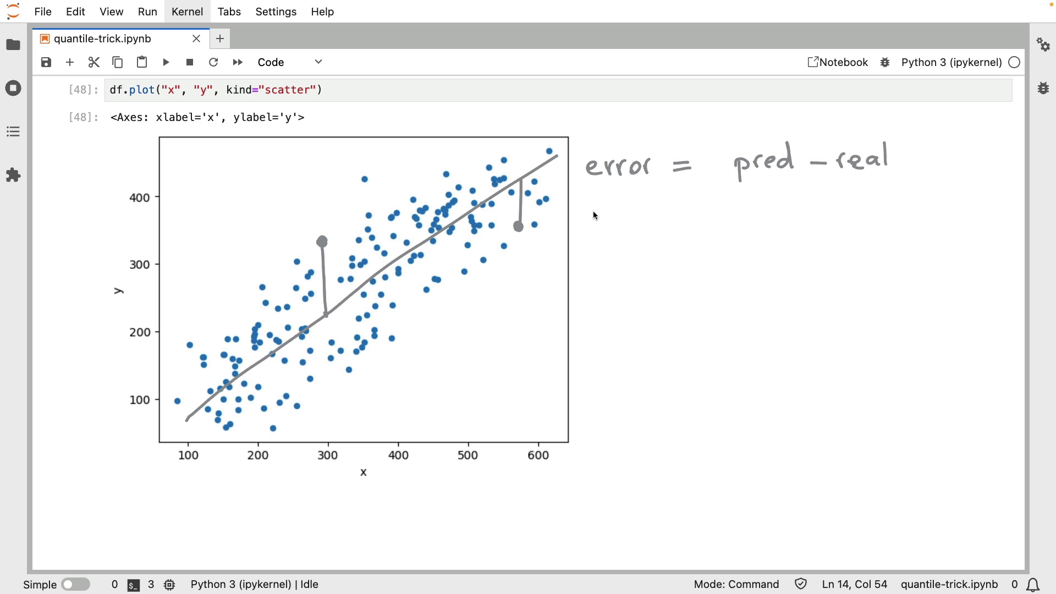
Write 'loss = abs(pred - real)', point an arrow at it, and sketch the V over a real/pred axis.
{"action": "type", "text": "los"}
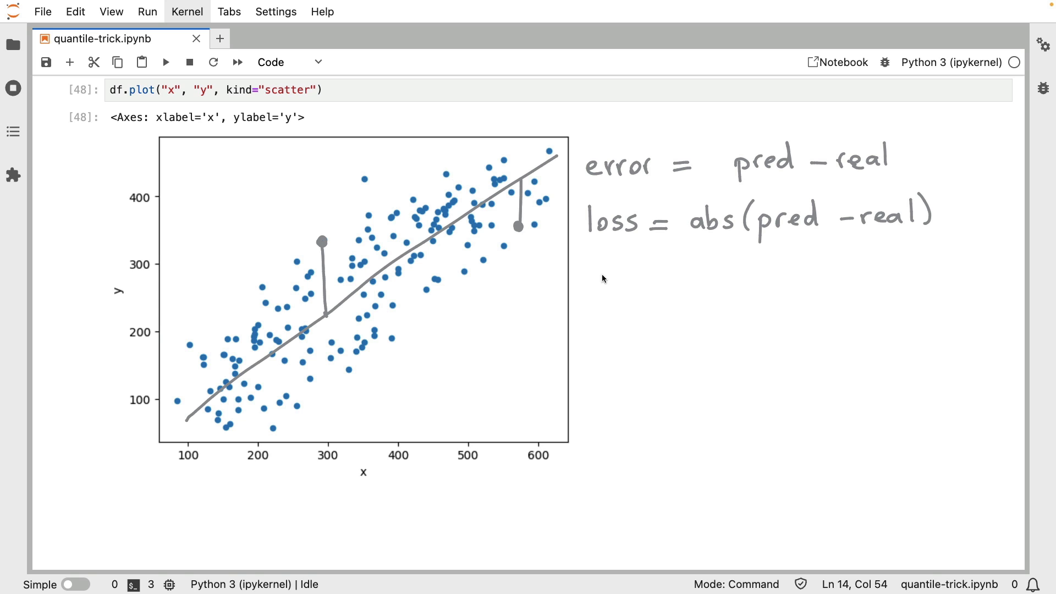
{"action": "left_click_drag", "start_coordinate": [604, 281], "coordinate": [609, 239]}
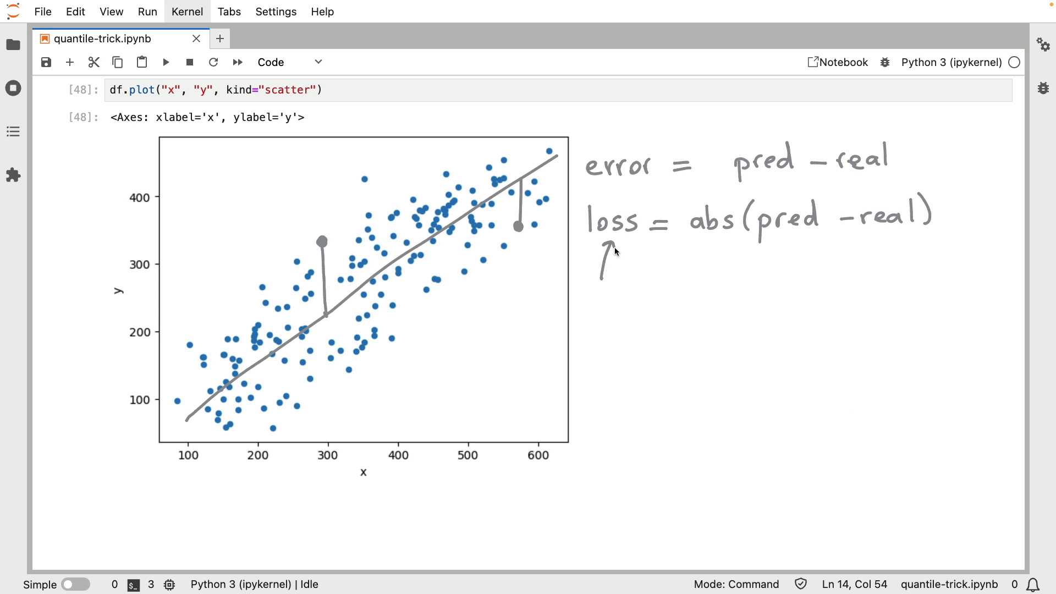
{"action": "mouse_move", "coordinate": [672, 420]}
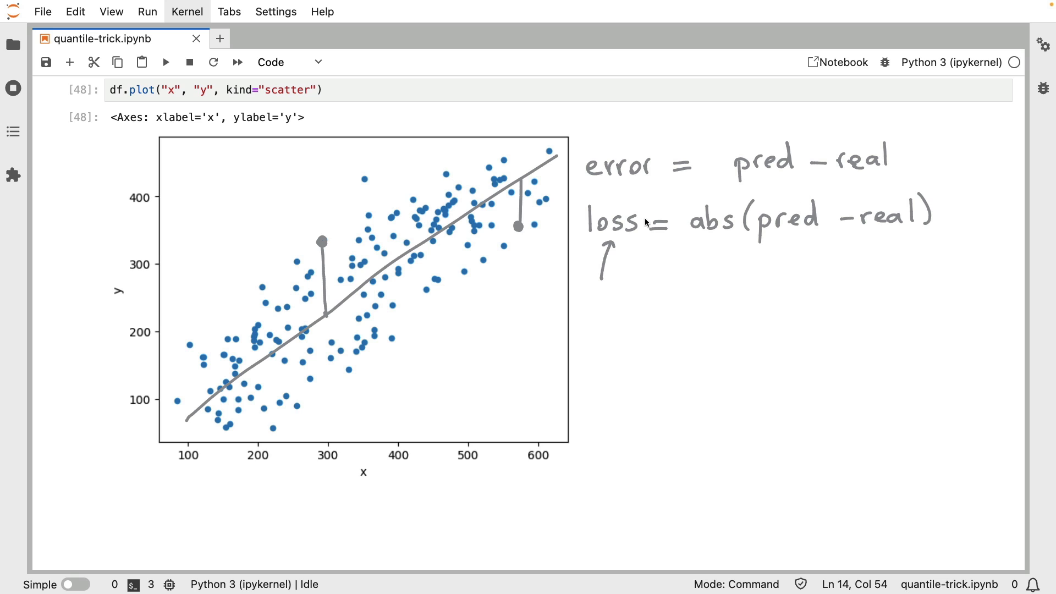
{"action": "mouse_move", "coordinate": [884, 345]}
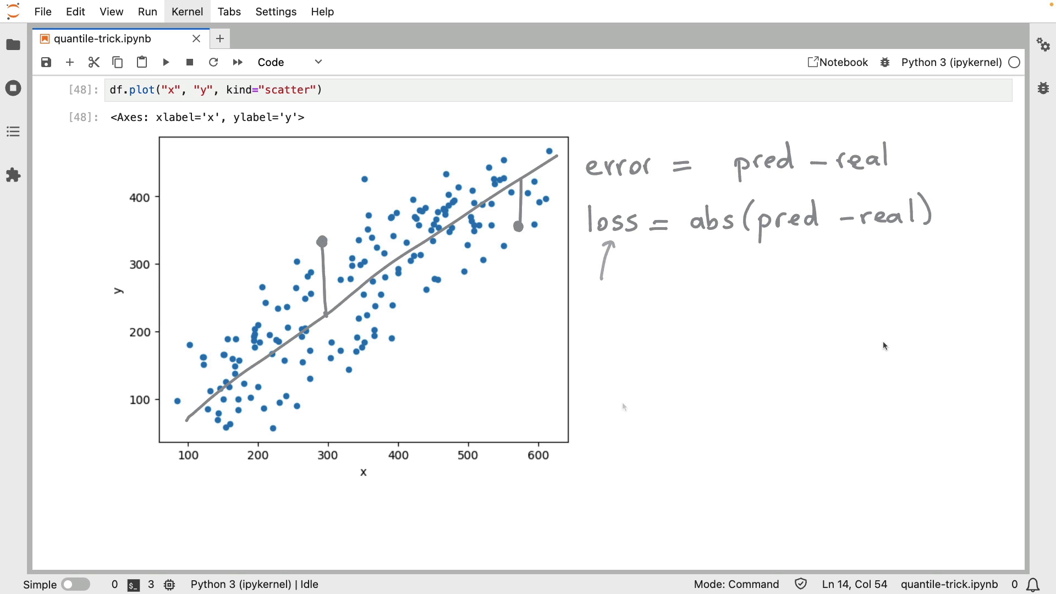
{"action": "left_click_drag", "start_coordinate": [617, 405], "coordinate": [912, 392]}
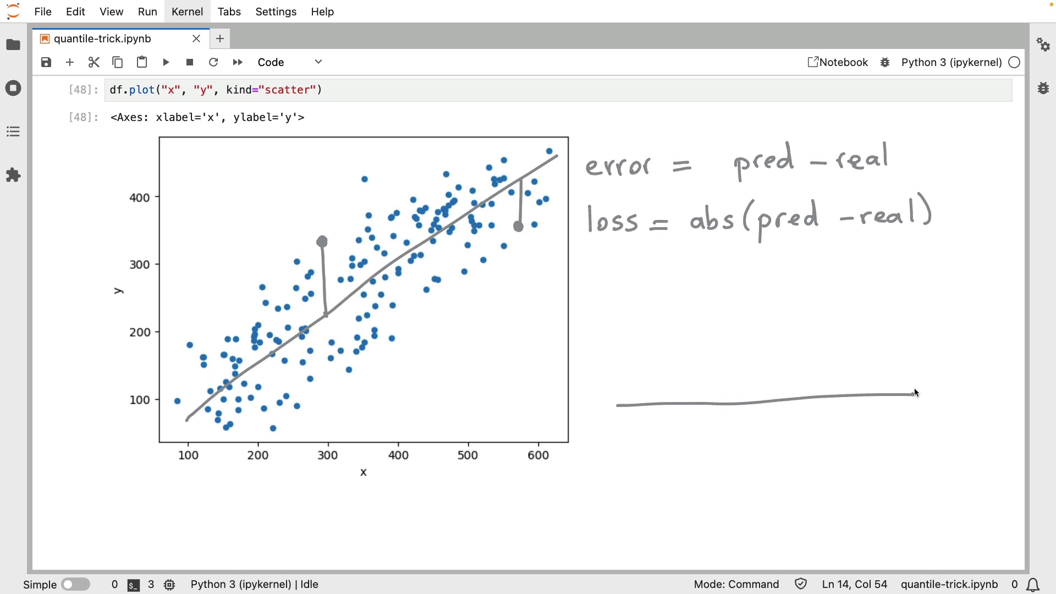
{"action": "mouse_move", "coordinate": [881, 347]}
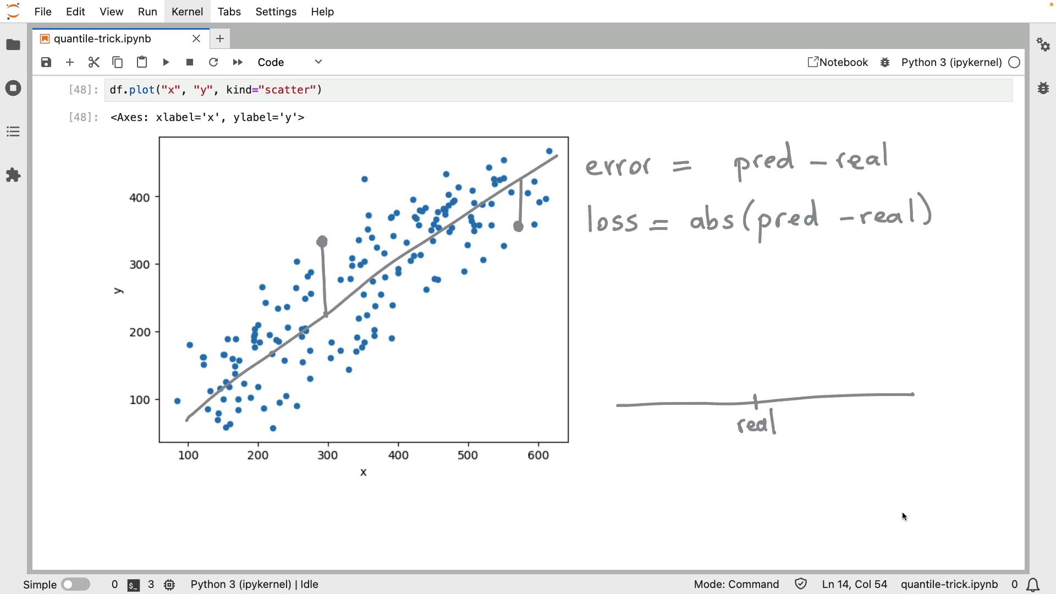
{"action": "mouse_move", "coordinate": [869, 416]}
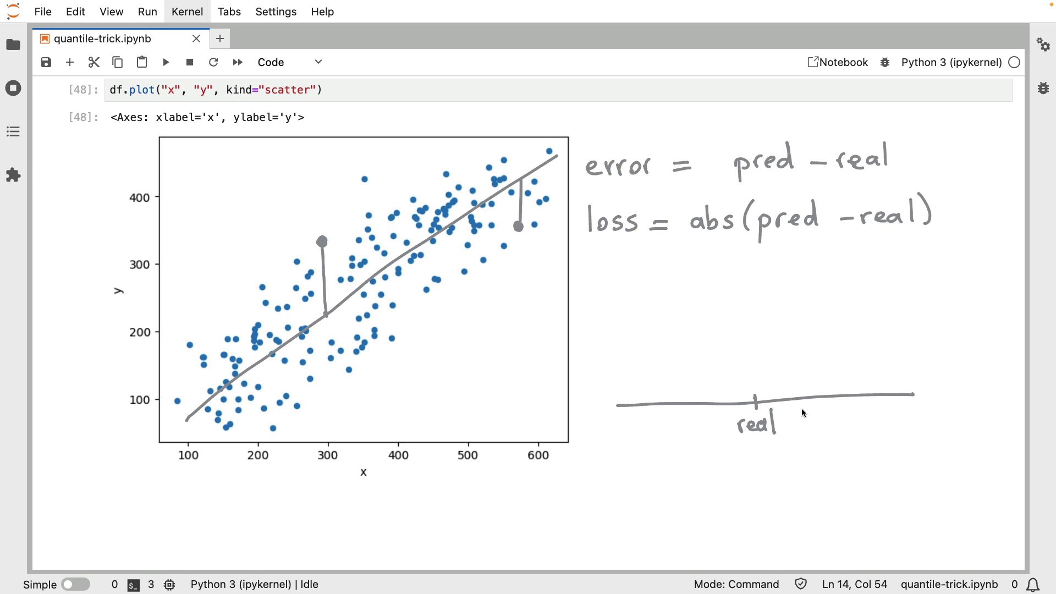
{"action": "mouse_move", "coordinate": [875, 394]}
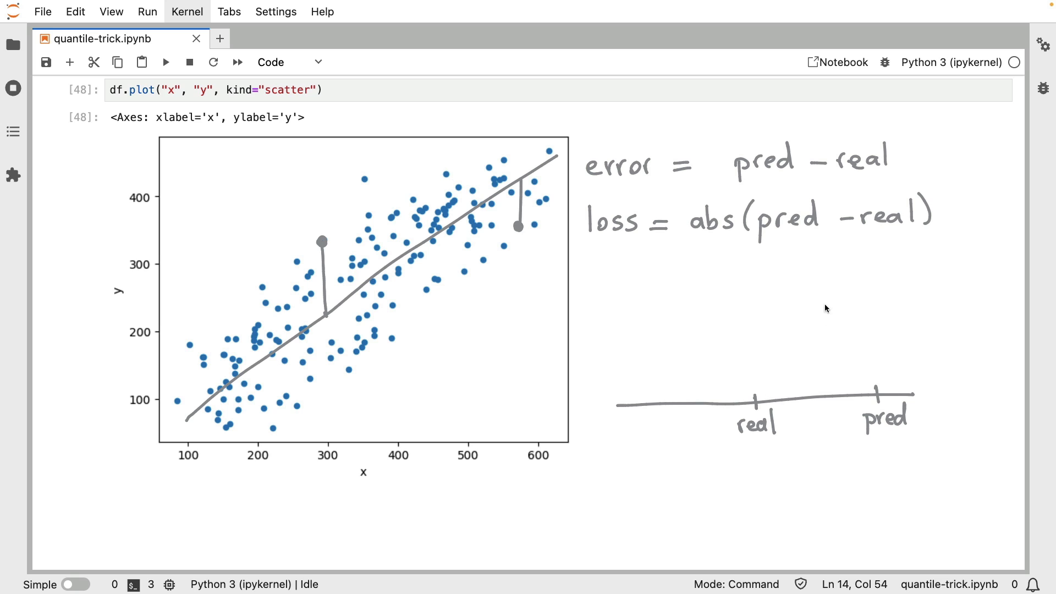
{"action": "left_click_drag", "start_coordinate": [761, 399], "coordinate": [864, 288]}
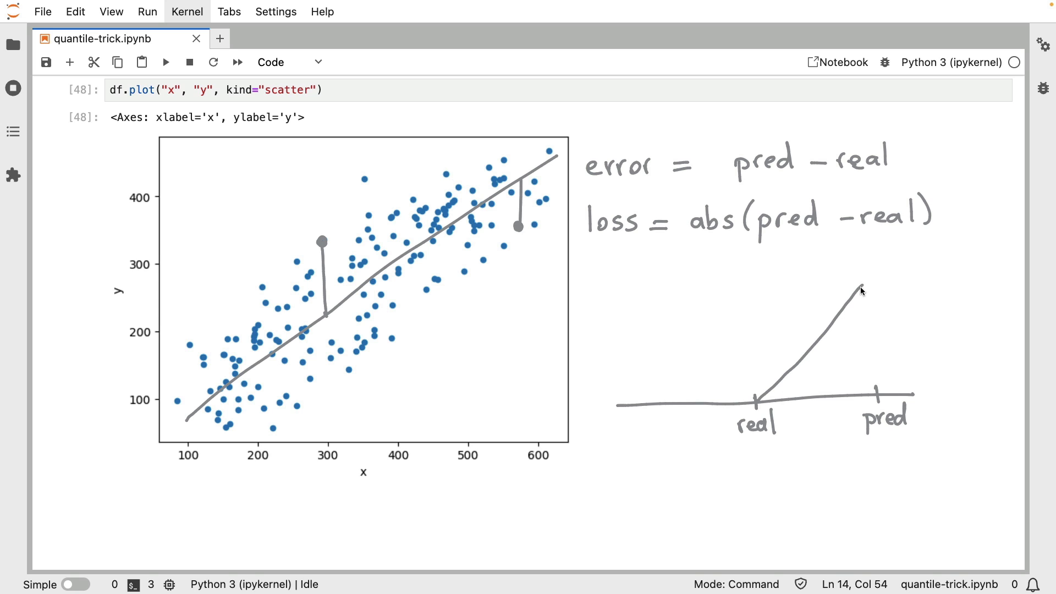
{"action": "mouse_move", "coordinate": [626, 405]}
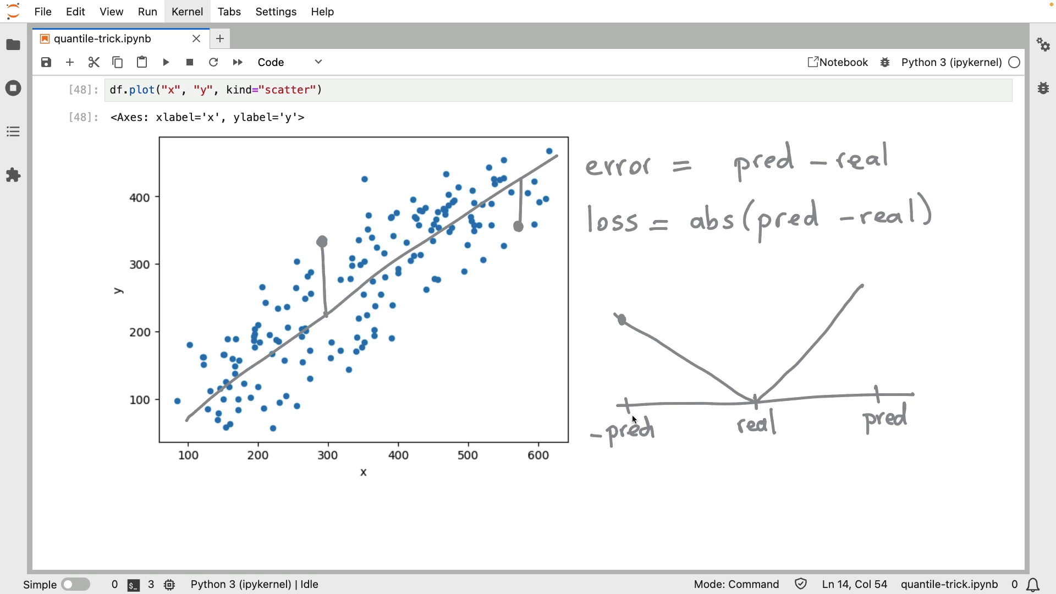
{"action": "mouse_move", "coordinate": [902, 398]}
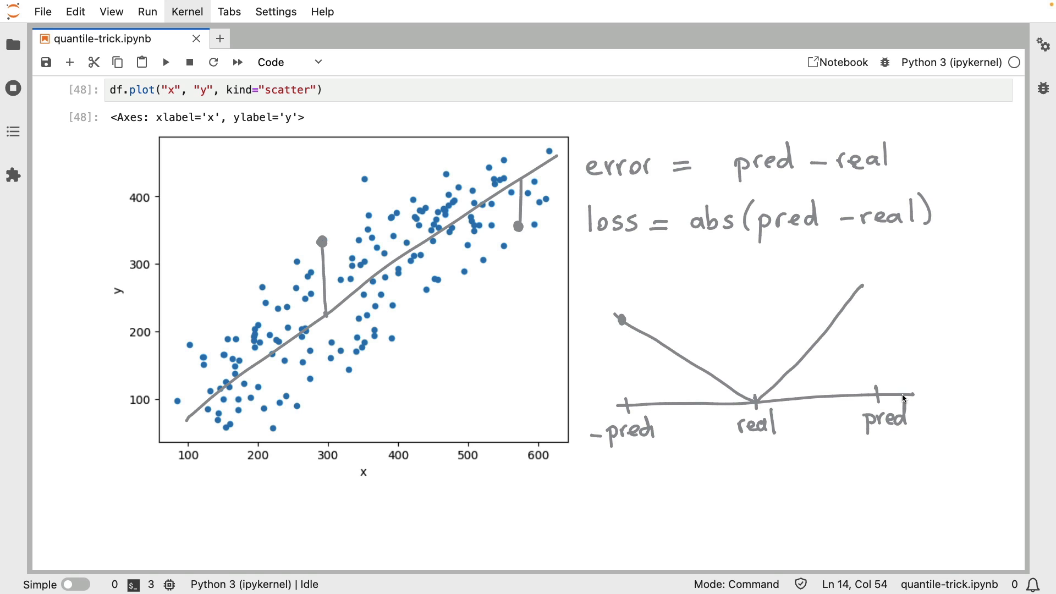
{"action": "mouse_move", "coordinate": [884, 330]}
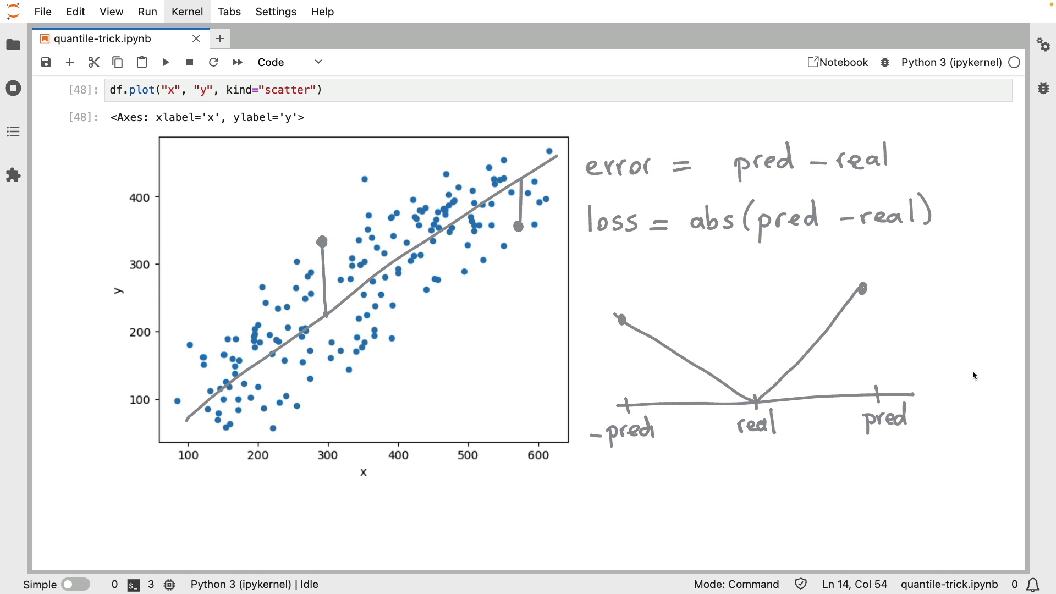
{"action": "mouse_move", "coordinate": [1007, 338]}
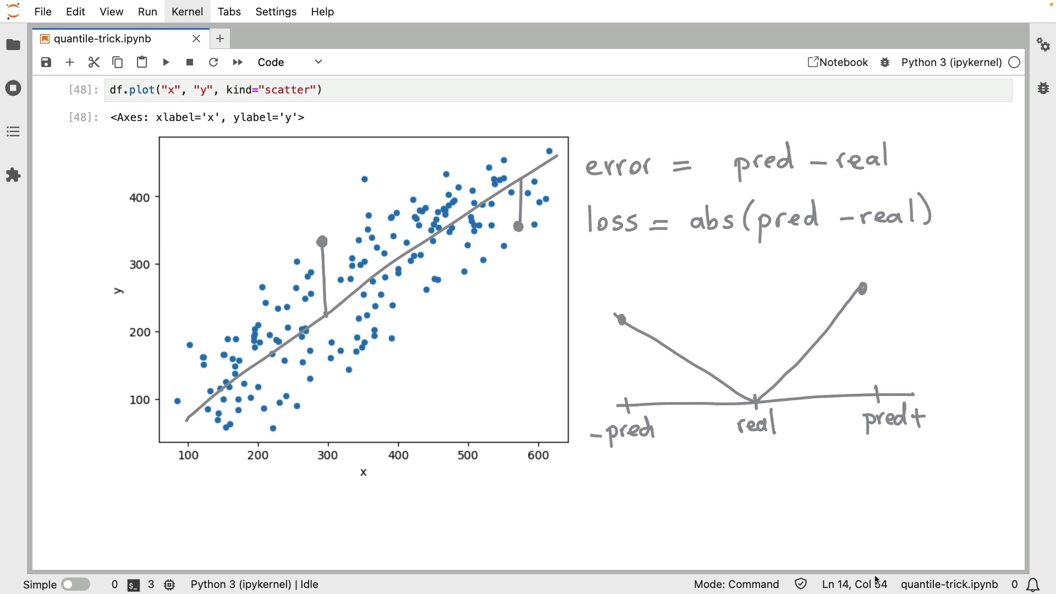
{"action": "mouse_move", "coordinate": [755, 315]}
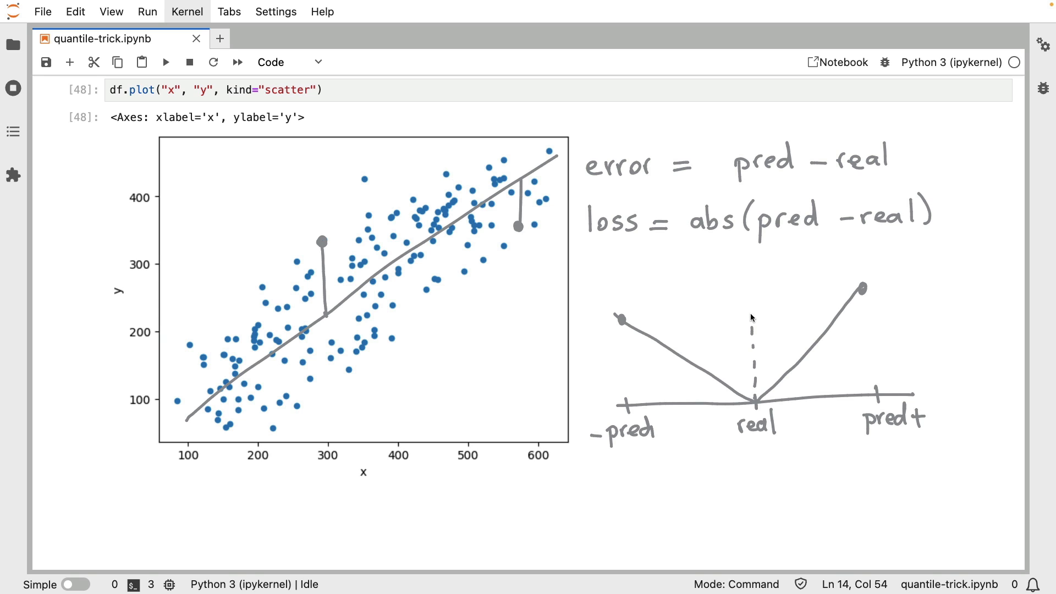
{"action": "mouse_move", "coordinate": [870, 397]}
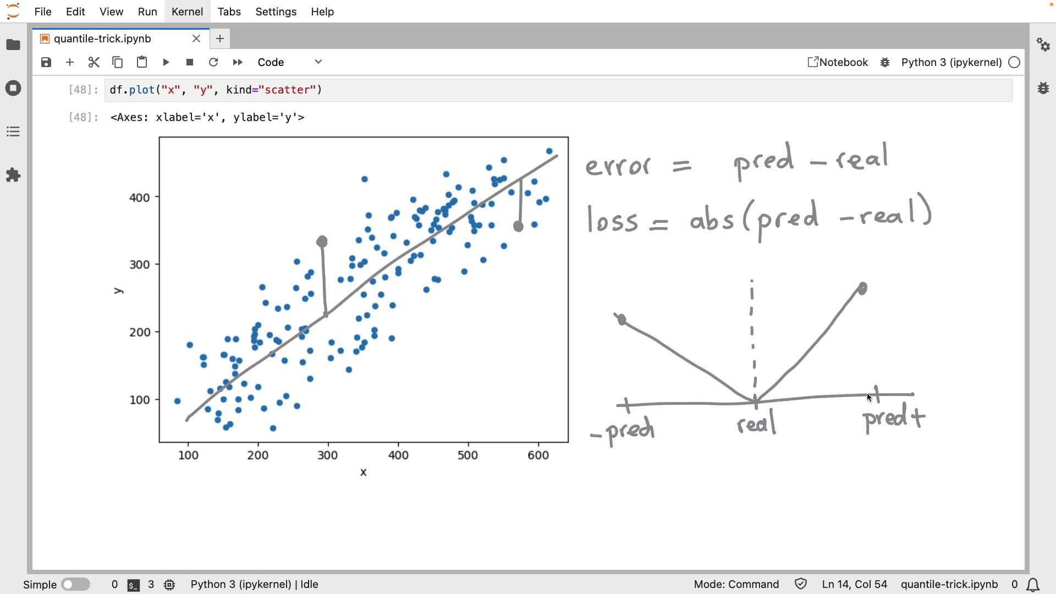
{"action": "mouse_move", "coordinate": [570, 539]}
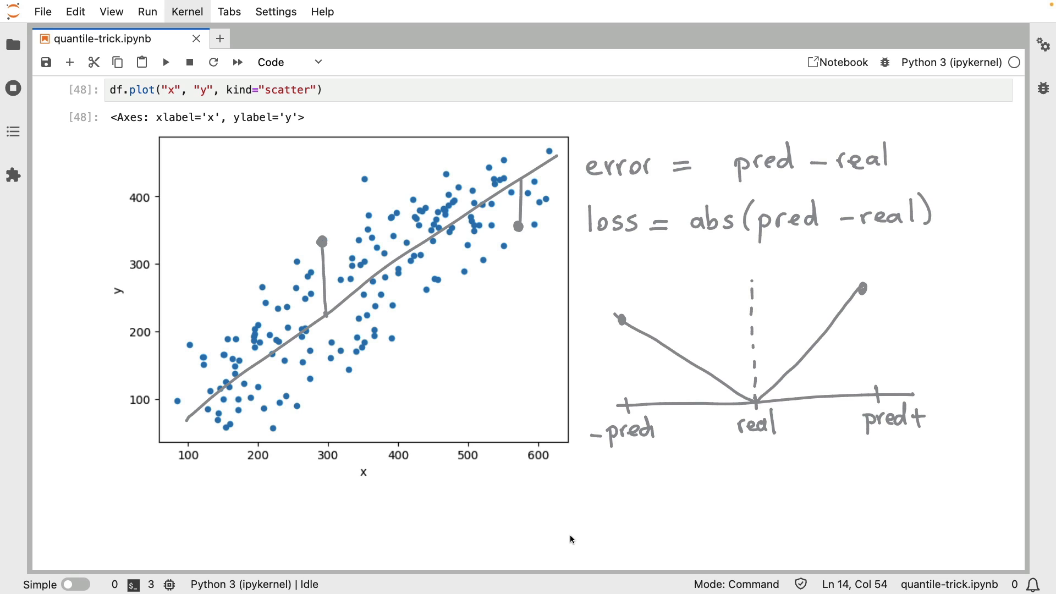
{"action": "mouse_move", "coordinate": [569, 150]}
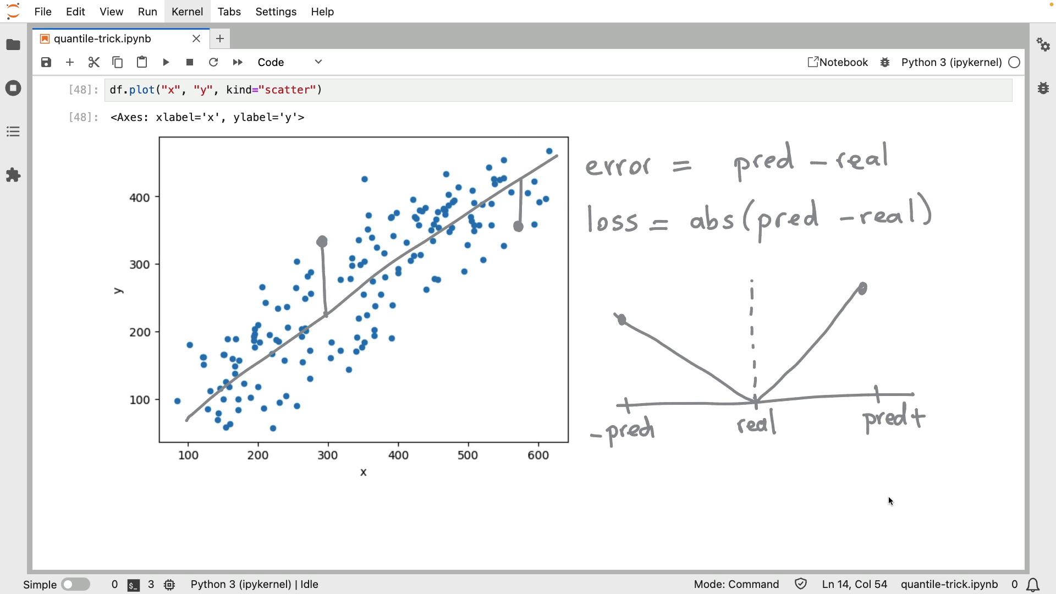
{"action": "mouse_move", "coordinate": [765, 404]}
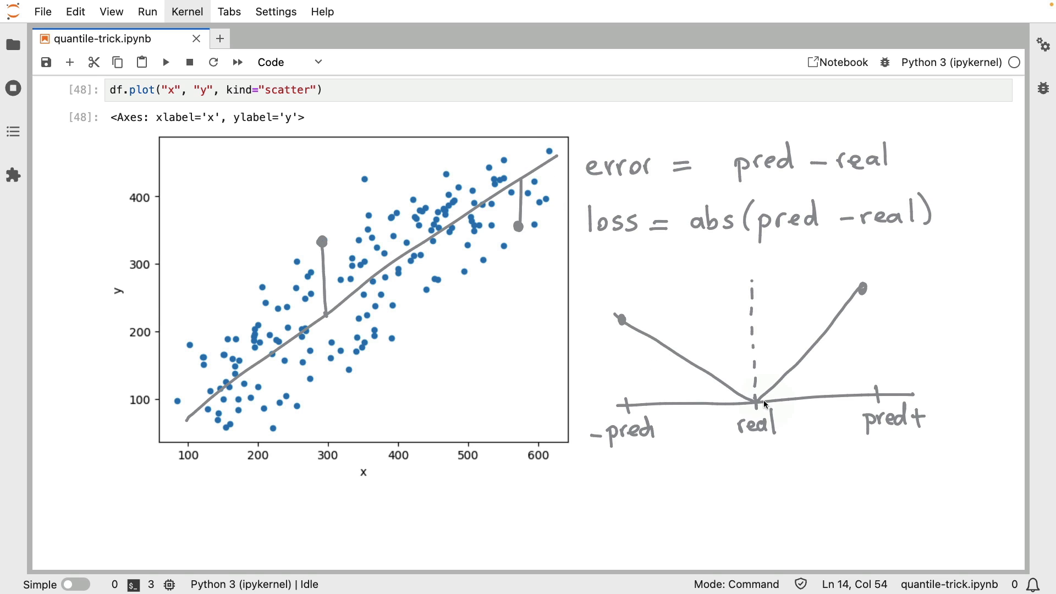
{"action": "mouse_move", "coordinate": [757, 401]}
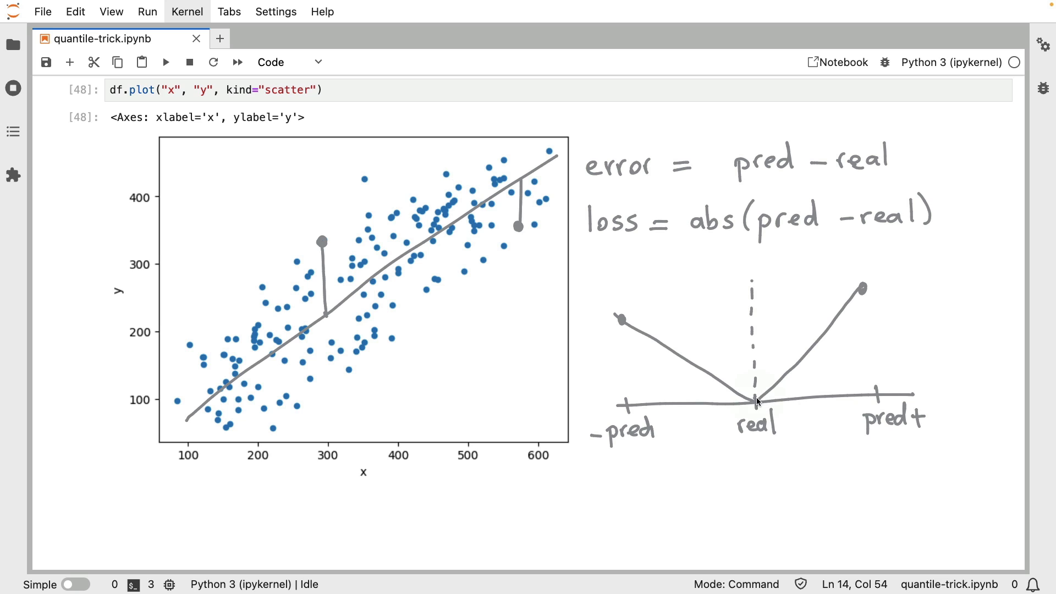
{"action": "mouse_move", "coordinate": [756, 404]}
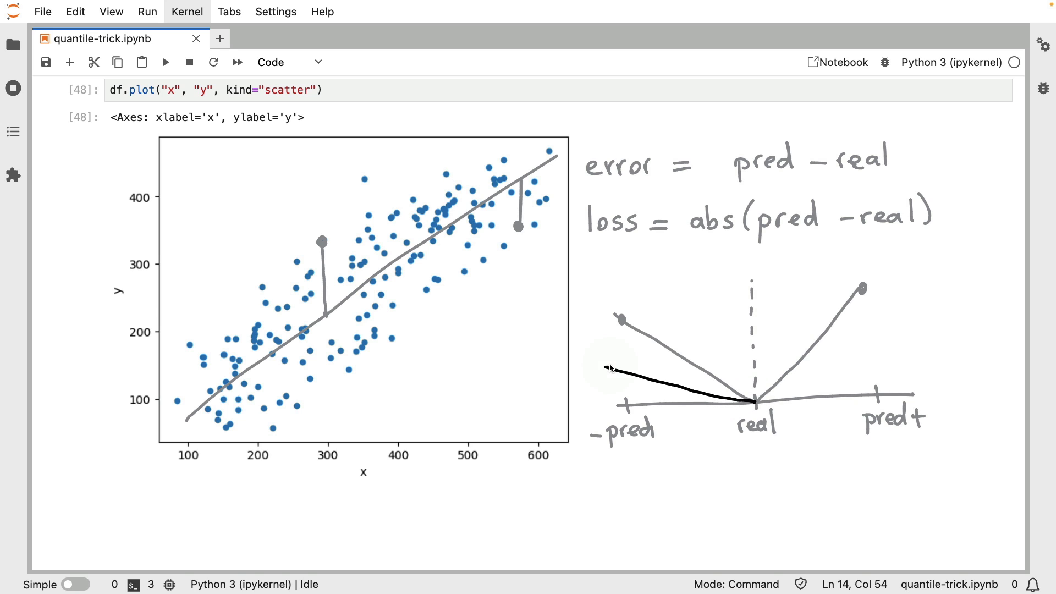
{"action": "mouse_move", "coordinate": [878, 243]}
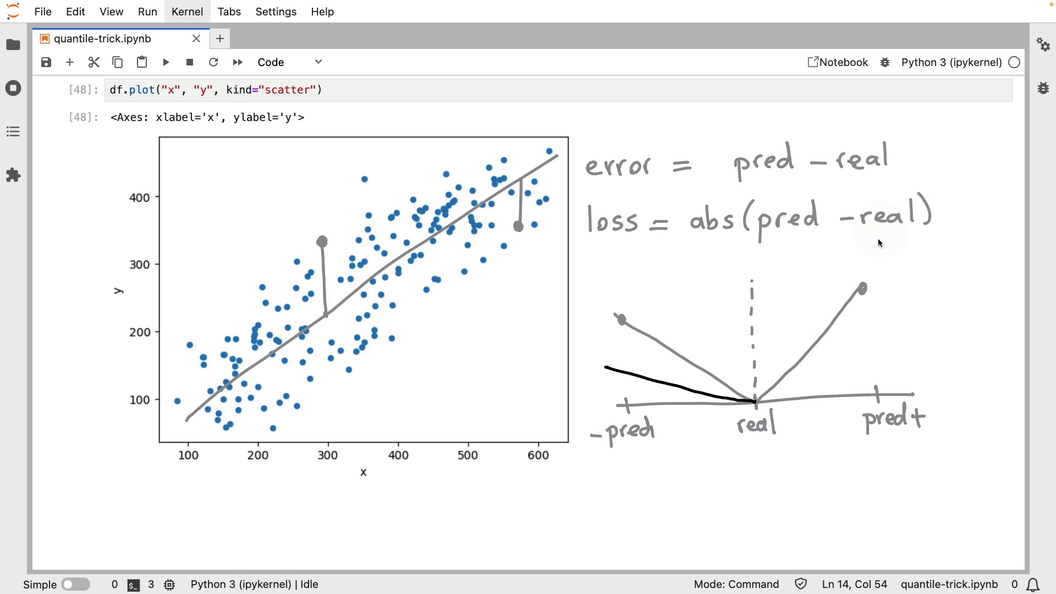
Draw a shallower negative-side loss branch and mark the reshaped branches with arrows.
{"action": "left_click_drag", "start_coordinate": [760, 403], "coordinate": [774, 369]}
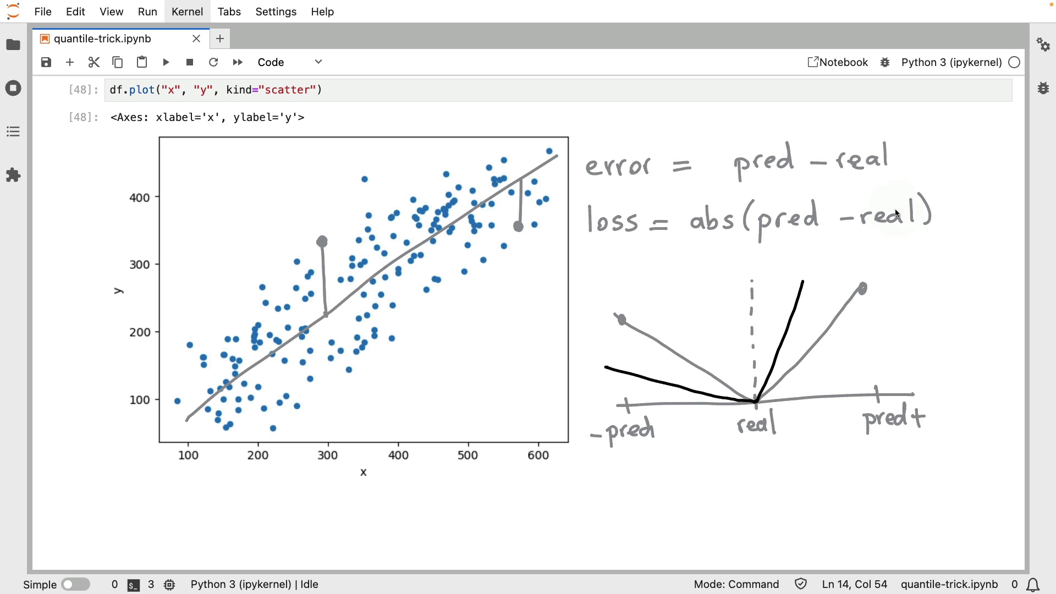
{"action": "mouse_move", "coordinate": [801, 402]}
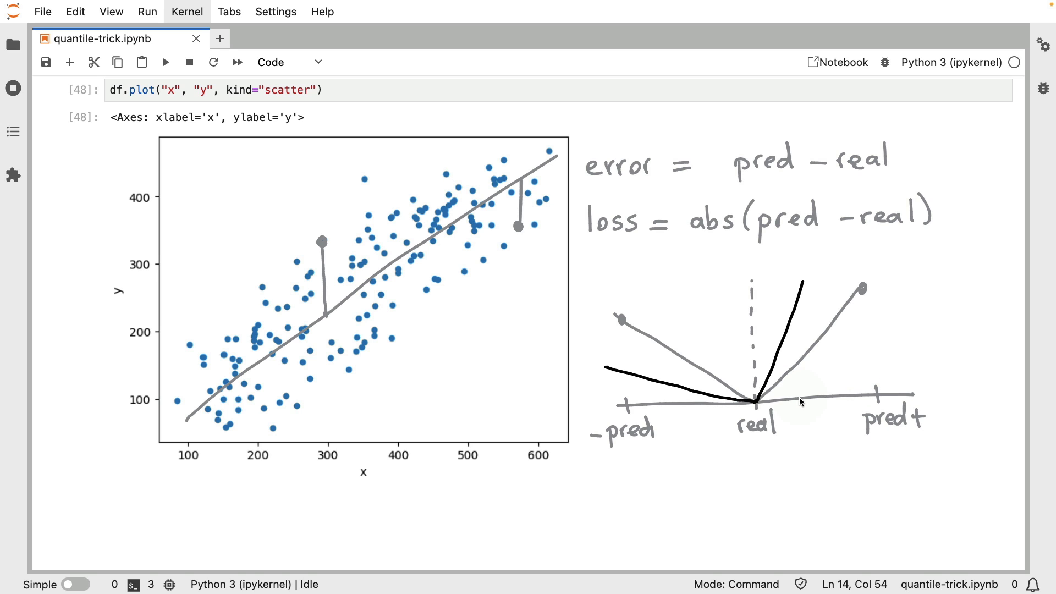
{"action": "mouse_move", "coordinate": [800, 304]}
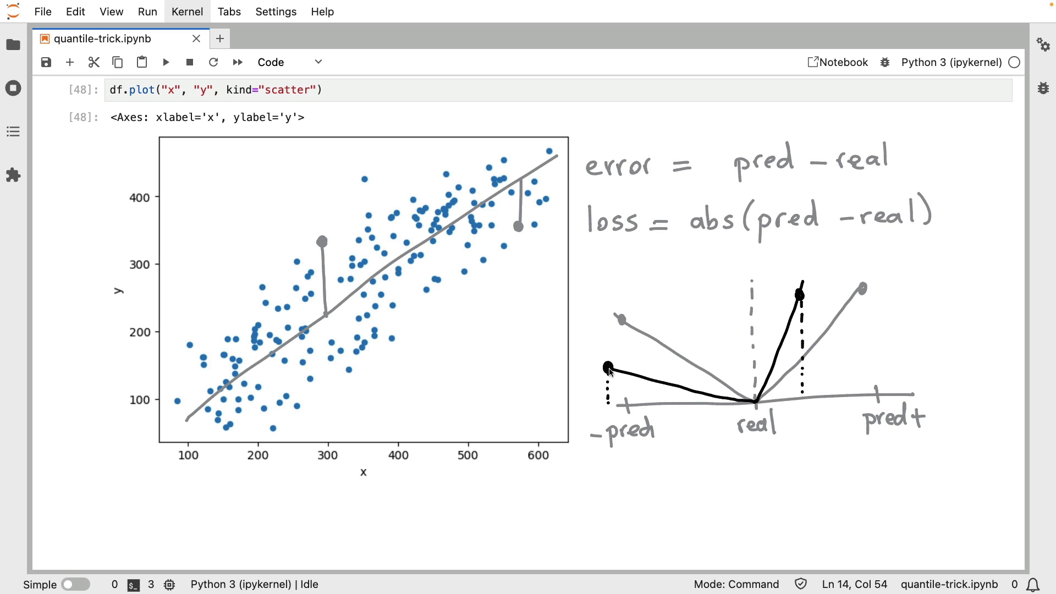
{"action": "mouse_move", "coordinate": [934, 468]}
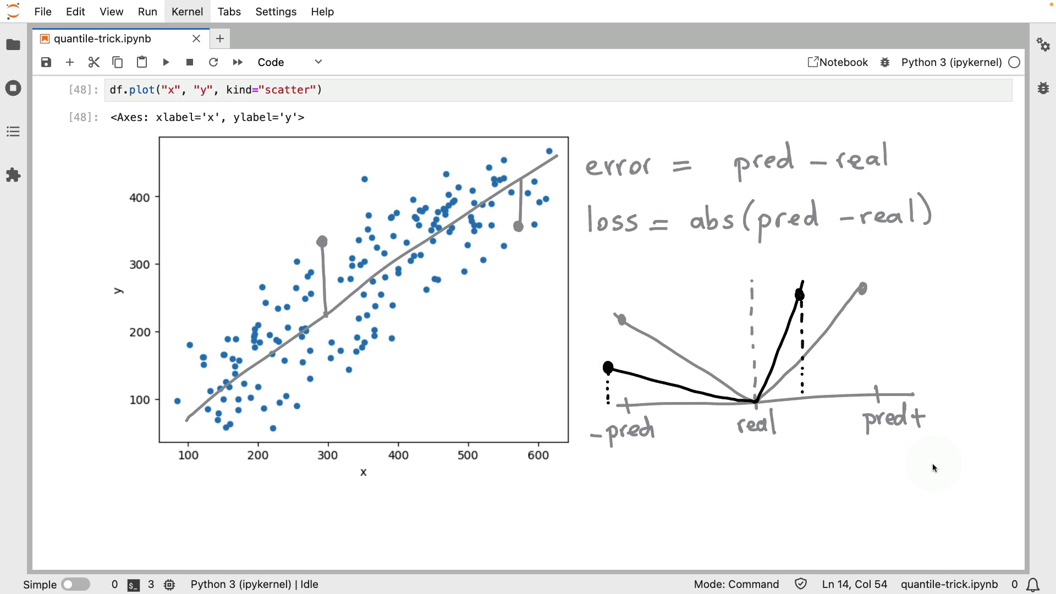
{"action": "mouse_move", "coordinate": [938, 429]}
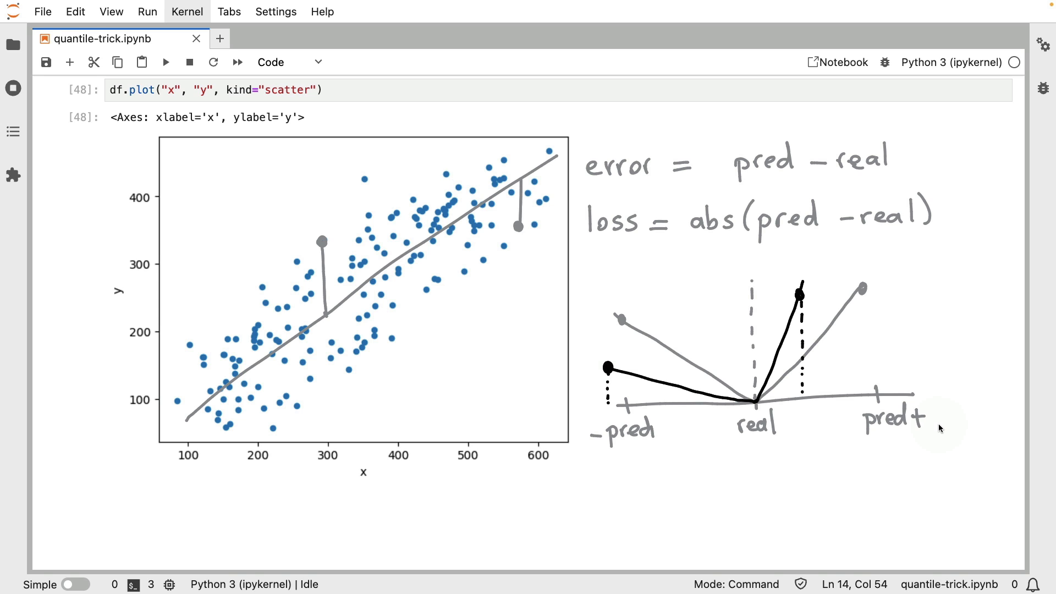
{"action": "mouse_move", "coordinate": [717, 331]}
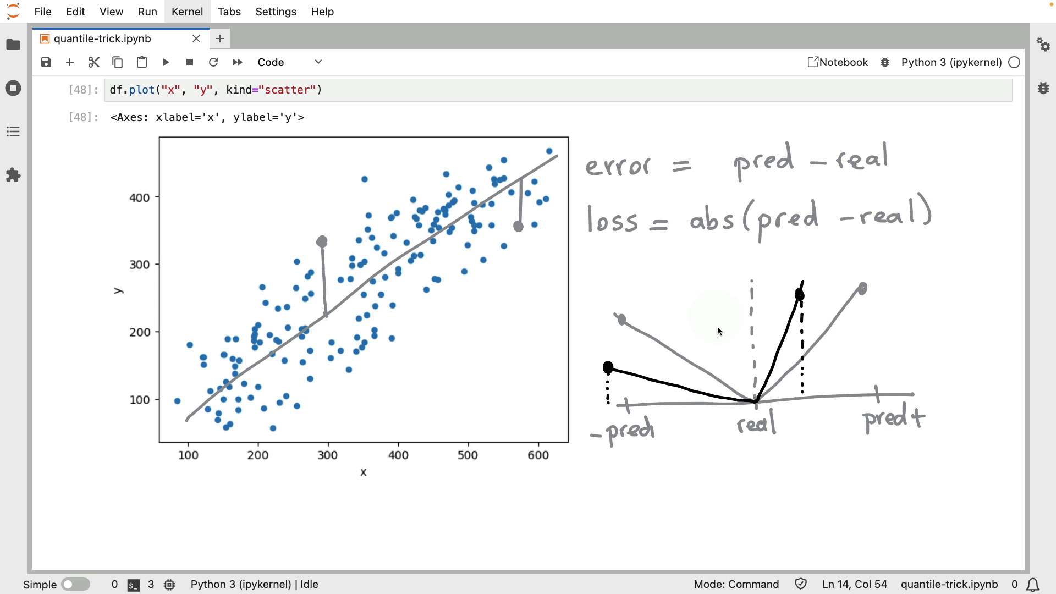
{"action": "left_click_drag", "start_coordinate": [569, 148], "coordinate": [578, 111]}
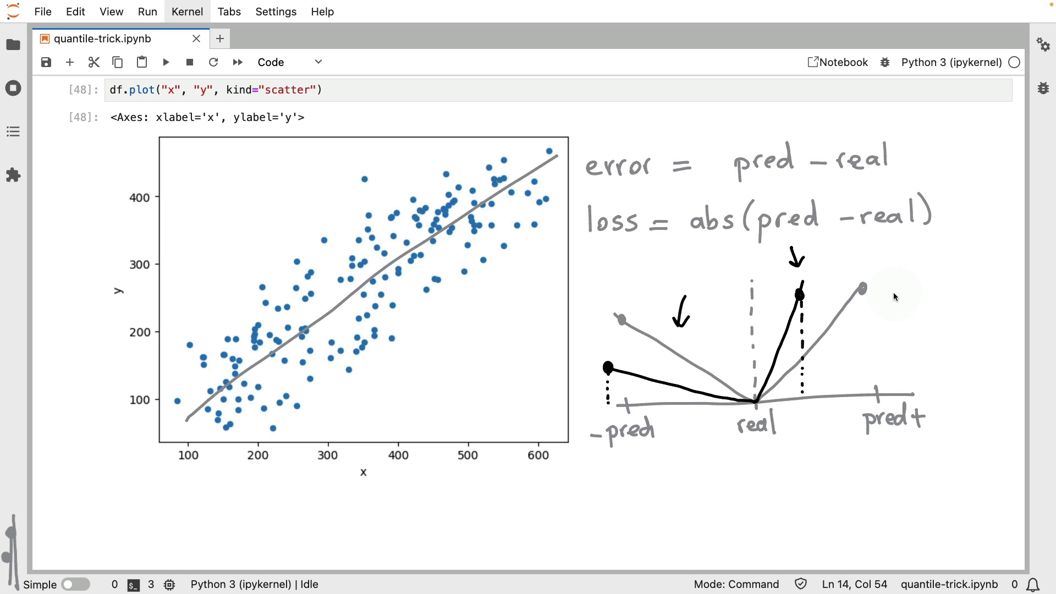
{"action": "mouse_move", "coordinate": [542, 140]}
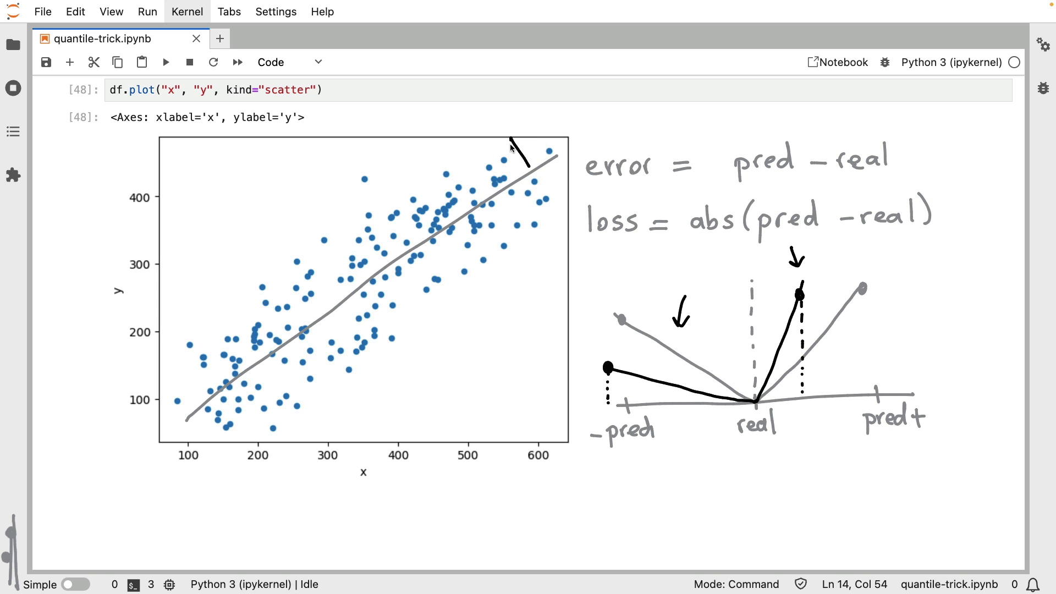
Draw arrows pushing the gray fit line upward and downward into bracketing band lines.
{"action": "left_click_drag", "start_coordinate": [519, 145], "coordinate": [558, 209]}
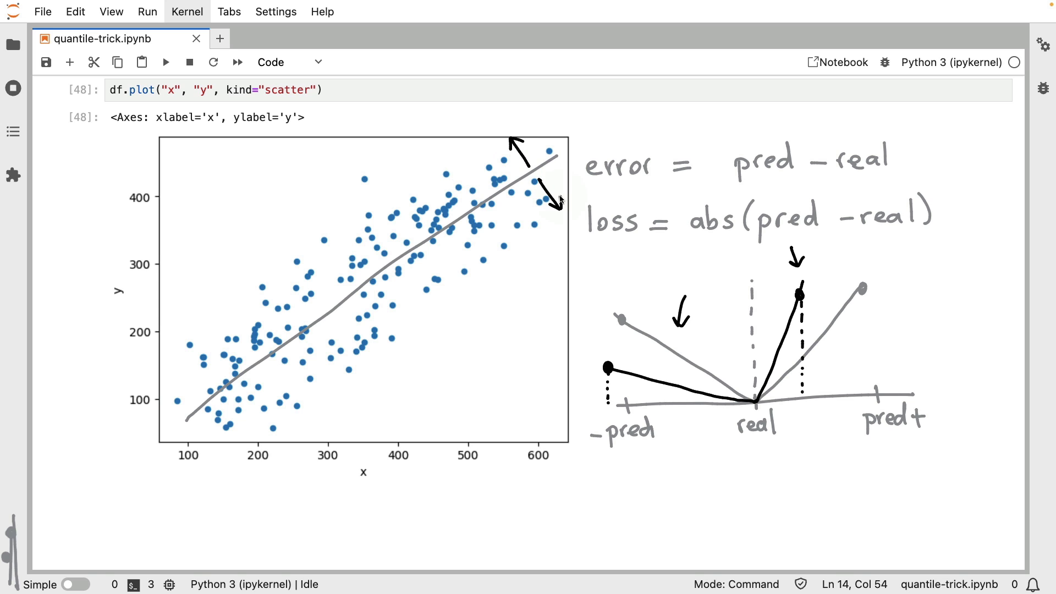
{"action": "left_click_drag", "start_coordinate": [175, 363], "coordinate": [501, 142]}
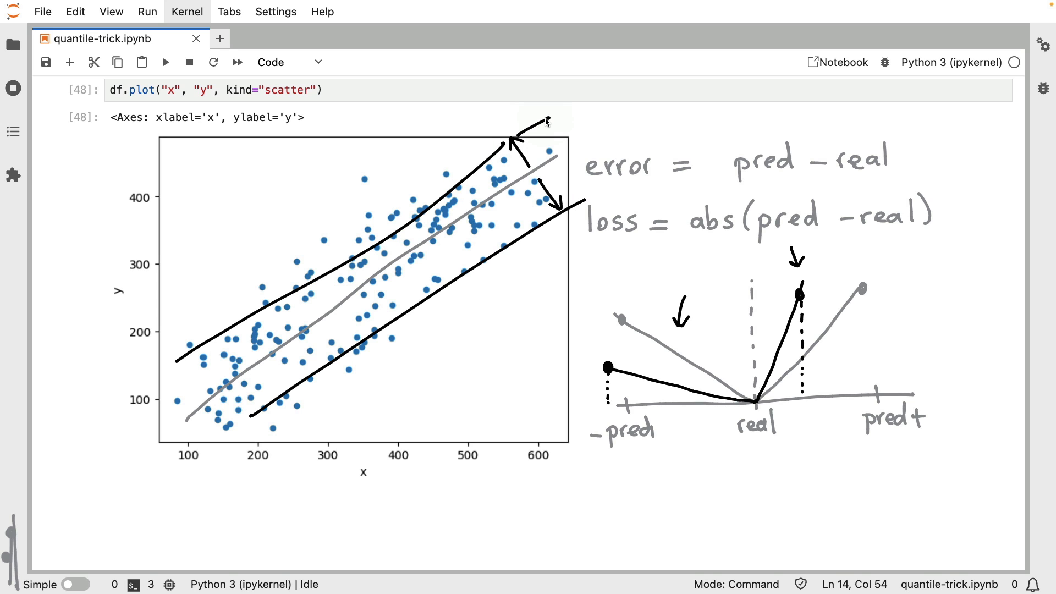
{"action": "mouse_move", "coordinate": [673, 502]}
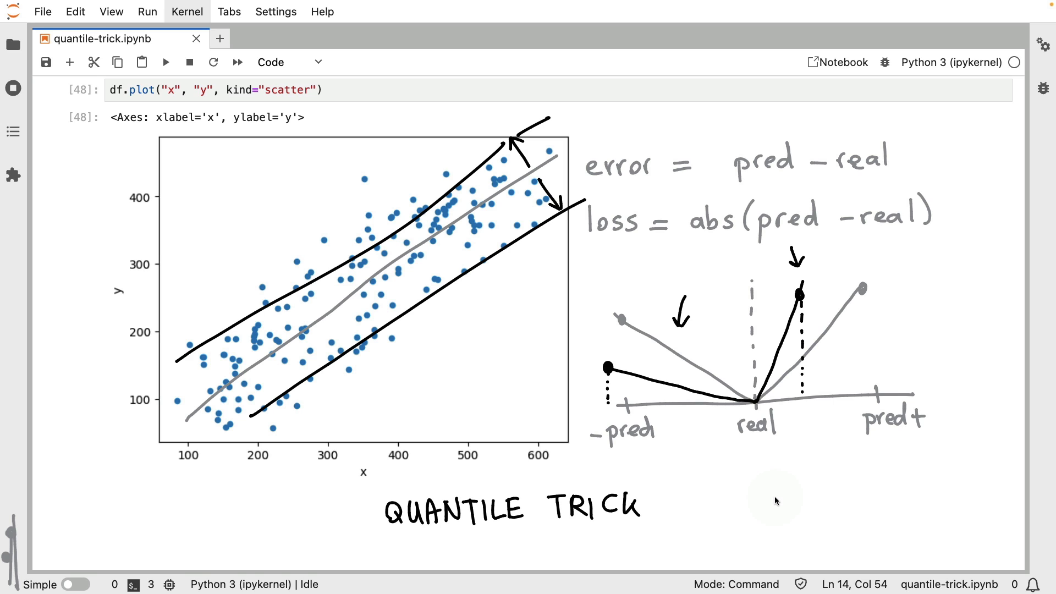
{"action": "mouse_move", "coordinate": [599, 248]}
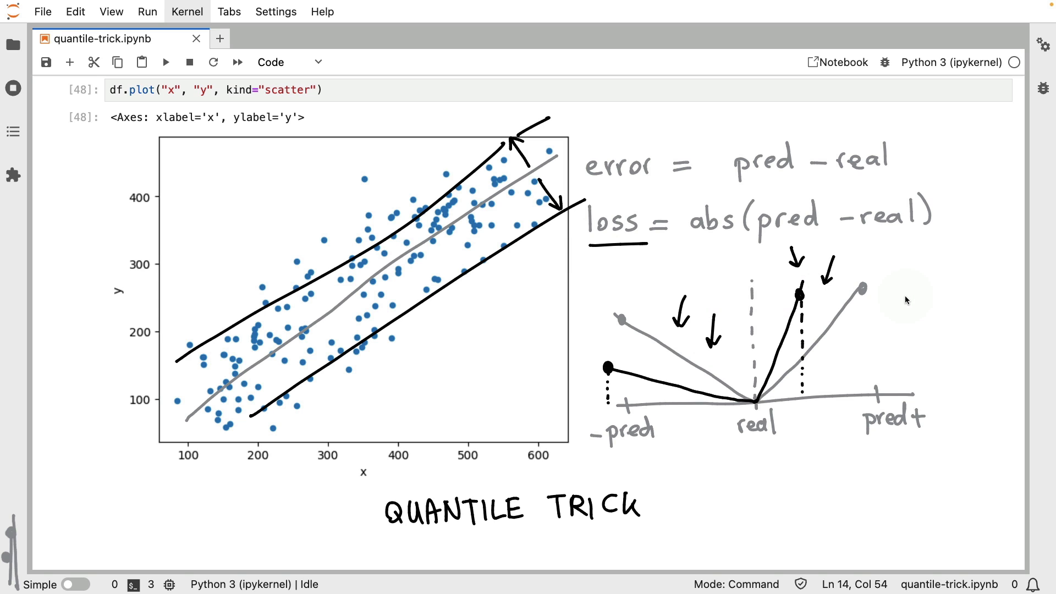
{"action": "mouse_move", "coordinate": [551, 154]}
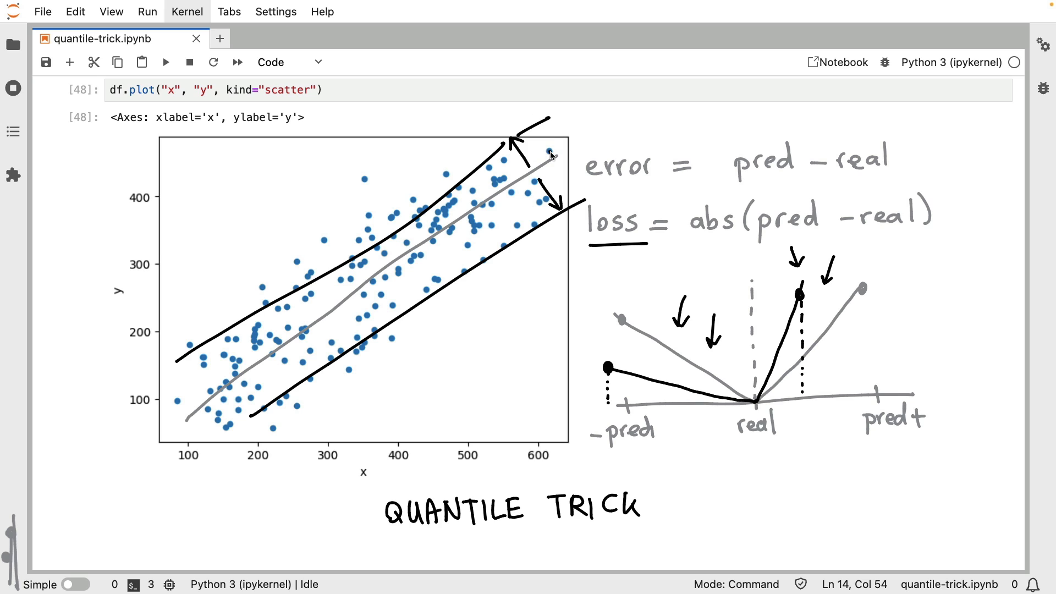
{"action": "mouse_move", "coordinate": [406, 285]}
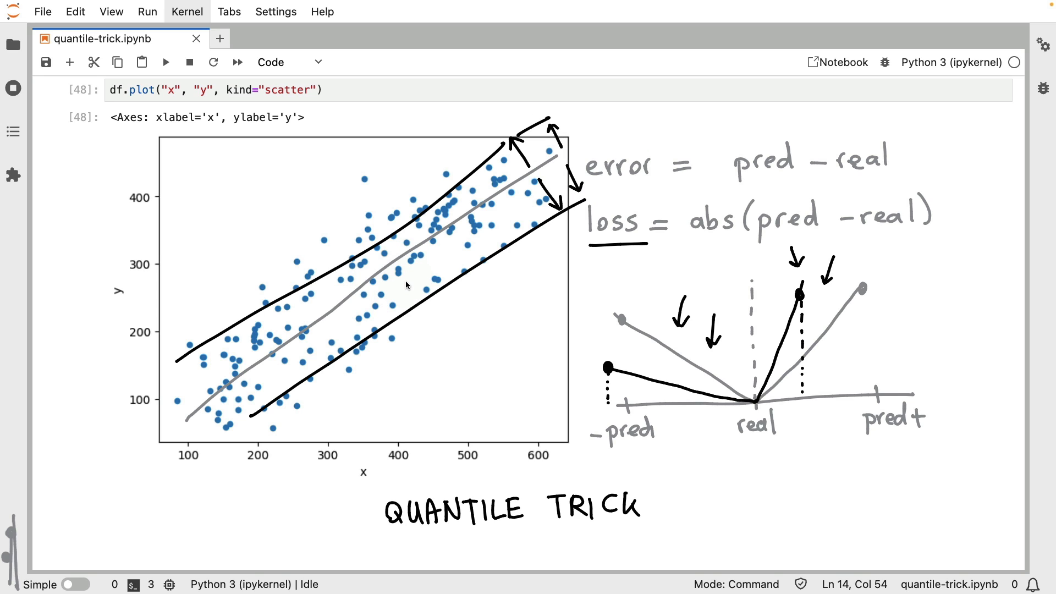
{"action": "mouse_move", "coordinate": [337, 283]}
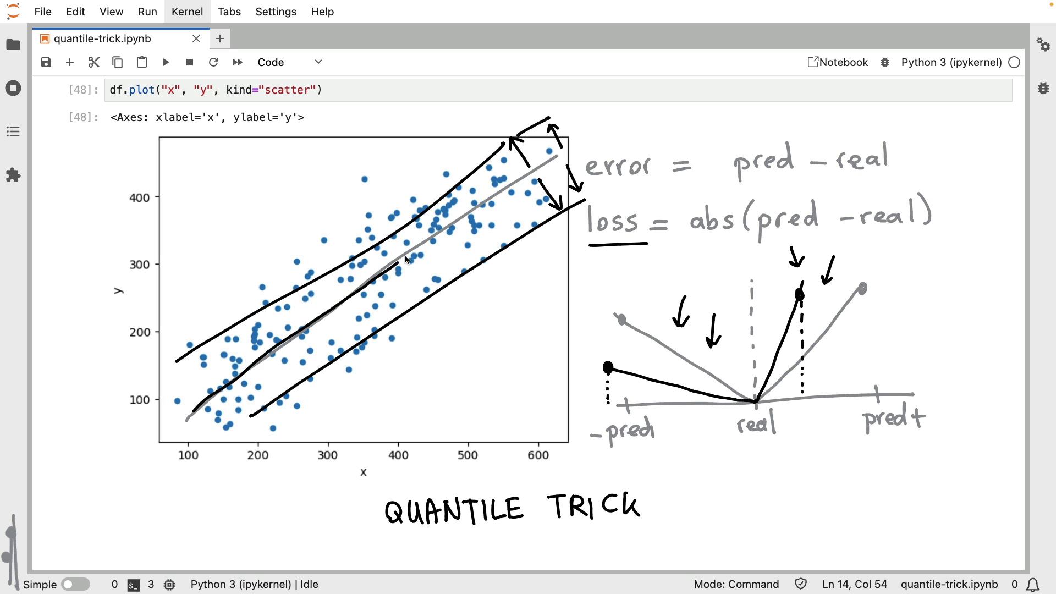
Trace a black line over the fitted middle line, extending it to the top right.
{"action": "left_click_drag", "start_coordinate": [404, 263], "coordinate": [588, 141]}
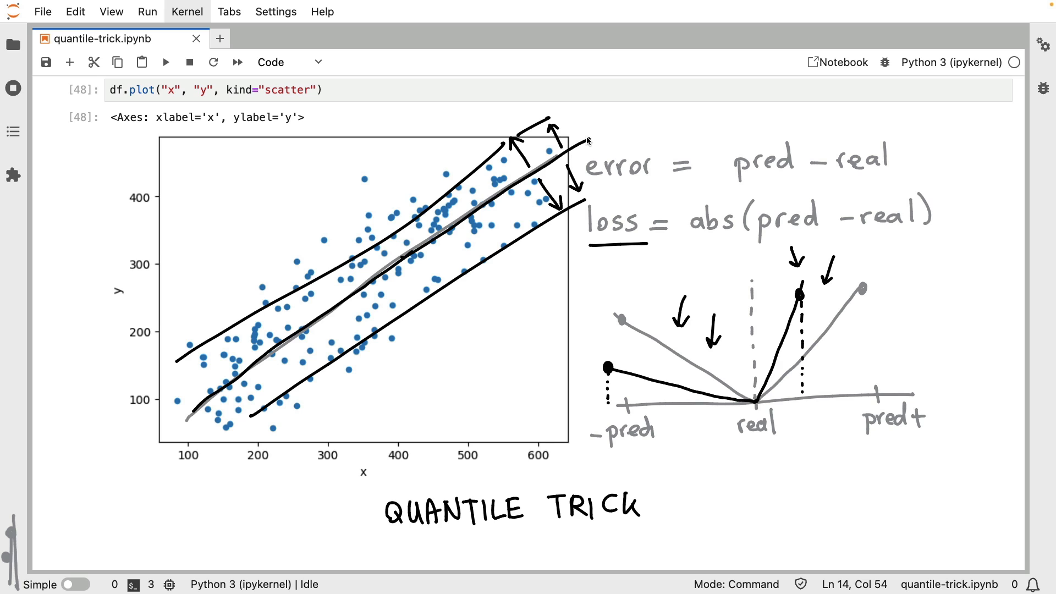
{"action": "left_click_drag", "start_coordinate": [546, 222], "coordinate": [966, 481]}
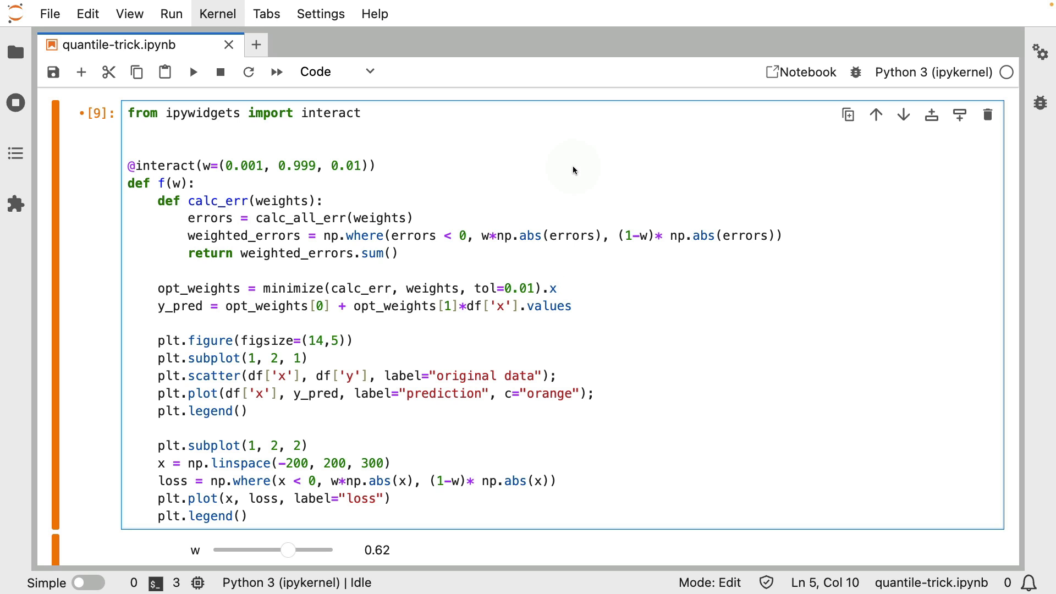
{"action": "mouse_move", "coordinate": [544, 298]}
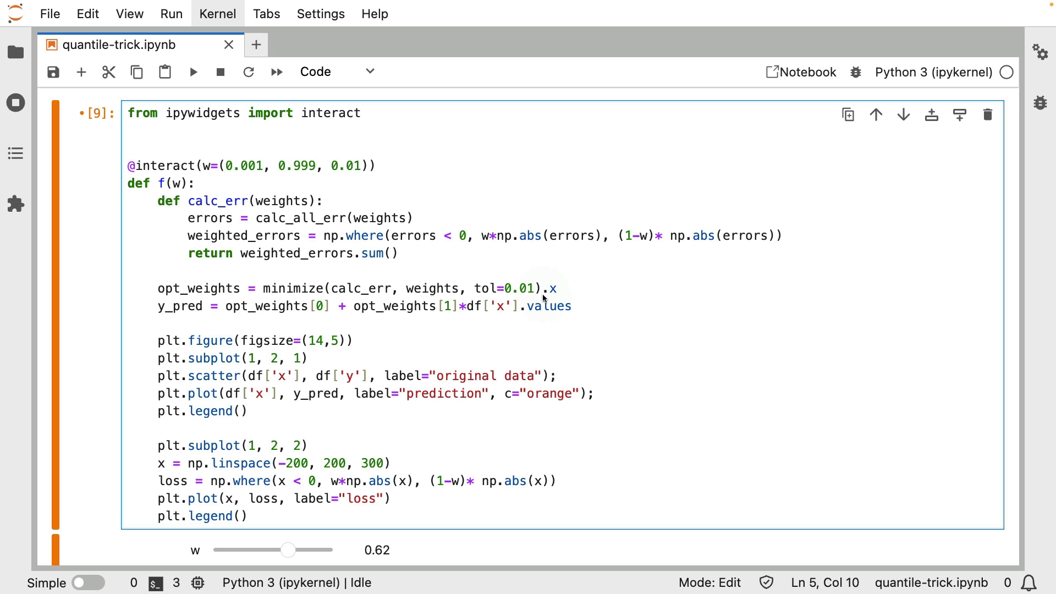
{"action": "mouse_move", "coordinate": [157, 229]}
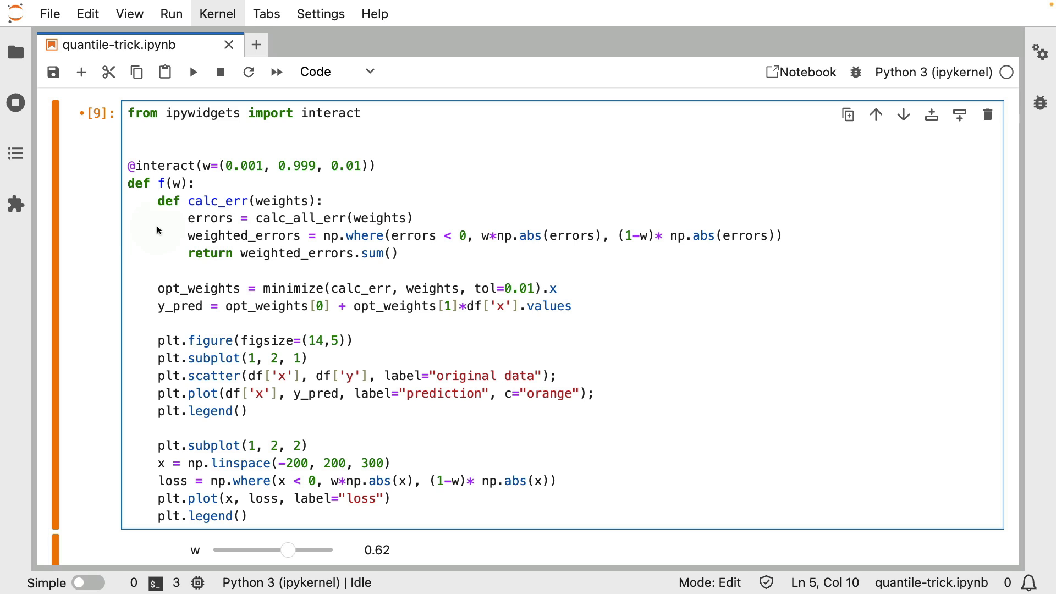
{"action": "mouse_move", "coordinate": [199, 236]}
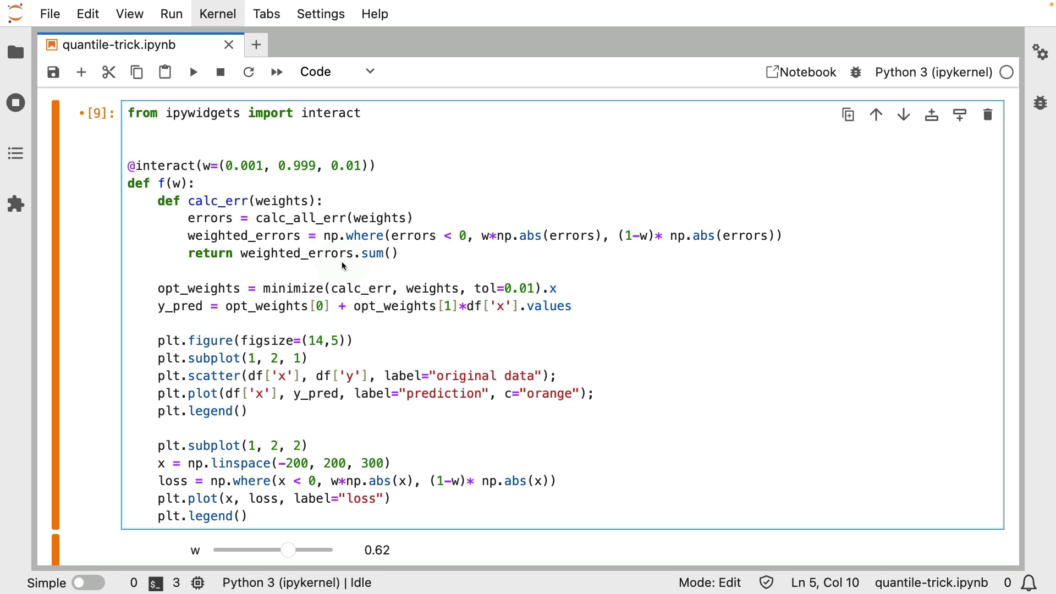
{"action": "mouse_move", "coordinate": [216, 177]}
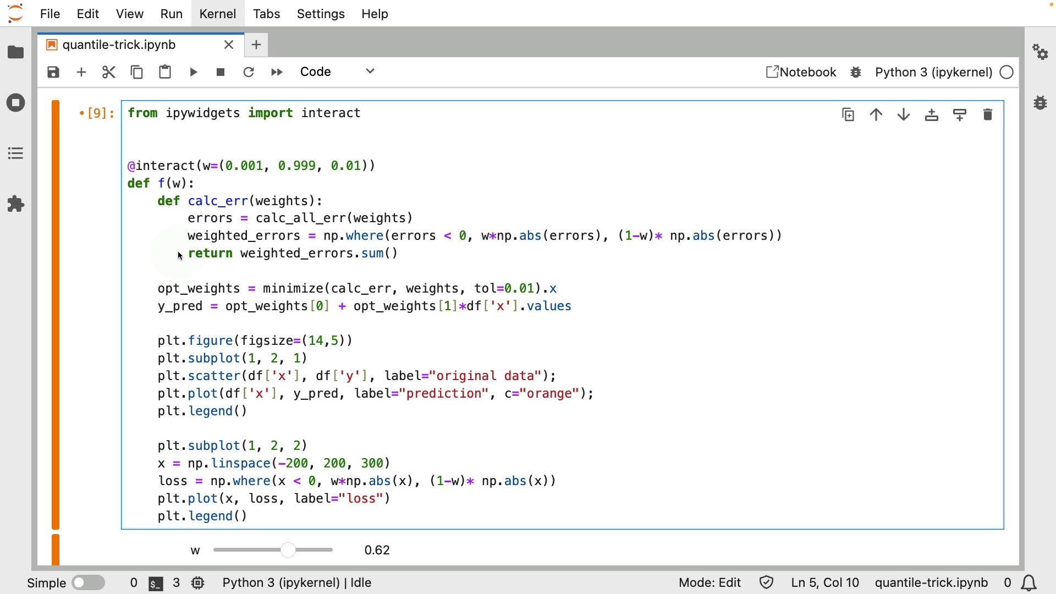
{"action": "left_click_drag", "start_coordinate": [387, 218], "coordinate": [464, 262]}
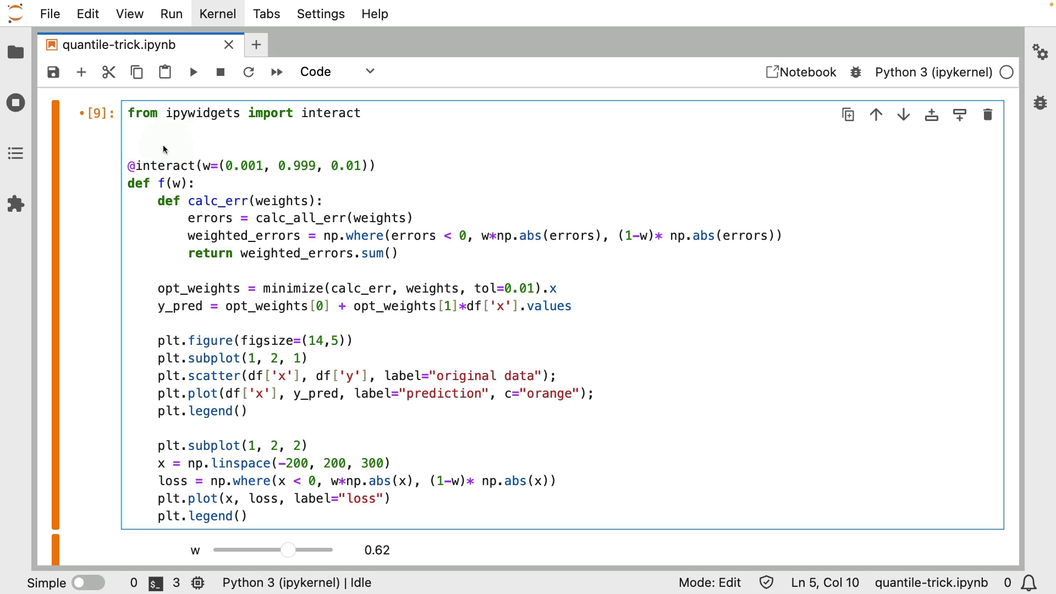
{"action": "mouse_move", "coordinate": [177, 156]}
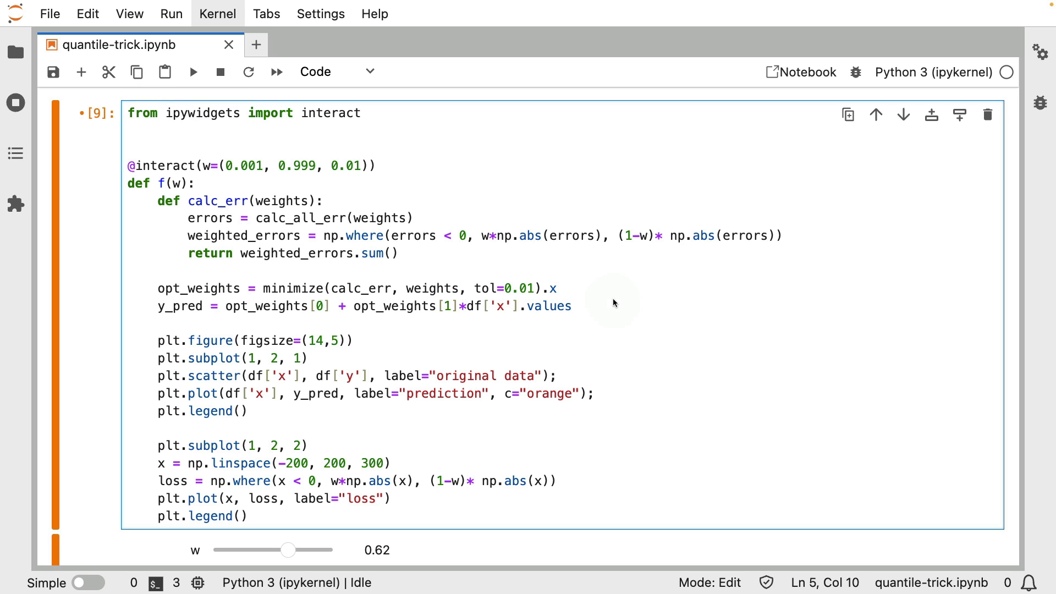
{"action": "left_click", "coordinate": [196, 183]}
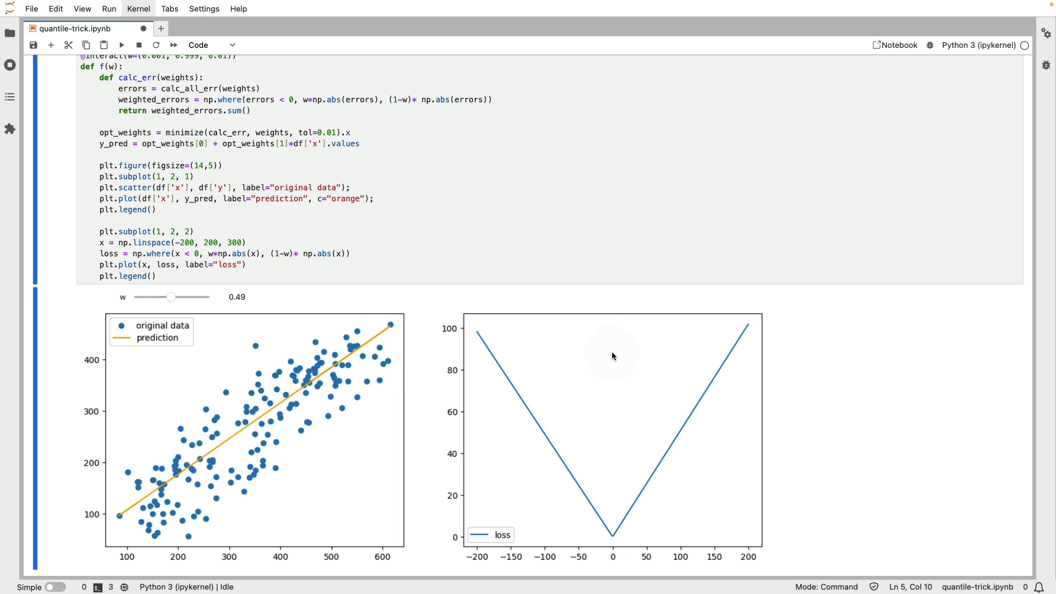
{"action": "mouse_move", "coordinate": [666, 528]}
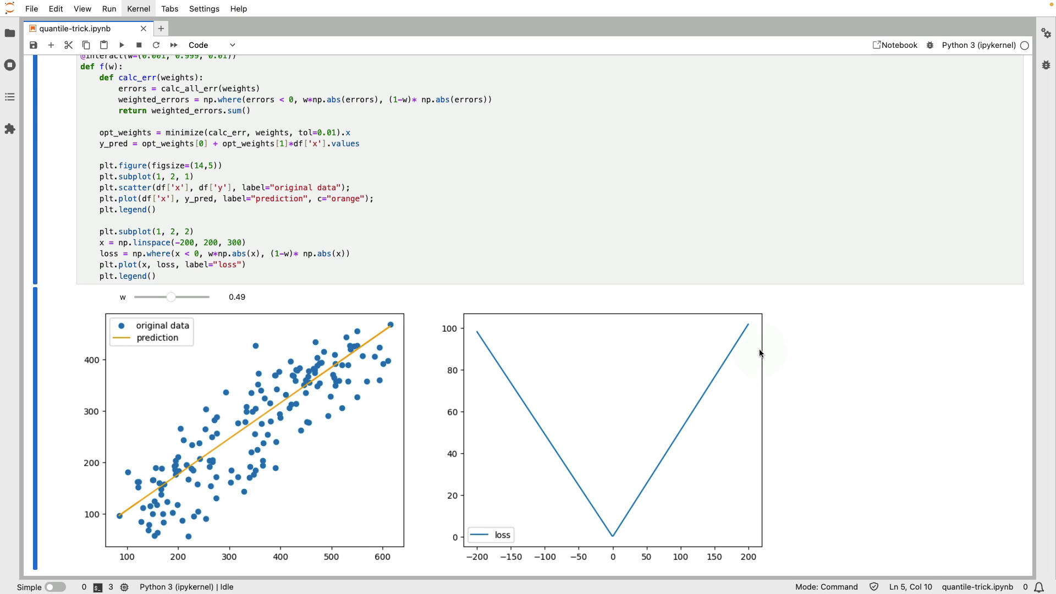
{"action": "mouse_move", "coordinate": [309, 297]}
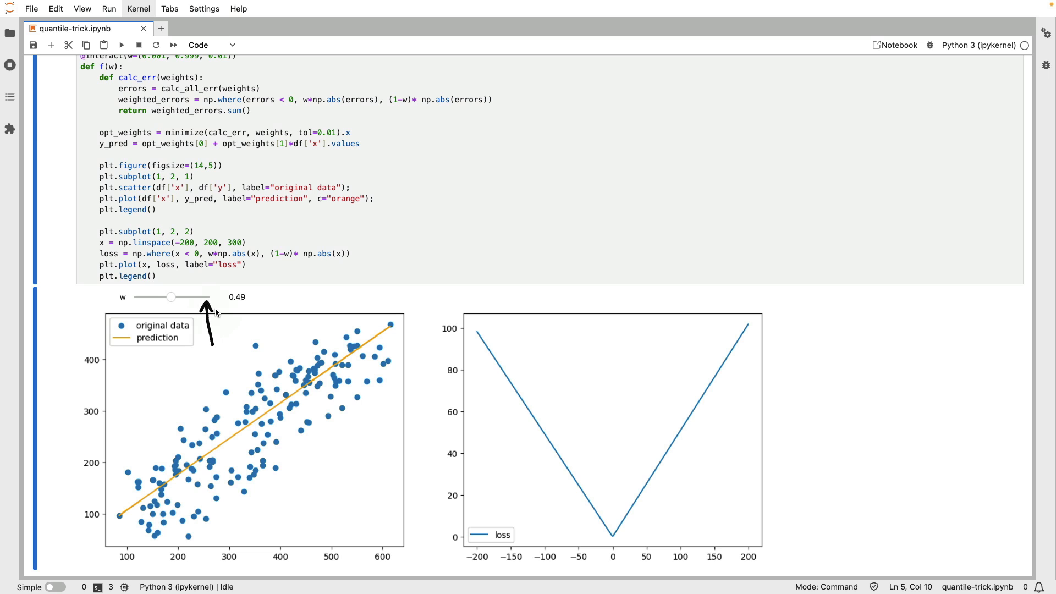
Sweep the w slider down to 0.12, up to 1.00, then settle it at 0.90.
{"action": "left_click_drag", "start_coordinate": [171, 297], "coordinate": [161, 297]}
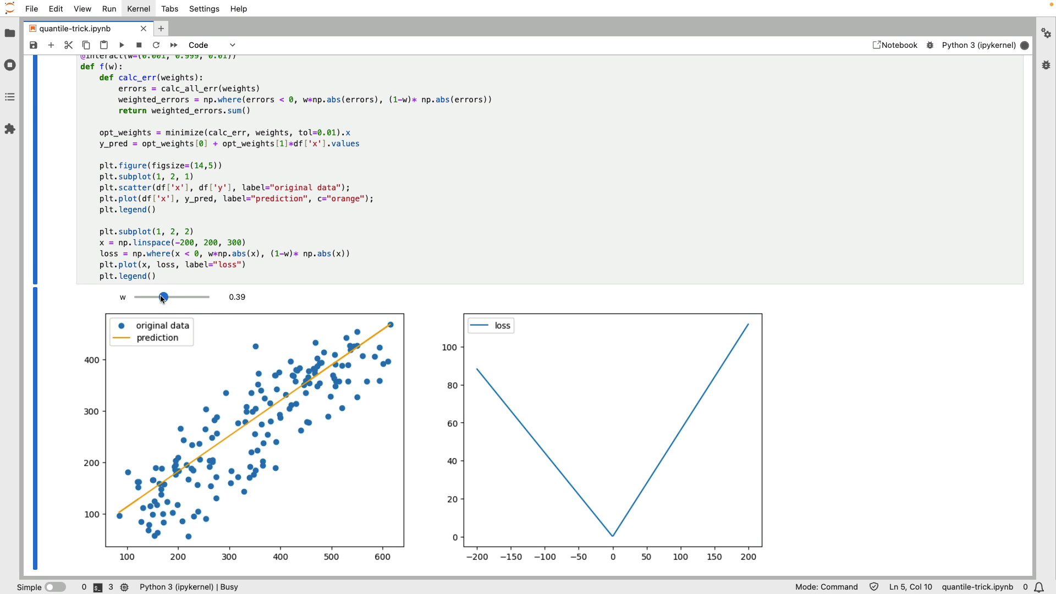
{"action": "left_click_drag", "start_coordinate": [161, 297], "coordinate": [144, 296]}
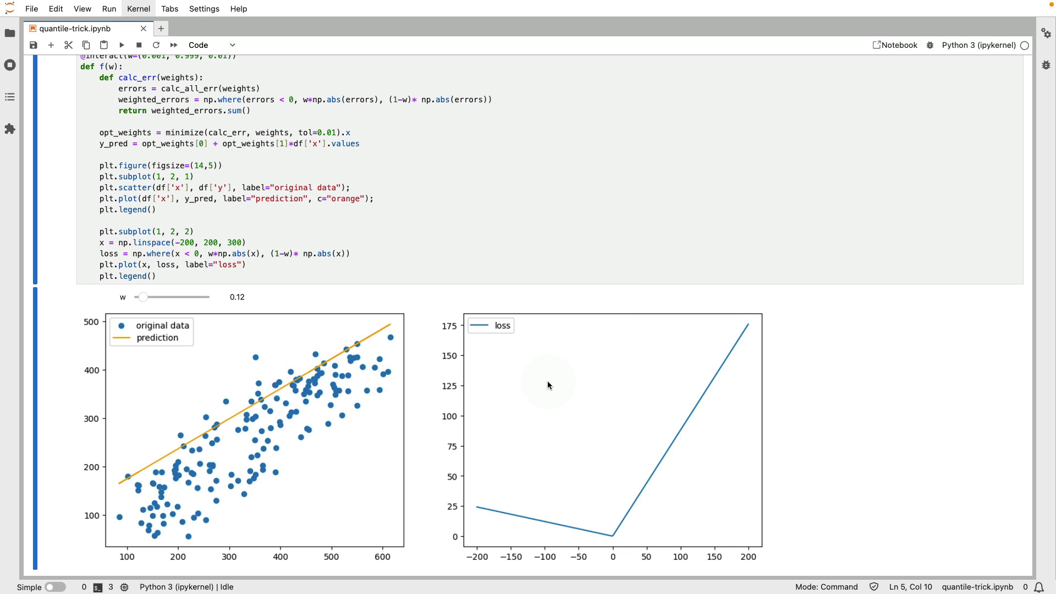
{"action": "mouse_move", "coordinate": [505, 435]}
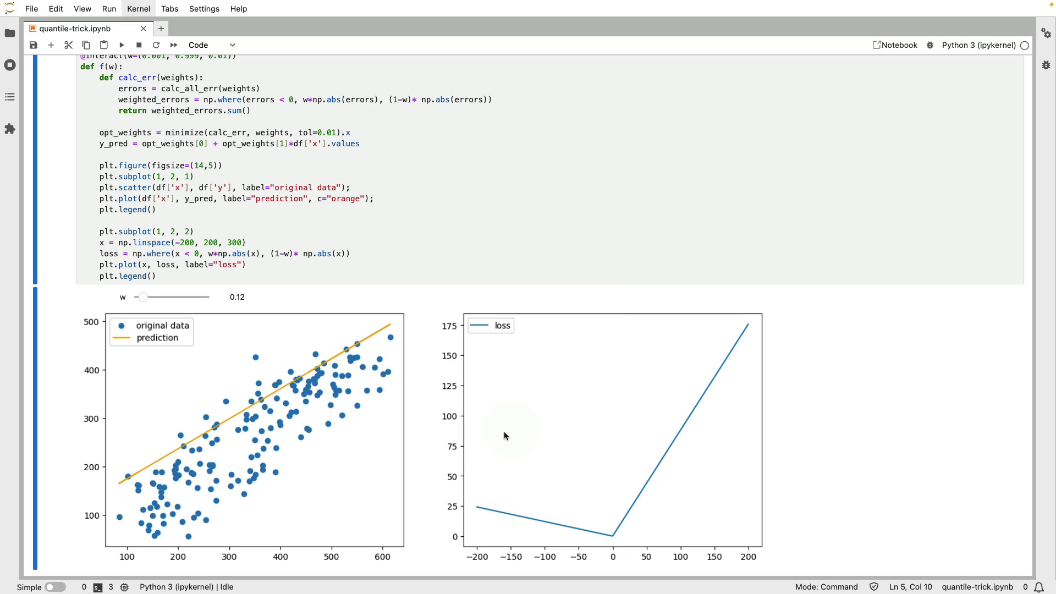
{"action": "mouse_move", "coordinate": [388, 463]}
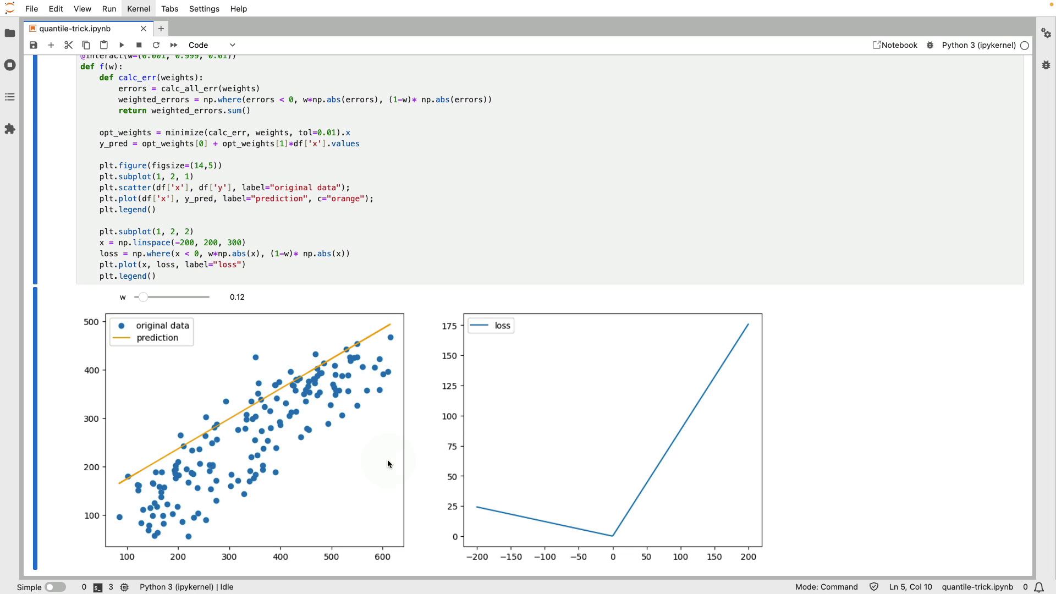
{"action": "mouse_move", "coordinate": [620, 466]}
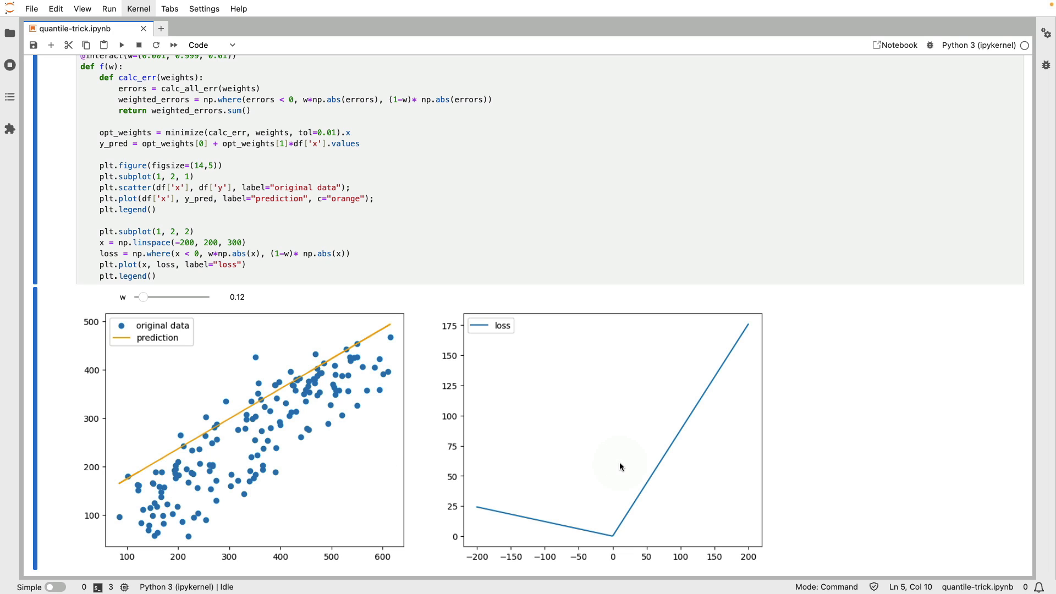
{"action": "mouse_move", "coordinate": [764, 529]}
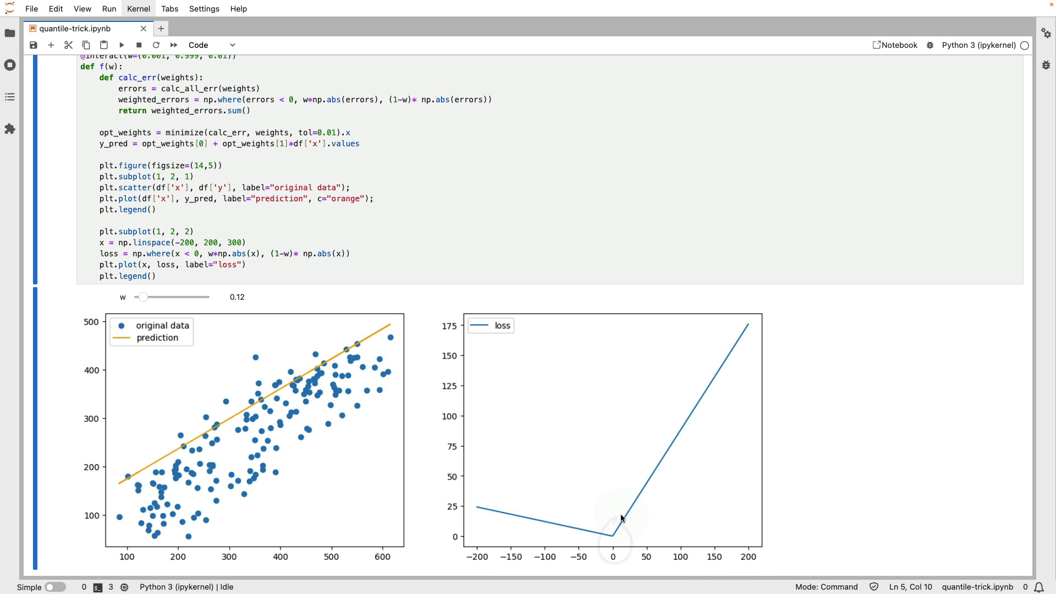
{"action": "mouse_move", "coordinate": [751, 527]}
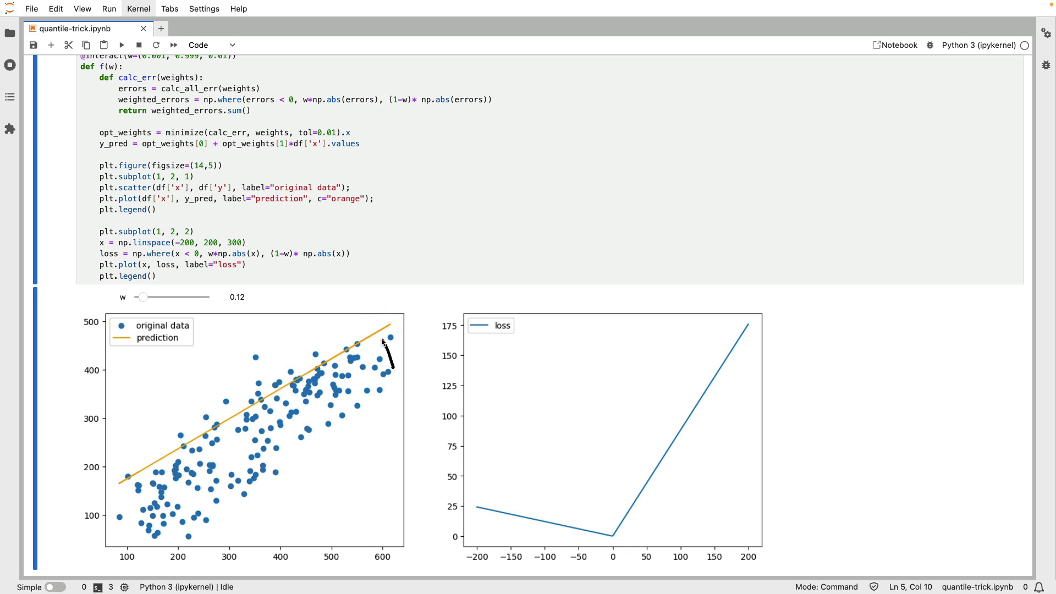
{"action": "mouse_move", "coordinate": [389, 339]}
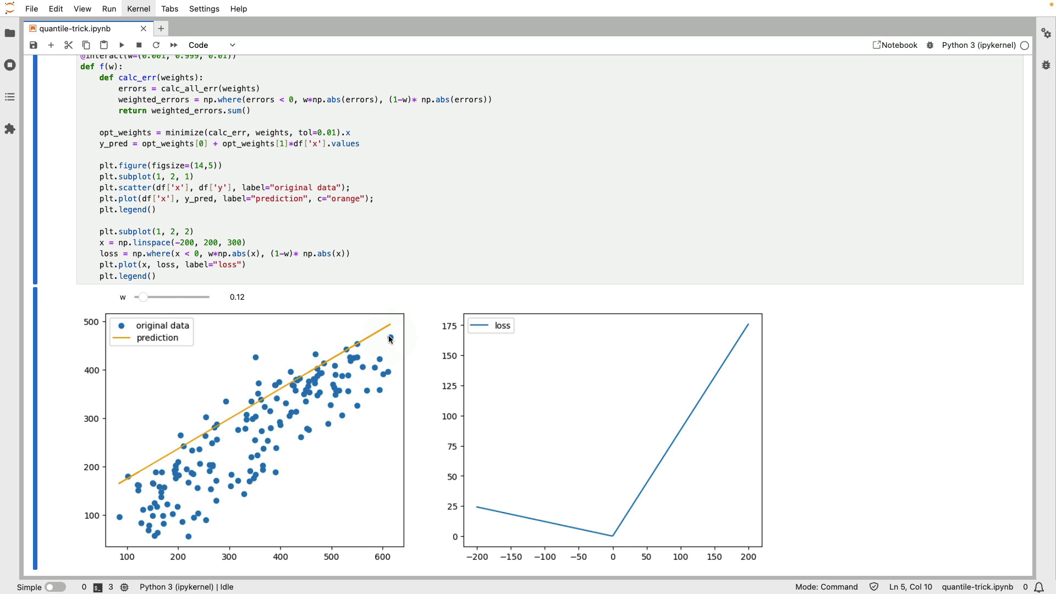
{"action": "left_click", "coordinate": [142, 297]}
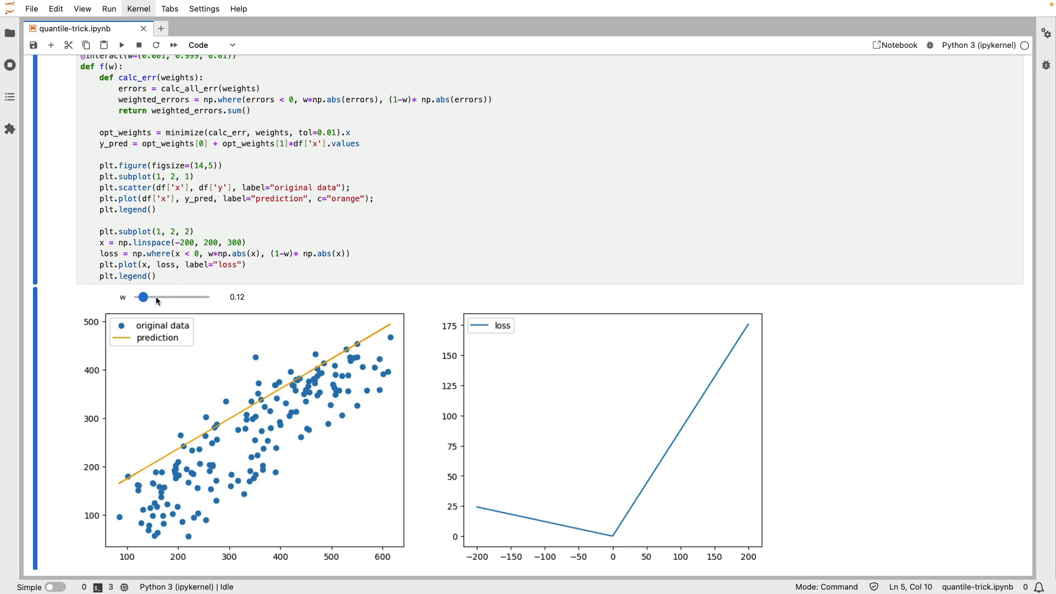
{"action": "left_click_drag", "start_coordinate": [143, 297], "coordinate": [210, 297]}
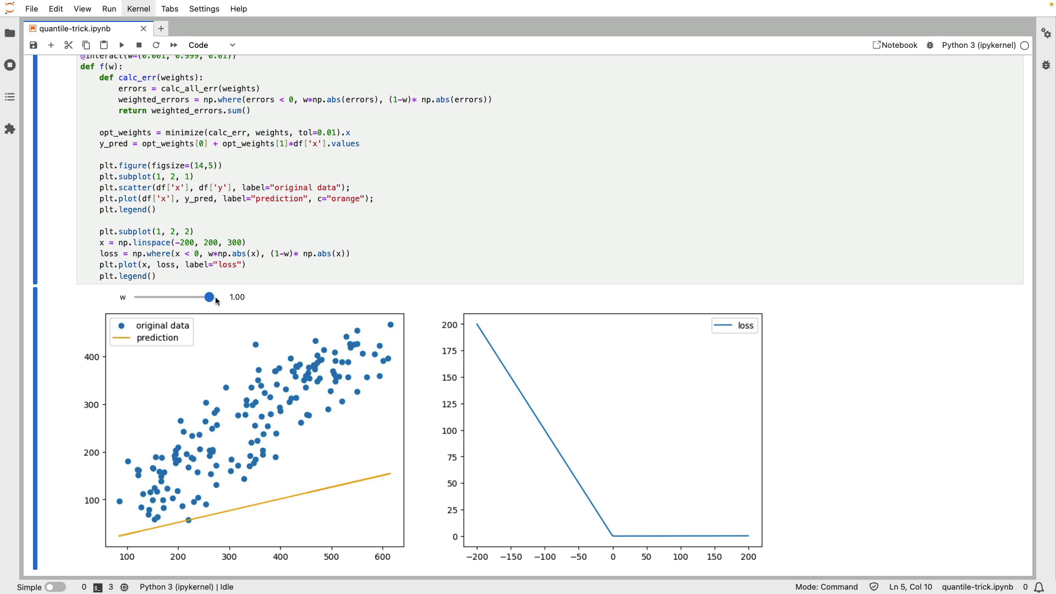
{"action": "left_click_drag", "start_coordinate": [211, 297], "coordinate": [202, 296]}
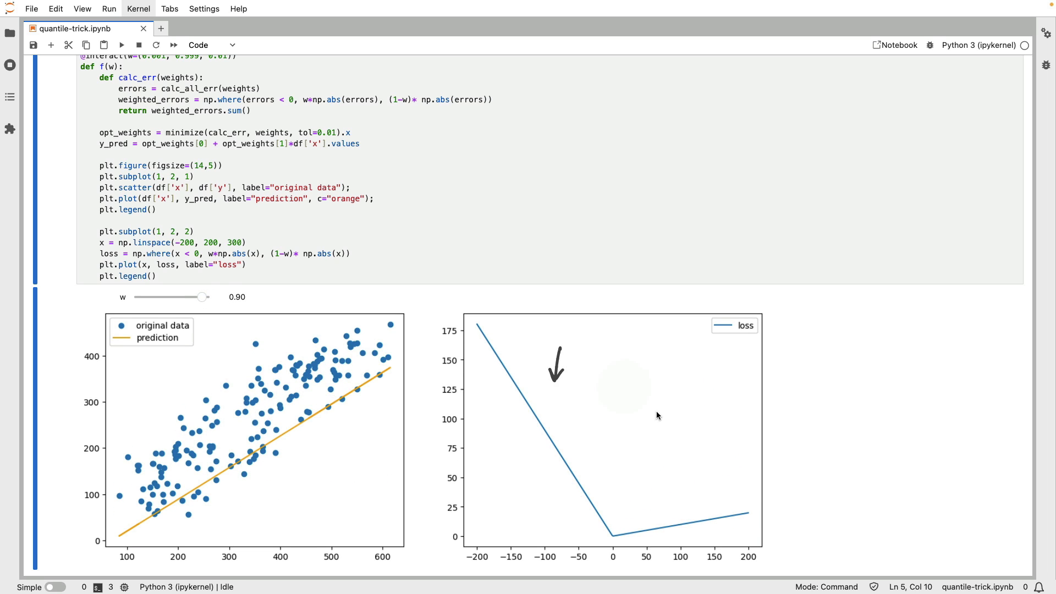
{"action": "mouse_move", "coordinate": [342, 455]}
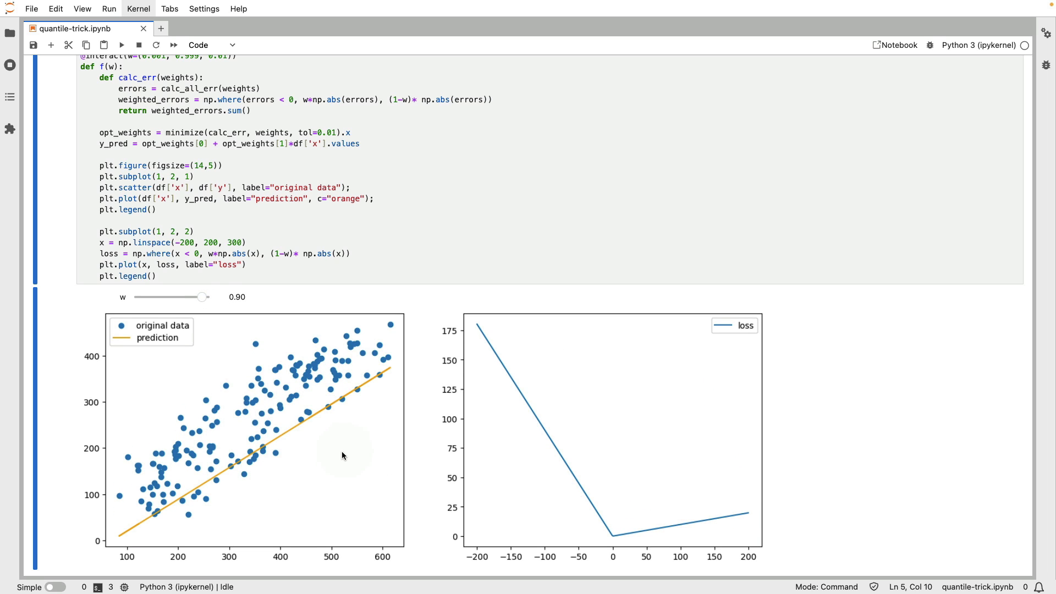
{"action": "mouse_move", "coordinate": [288, 436]}
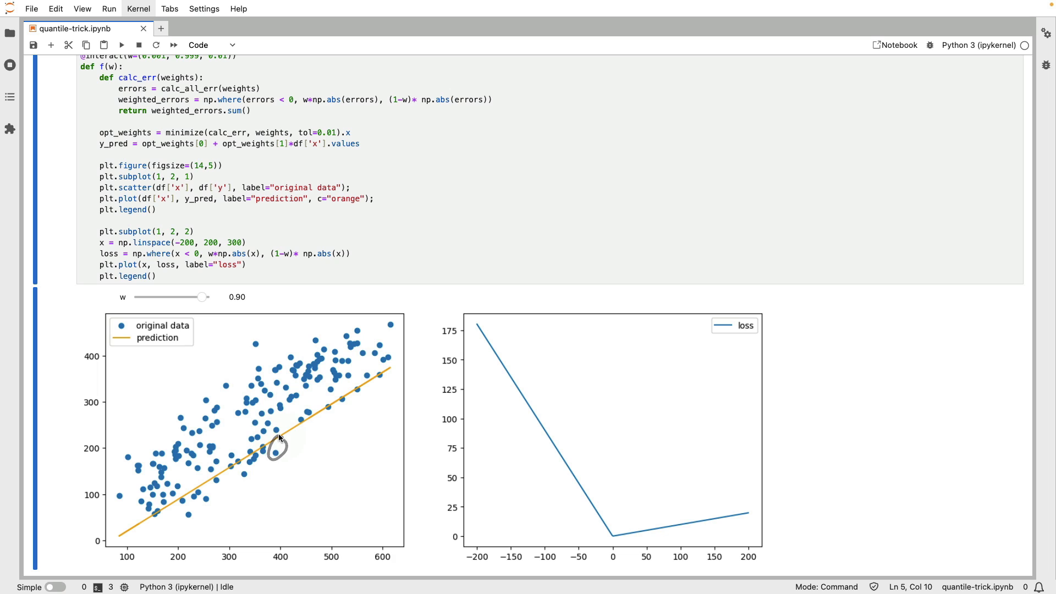
{"action": "left_click_drag", "start_coordinate": [276, 450], "coordinate": [300, 334]}
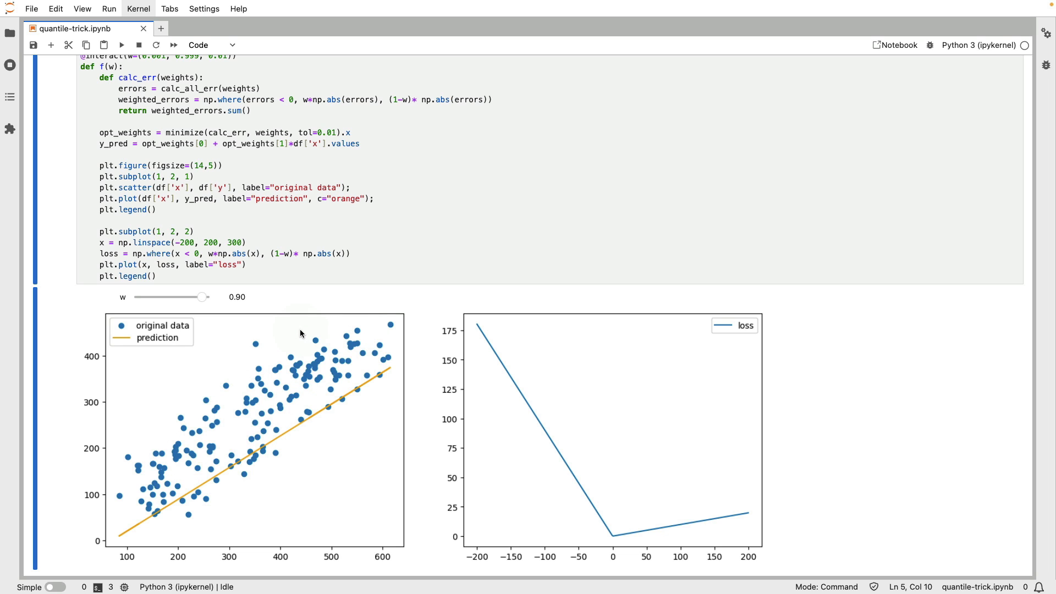
{"action": "mouse_move", "coordinate": [337, 434]}
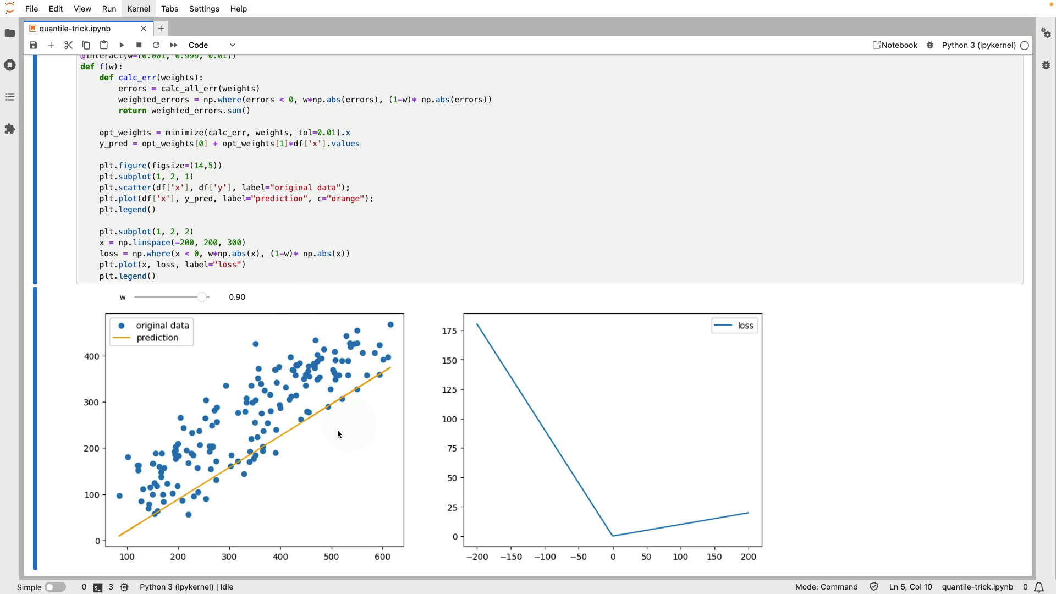
{"action": "mouse_move", "coordinate": [309, 438]}
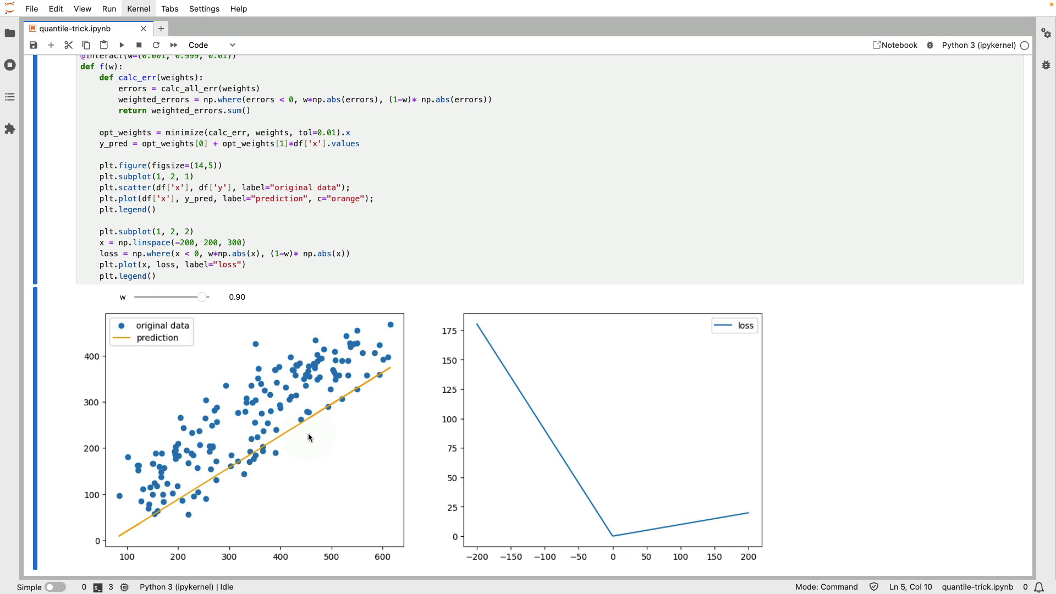
{"action": "mouse_move", "coordinate": [112, 284]}
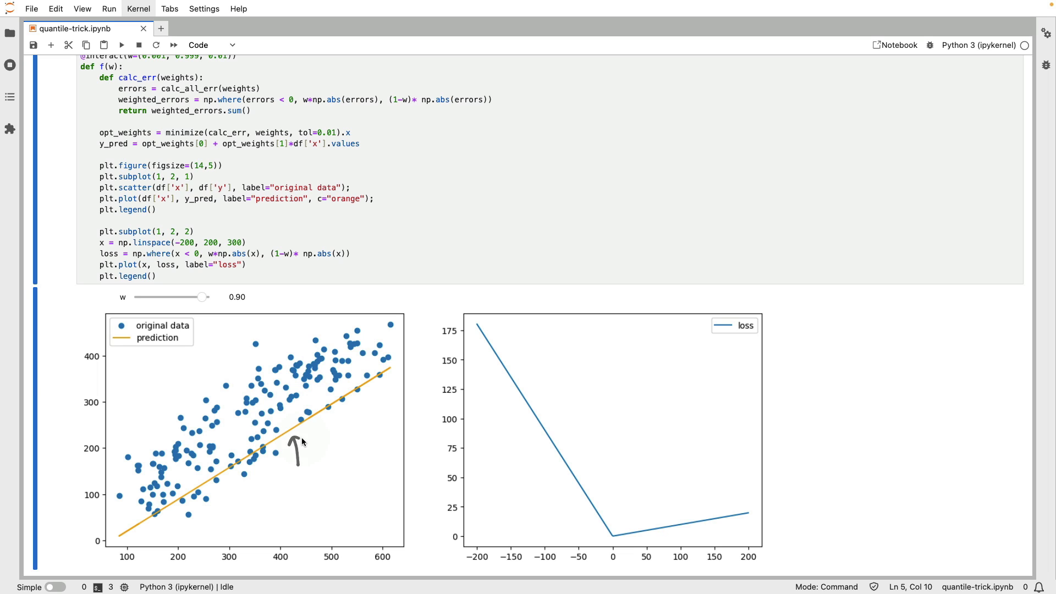
{"action": "mouse_move", "coordinate": [430, 315]}
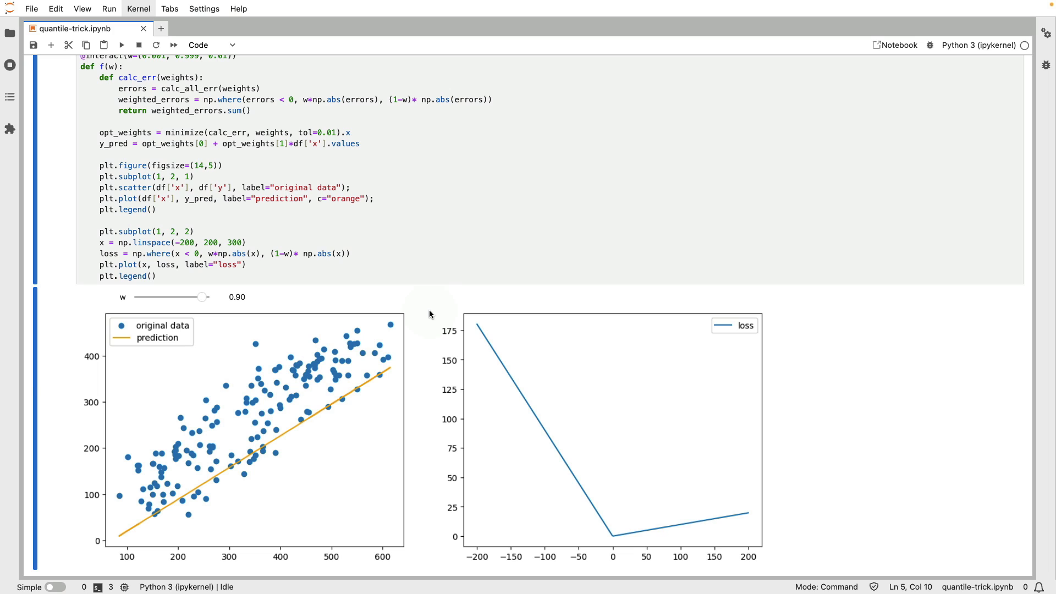
{"action": "mouse_move", "coordinate": [595, 257]}
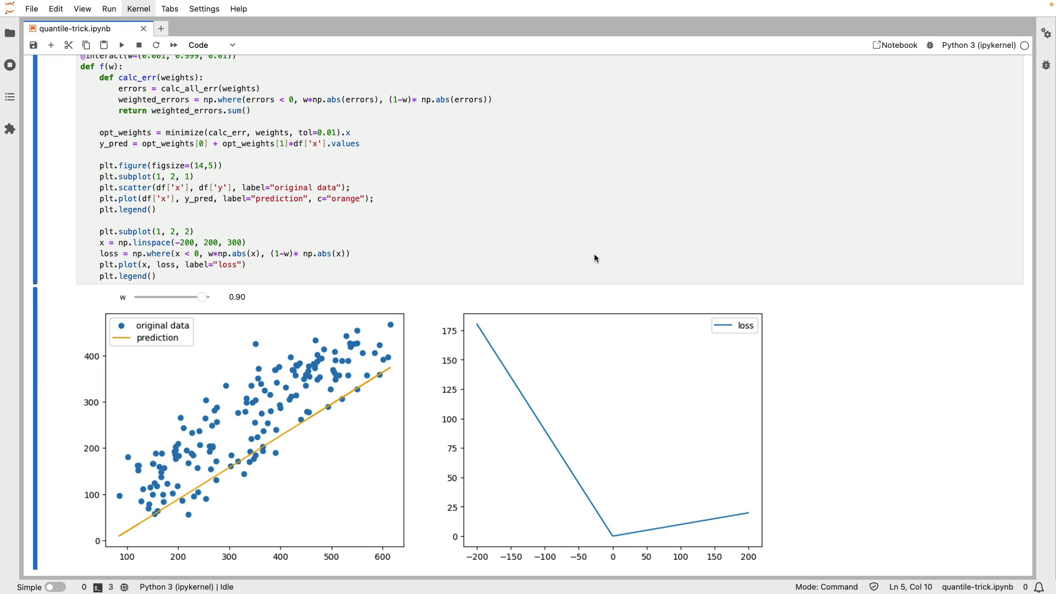
{"action": "mouse_move", "coordinate": [584, 315]}
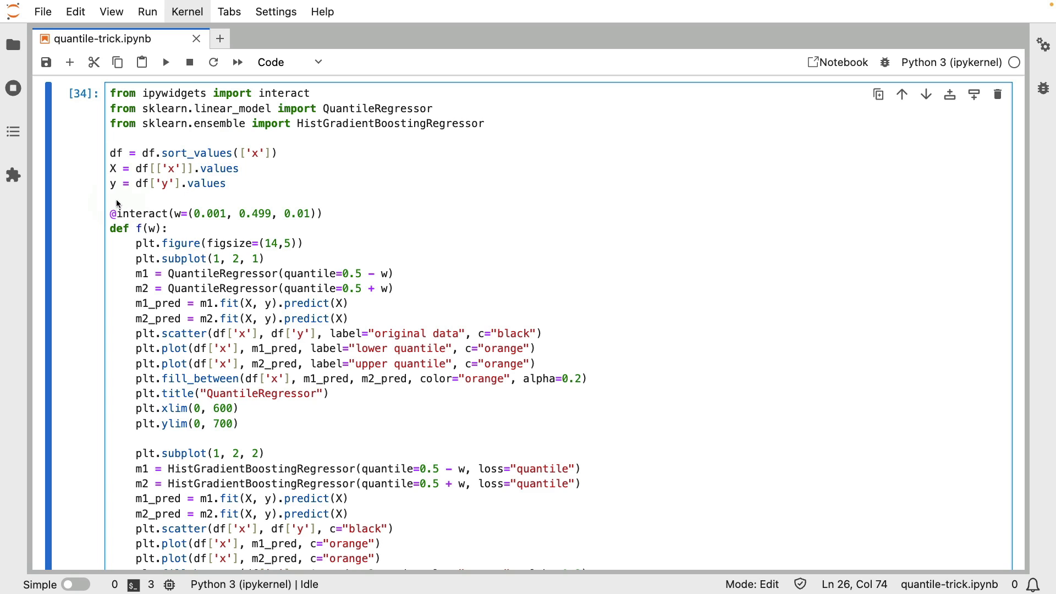
{"action": "mouse_move", "coordinate": [106, 194]}
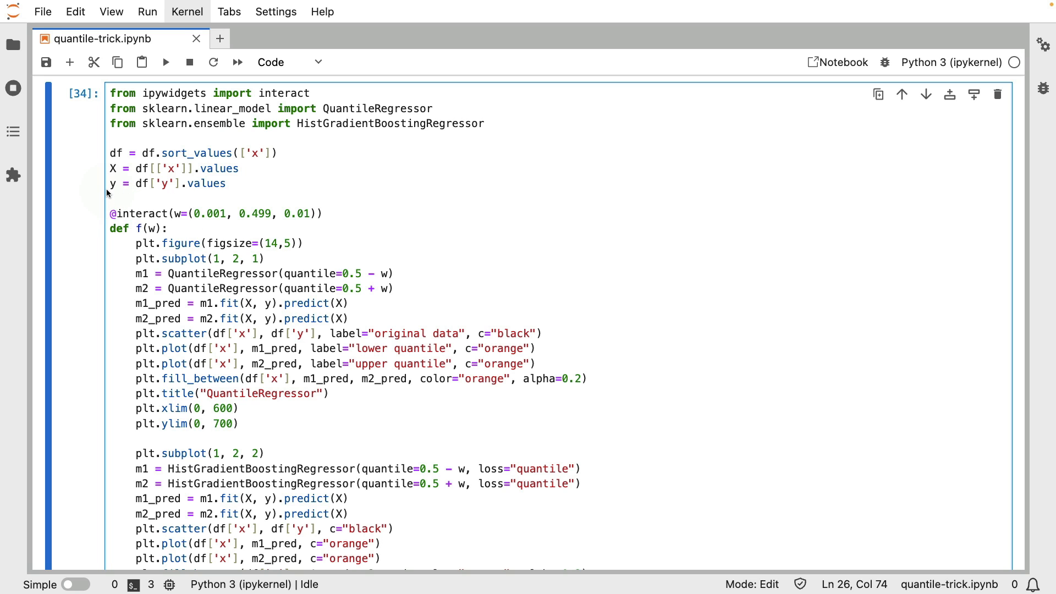
{"action": "mouse_move", "coordinate": [342, 93]}
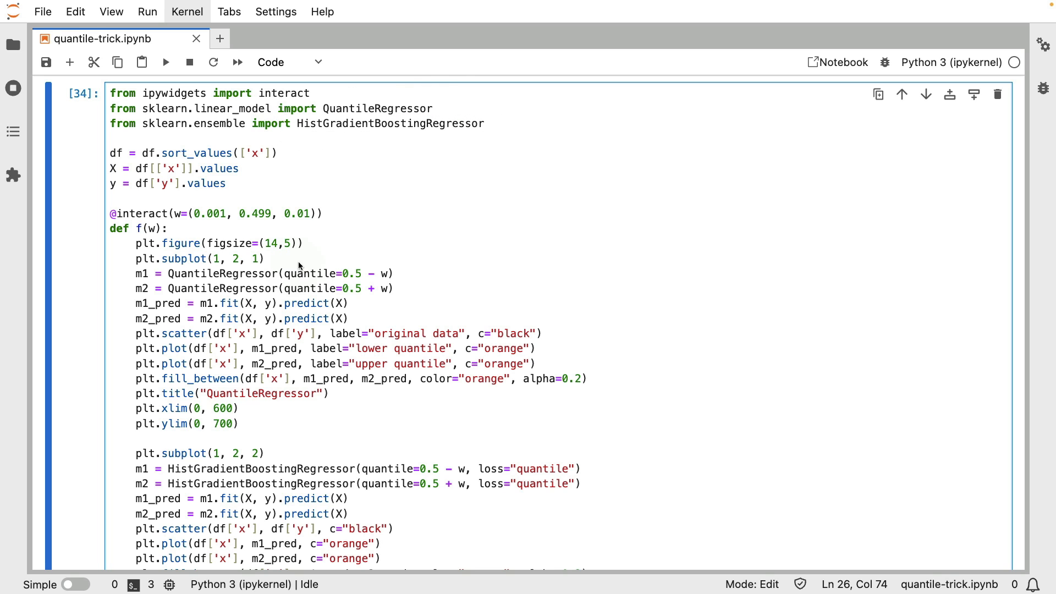
{"action": "mouse_move", "coordinate": [294, 261]}
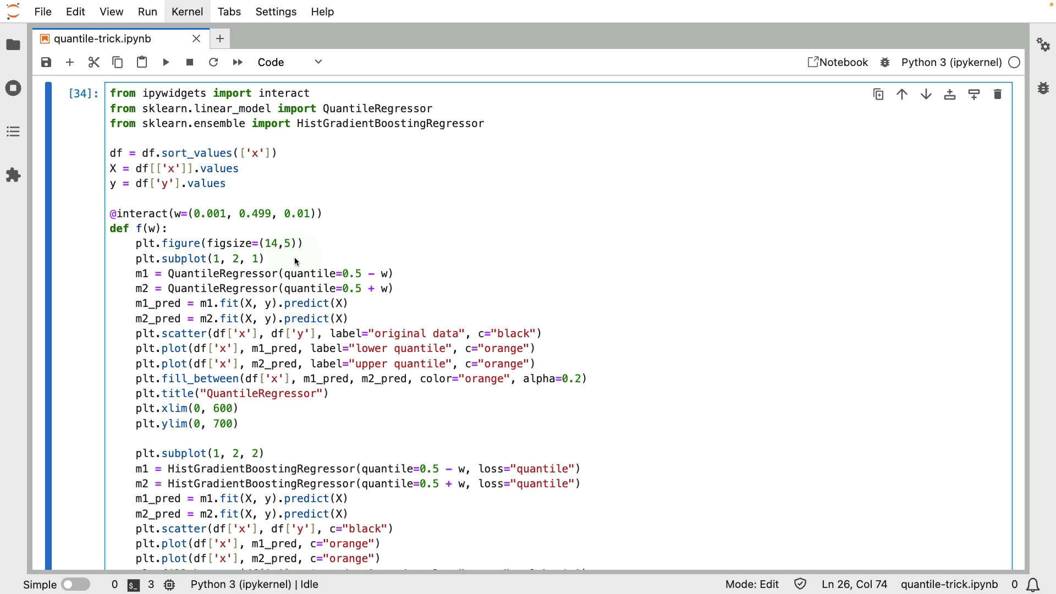
{"action": "mouse_move", "coordinate": [168, 201]}
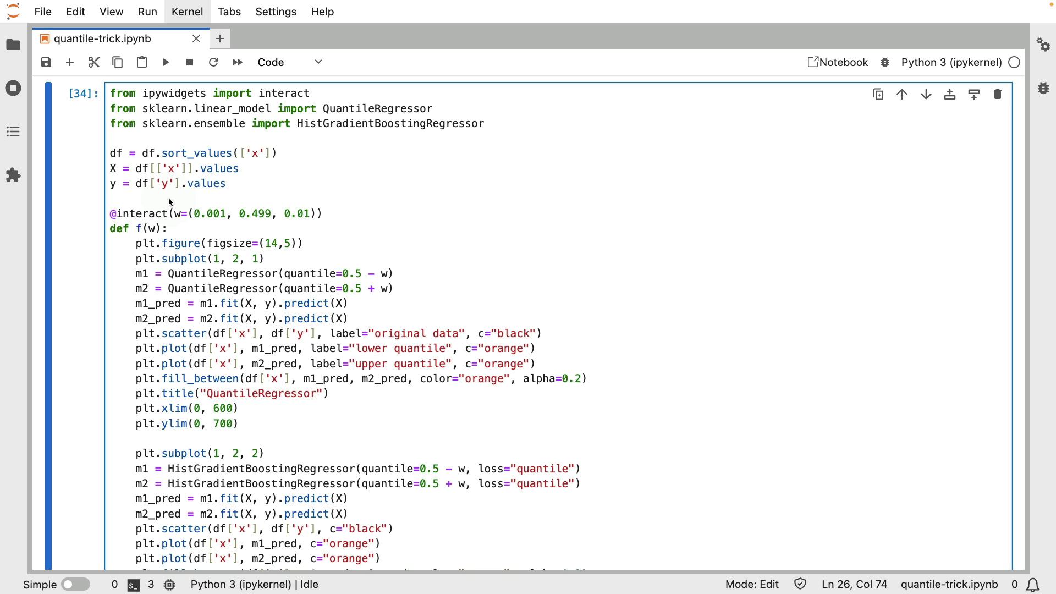
{"action": "mouse_move", "coordinate": [337, 267]}
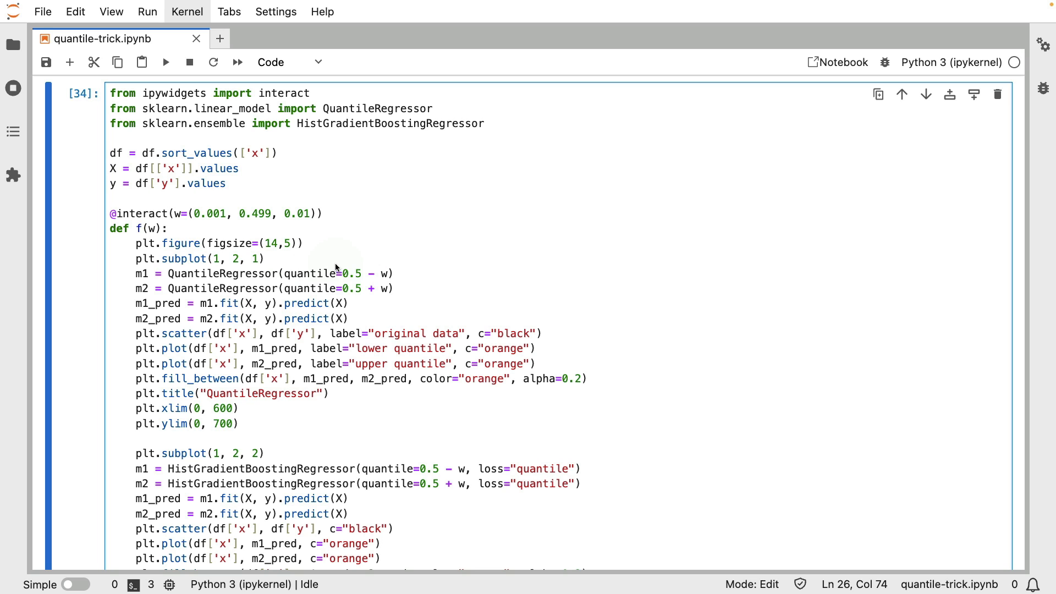
{"action": "mouse_move", "coordinate": [379, 245]}
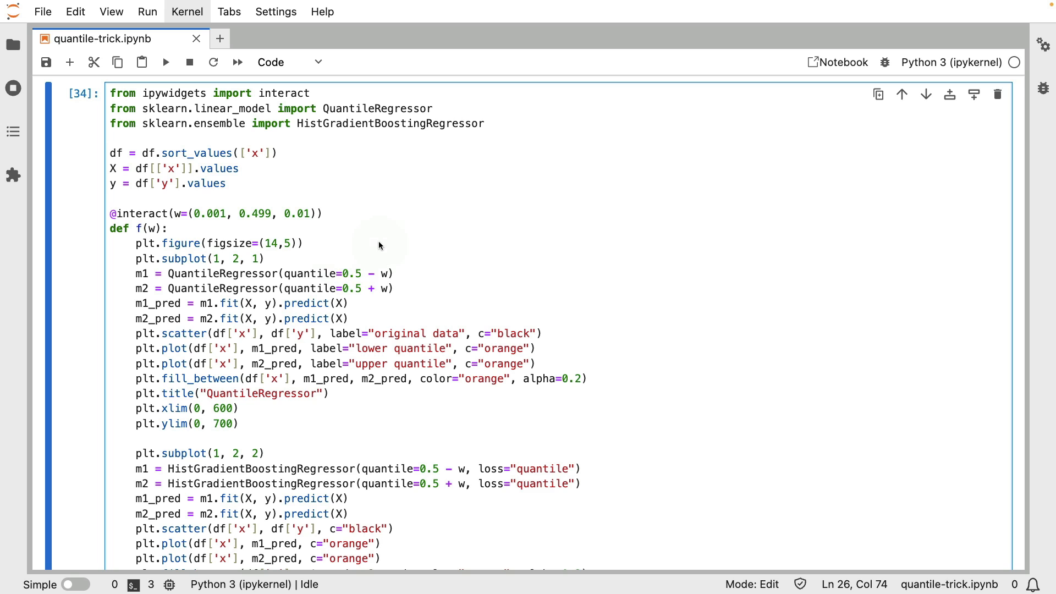
{"action": "mouse_move", "coordinate": [380, 323]}
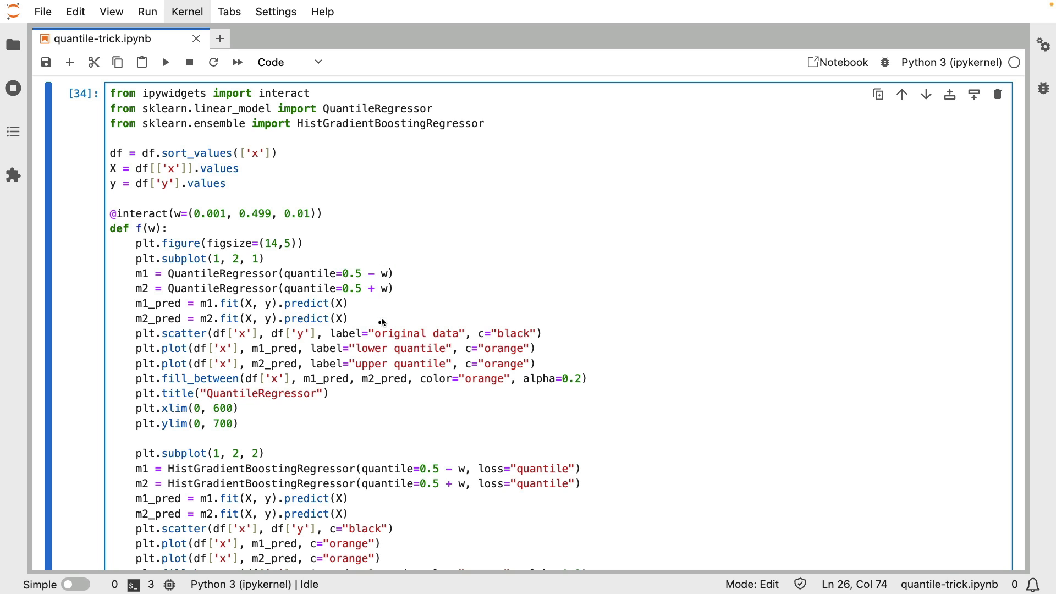
{"action": "mouse_move", "coordinate": [162, 286]}
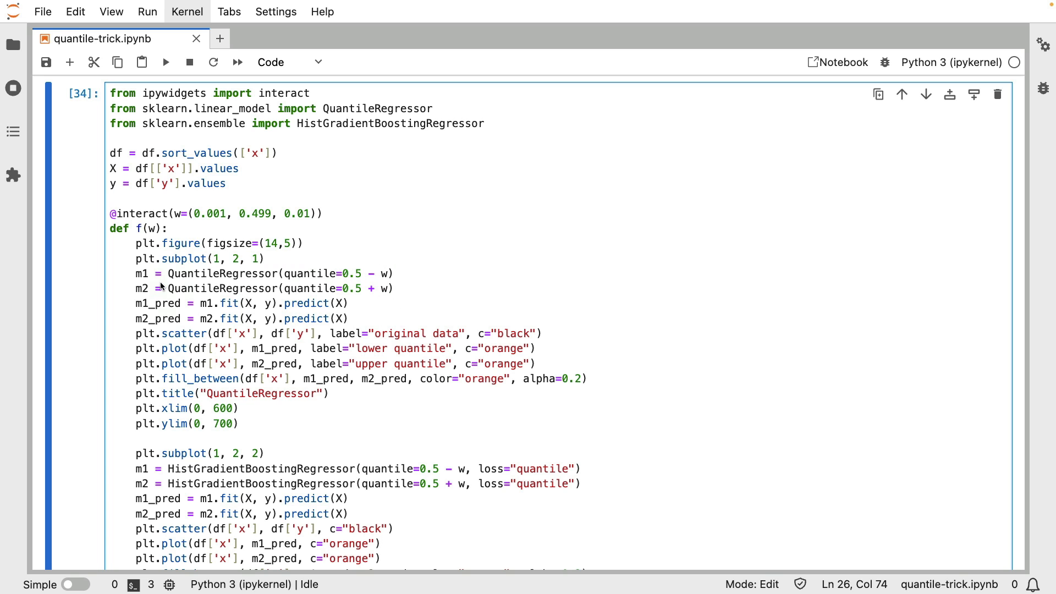
{"action": "mouse_move", "coordinate": [220, 460]}
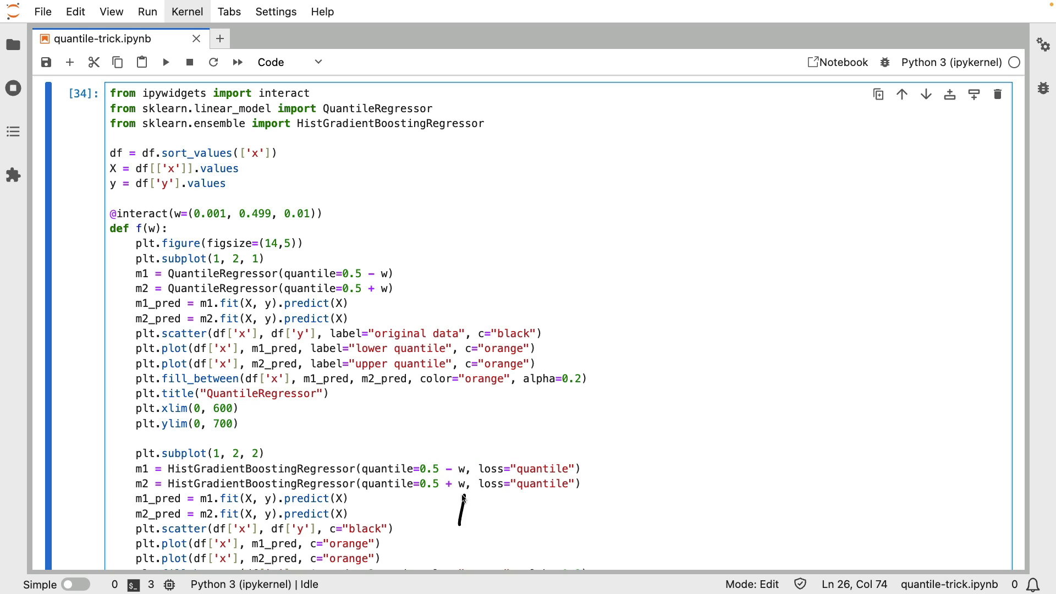
Run the finished comparison cell to draw both models' quantile bands.
{"action": "left_click", "coordinate": [396, 288]}
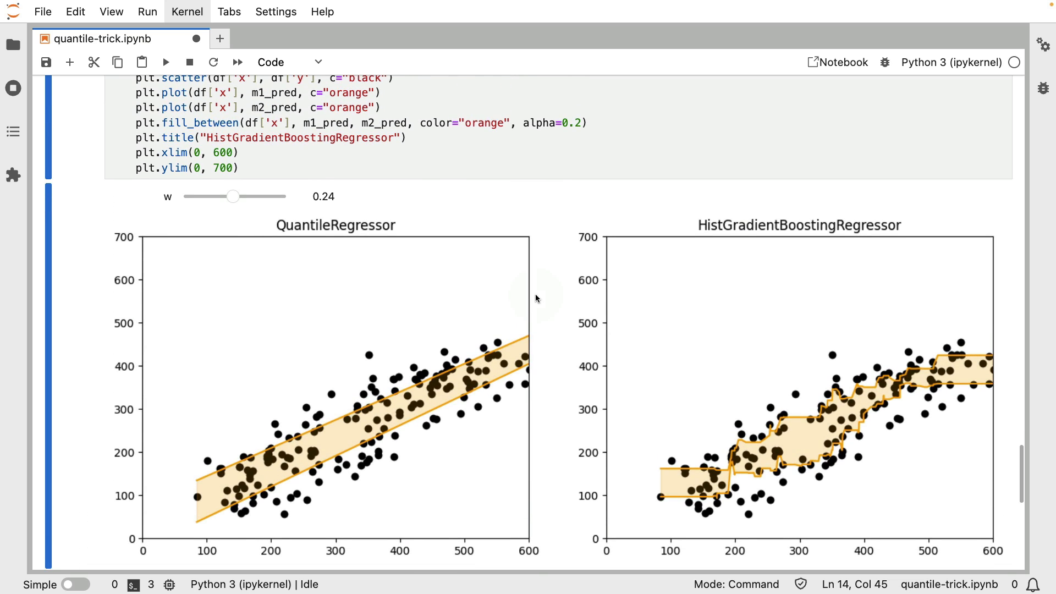
{"action": "mouse_move", "coordinate": [730, 364]}
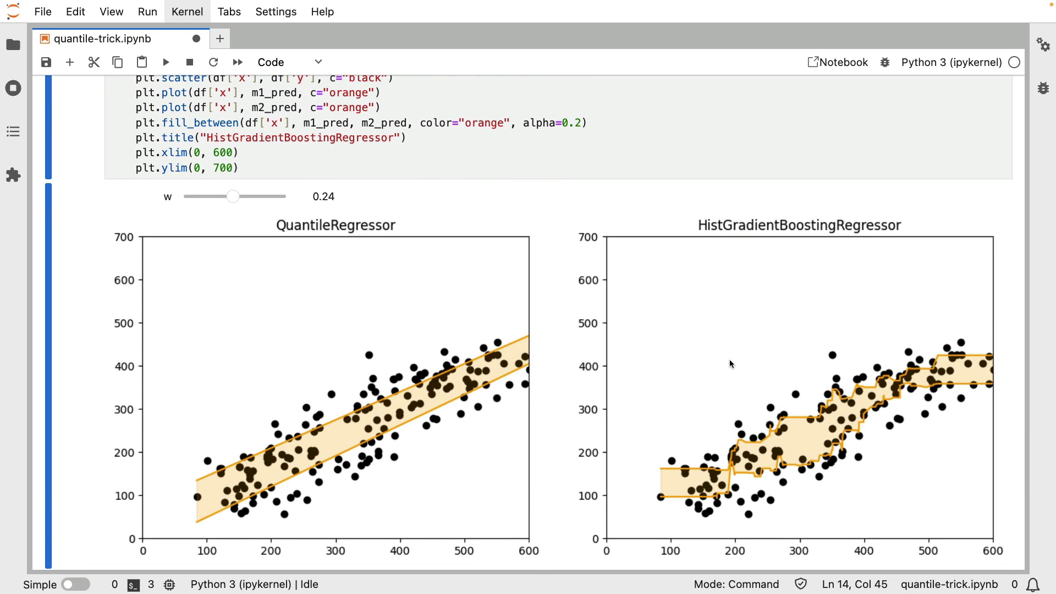
{"action": "mouse_move", "coordinate": [739, 399]}
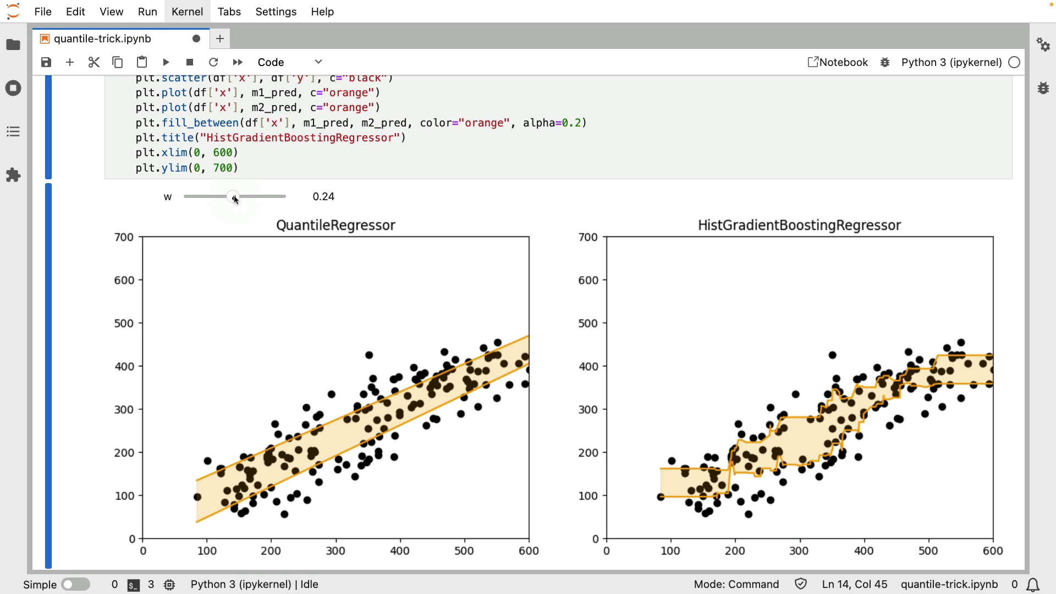
Sweep the w slider through 0.13, 0.06, 0.14 and 0.39, ending at 0.46.
{"action": "left_click_drag", "start_coordinate": [234, 196], "coordinate": [211, 196]}
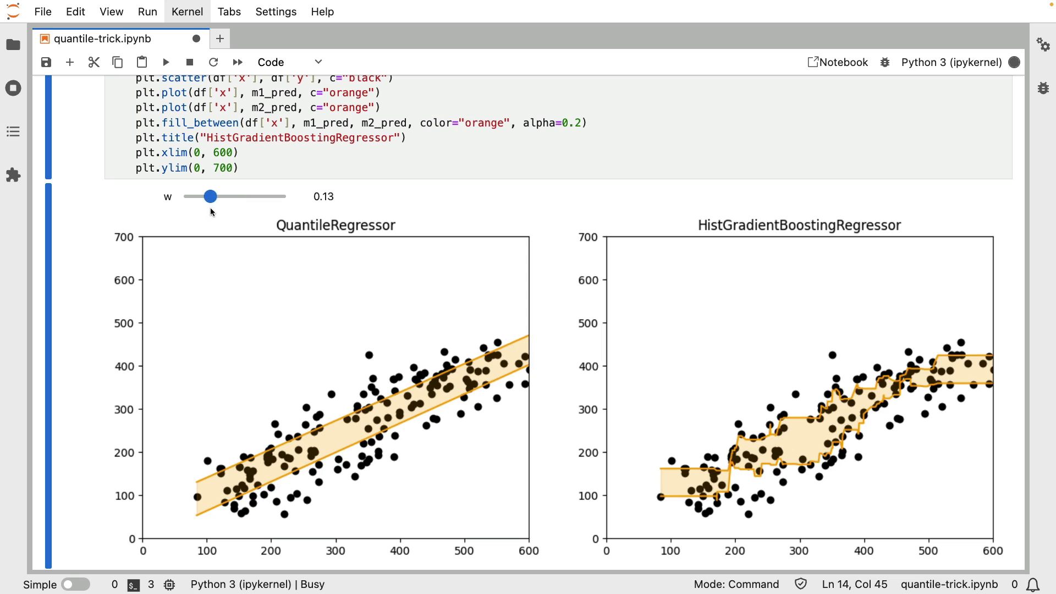
{"action": "left_click_drag", "start_coordinate": [211, 196], "coordinate": [195, 196]}
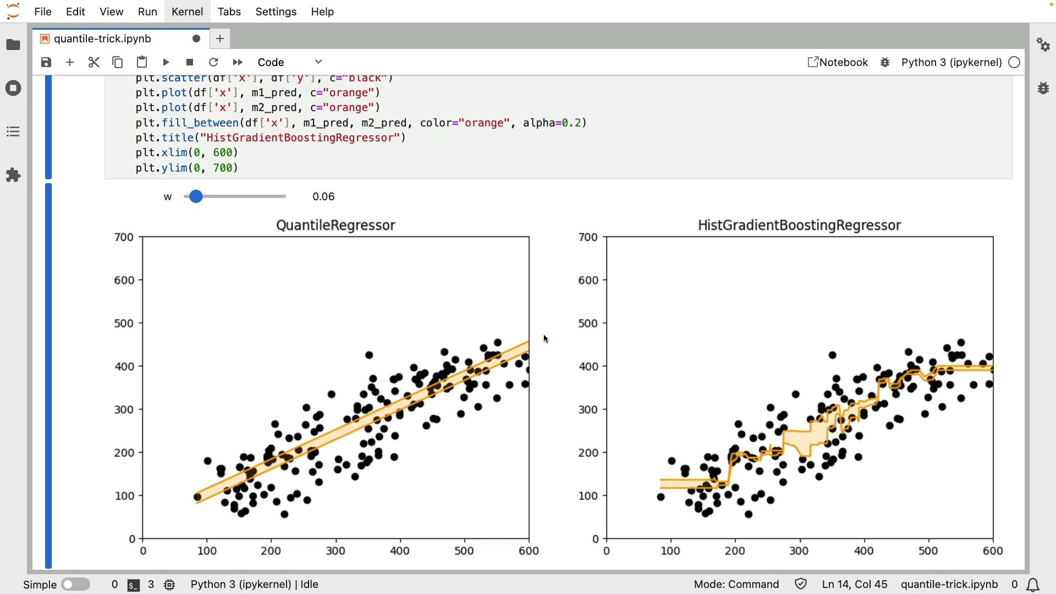
{"action": "left_click_drag", "start_coordinate": [195, 196], "coordinate": [214, 196]}
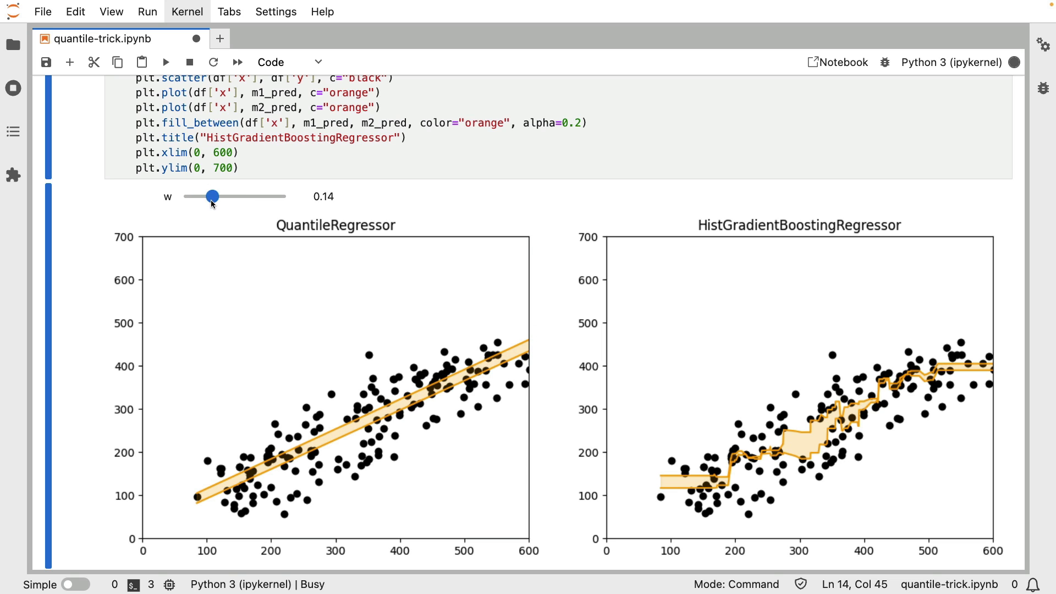
{"action": "left_click_drag", "start_coordinate": [214, 196], "coordinate": [261, 196]}
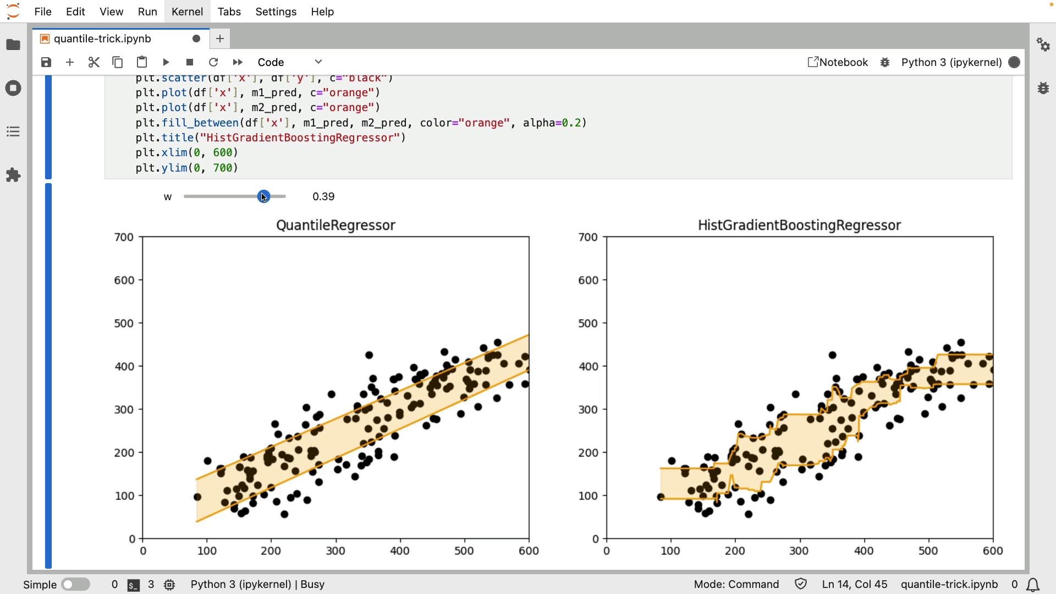
{"action": "left_click_drag", "start_coordinate": [263, 195], "coordinate": [277, 196]}
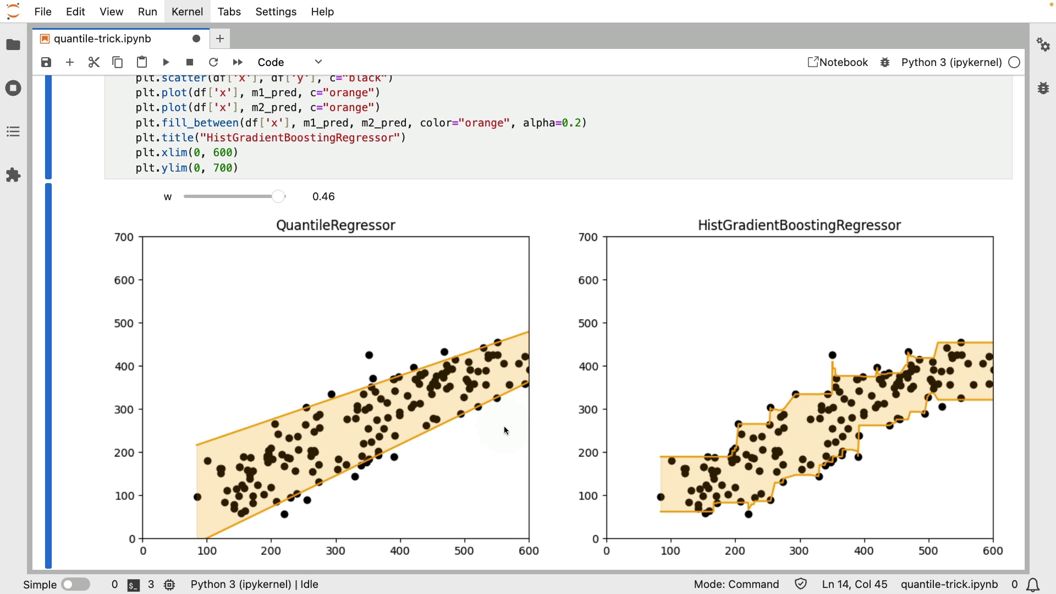
{"action": "mouse_move", "coordinate": [708, 432]}
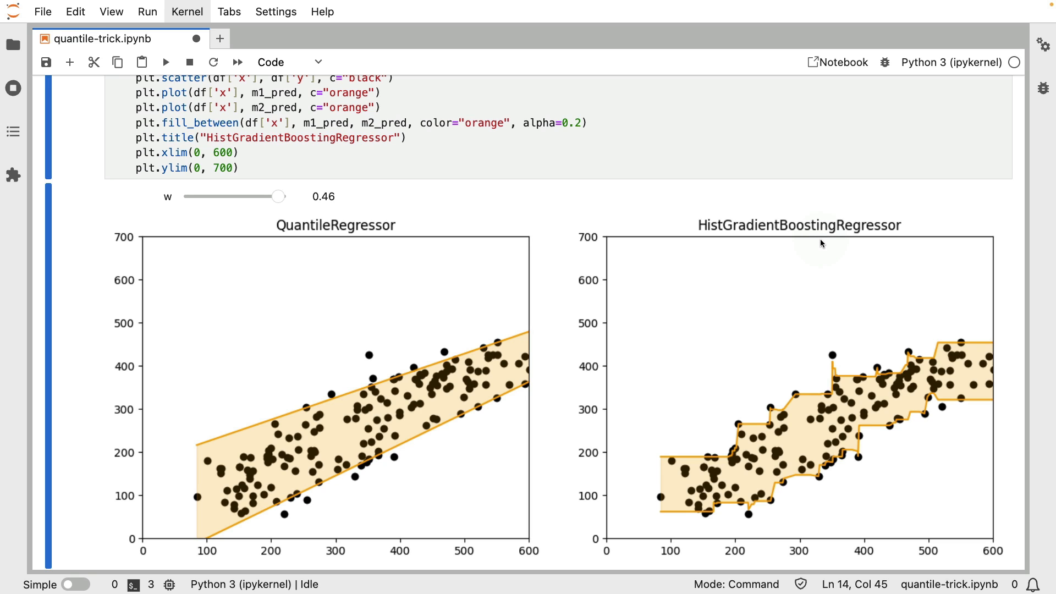
{"action": "mouse_move", "coordinate": [640, 205]}
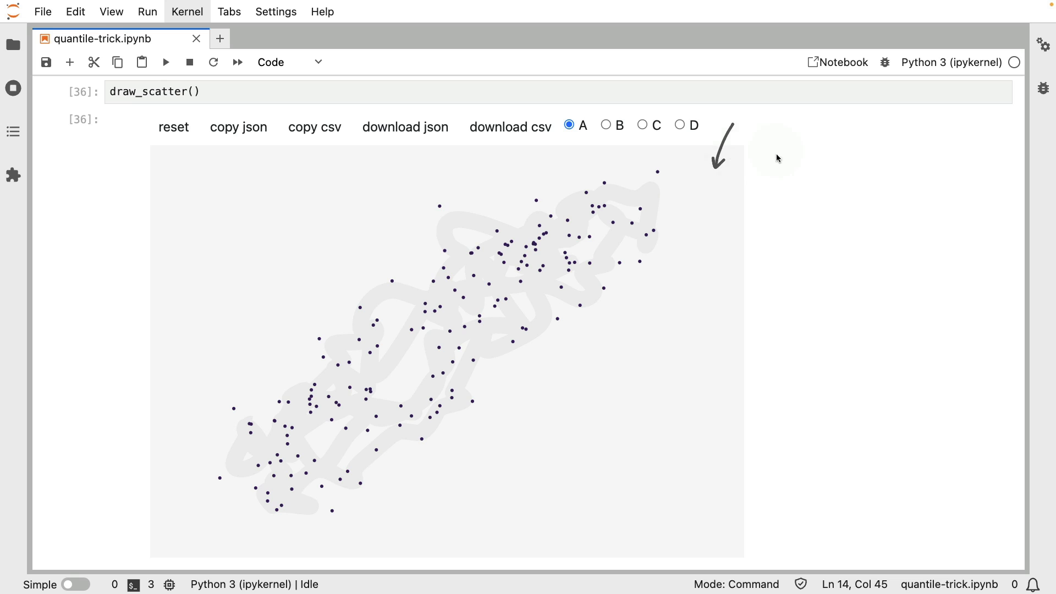
Reset the draw_scatter canvas to clear the earlier linear points.
{"action": "left_click", "coordinate": [174, 127]}
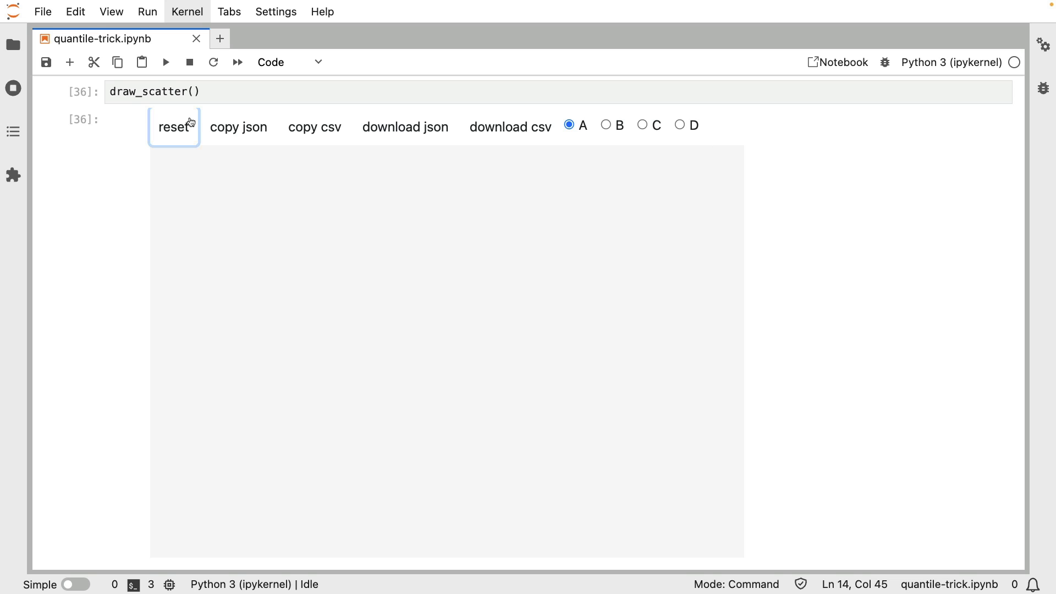
{"action": "mouse_move", "coordinate": [217, 442]}
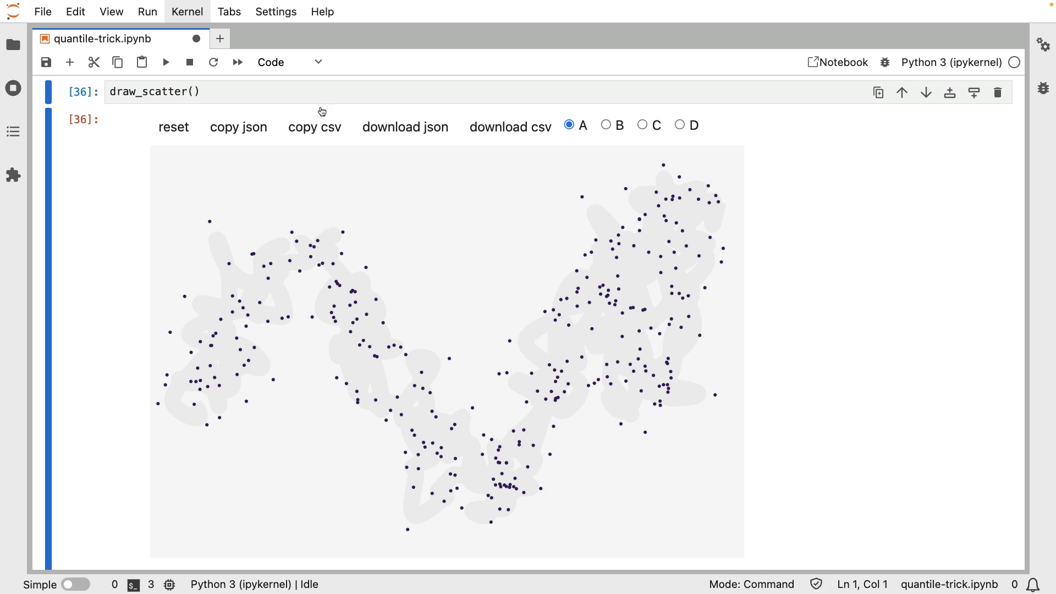
{"action": "mouse_move", "coordinate": [743, 281]}
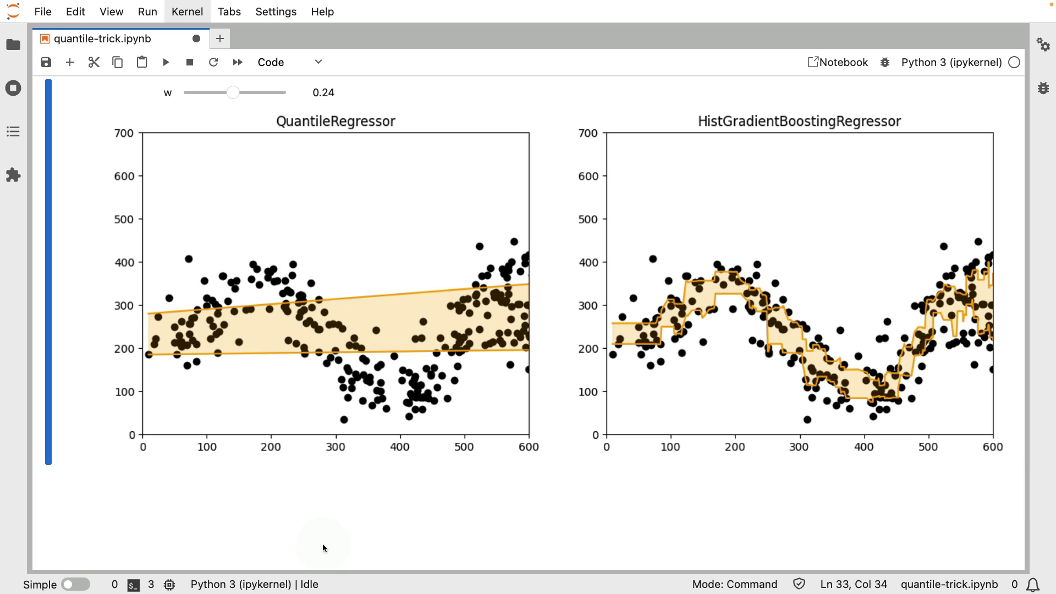
{"action": "mouse_move", "coordinate": [663, 121]}
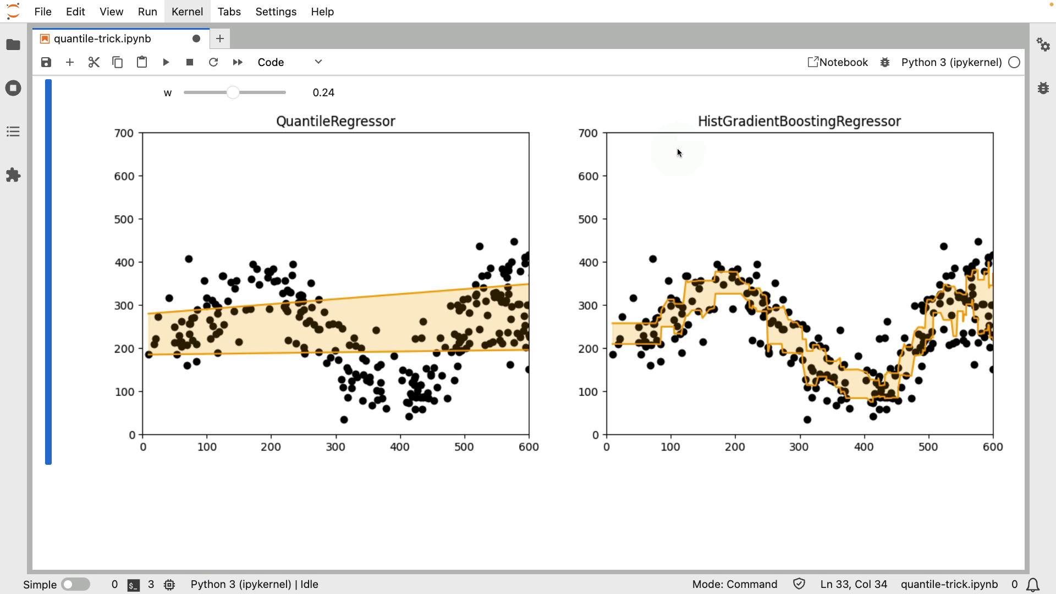
{"action": "mouse_move", "coordinate": [398, 231]}
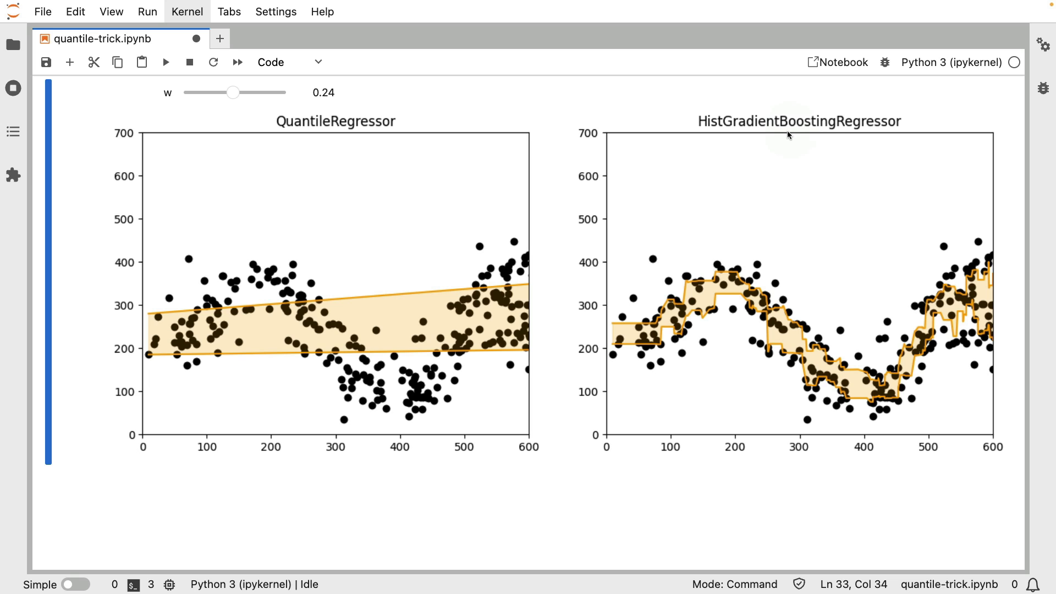
On the wavy data, slide w through 0.10 and 0.16, ending at 0.43.
{"action": "left_click_drag", "start_coordinate": [232, 93], "coordinate": [201, 93]}
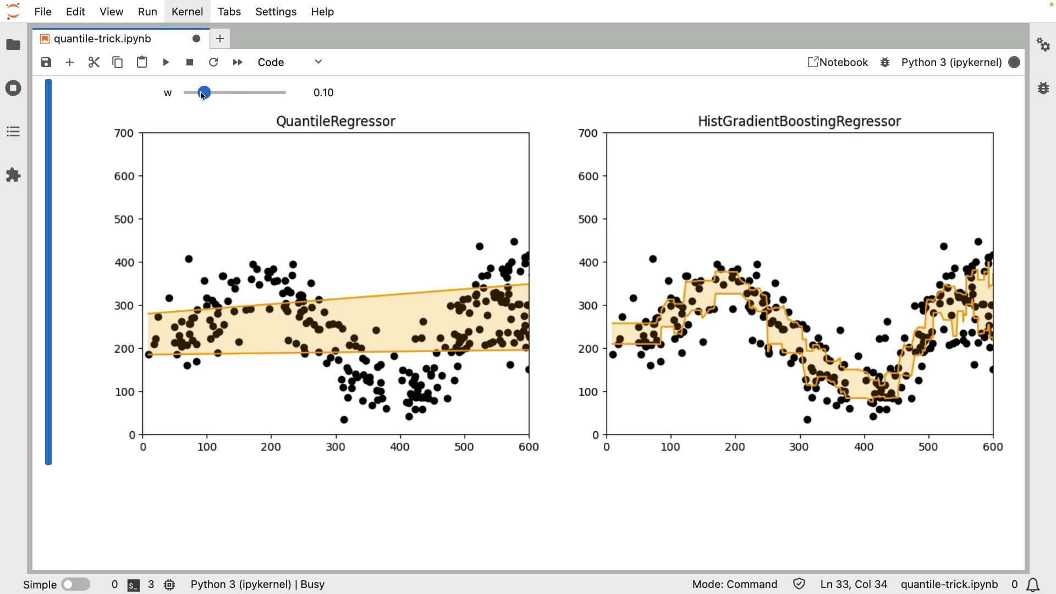
{"action": "left_click_drag", "start_coordinate": [203, 93], "coordinate": [216, 92]}
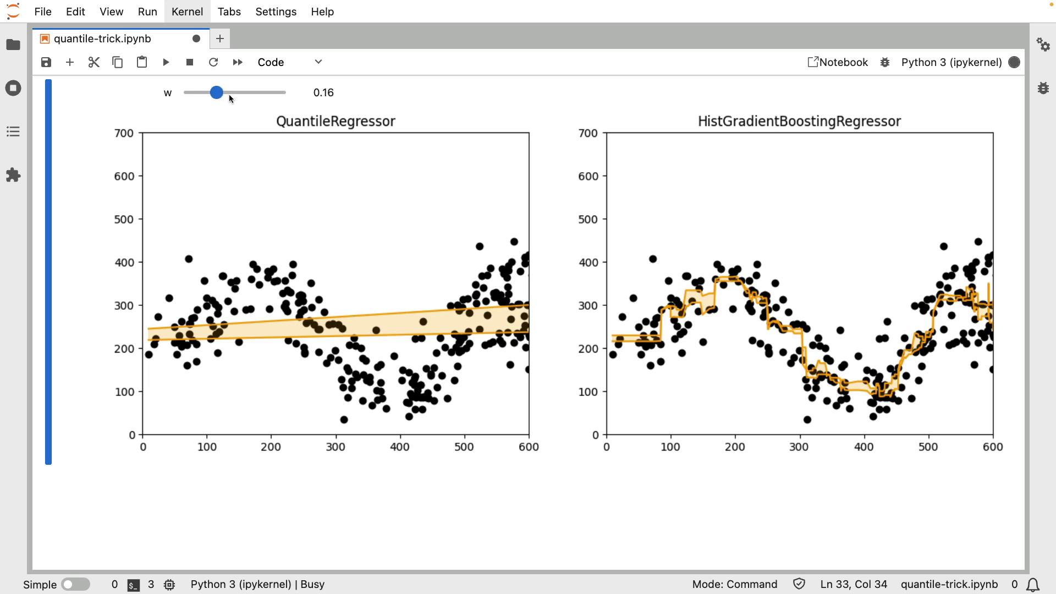
{"action": "left_click_drag", "start_coordinate": [215, 92], "coordinate": [272, 93]}
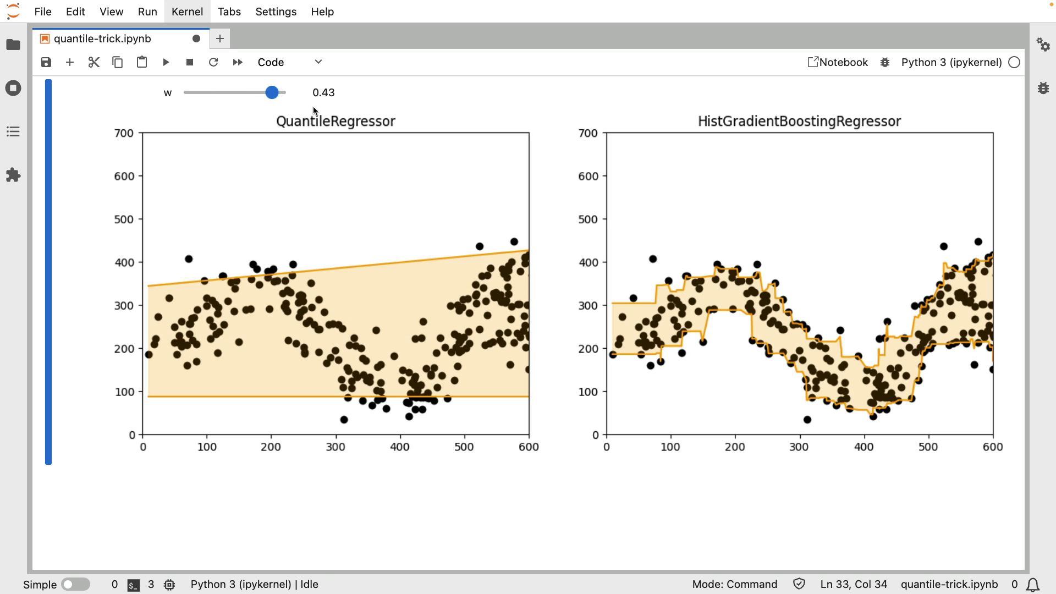
{"action": "mouse_move", "coordinate": [273, 92]}
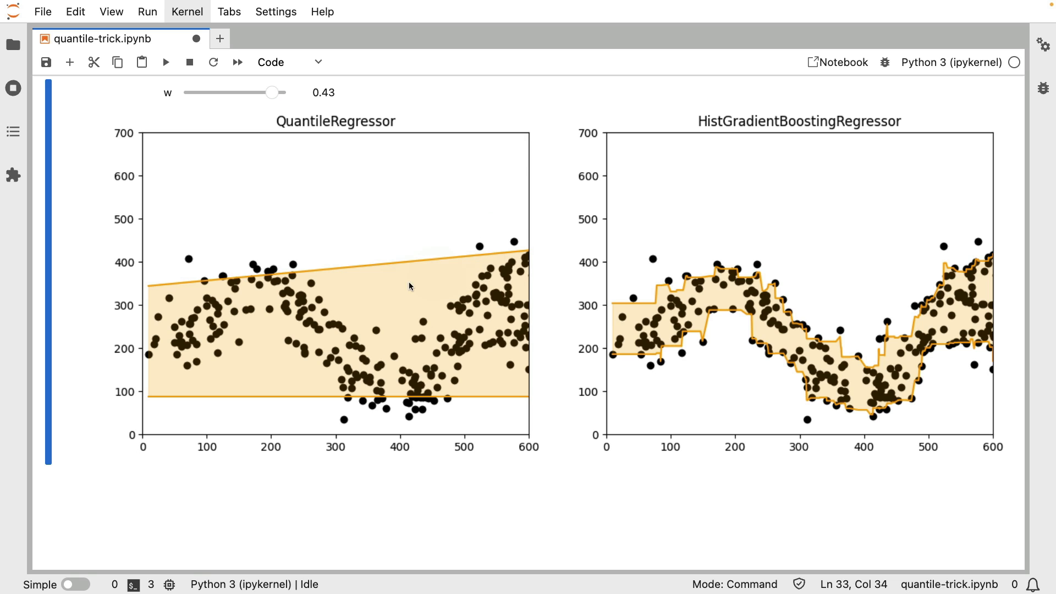
{"action": "mouse_move", "coordinate": [401, 283]}
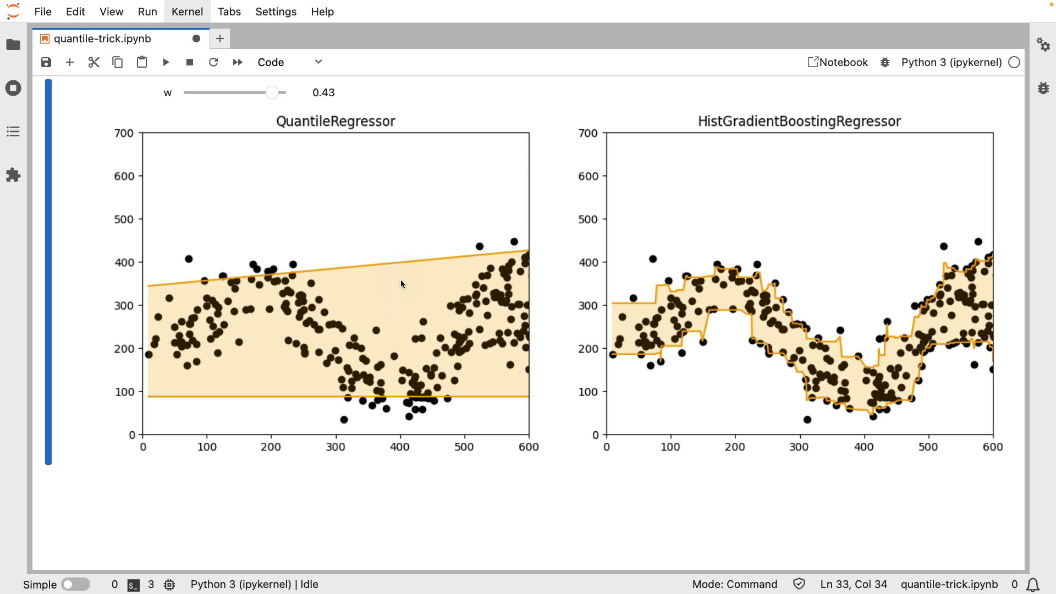
{"action": "mouse_move", "coordinate": [991, 288]}
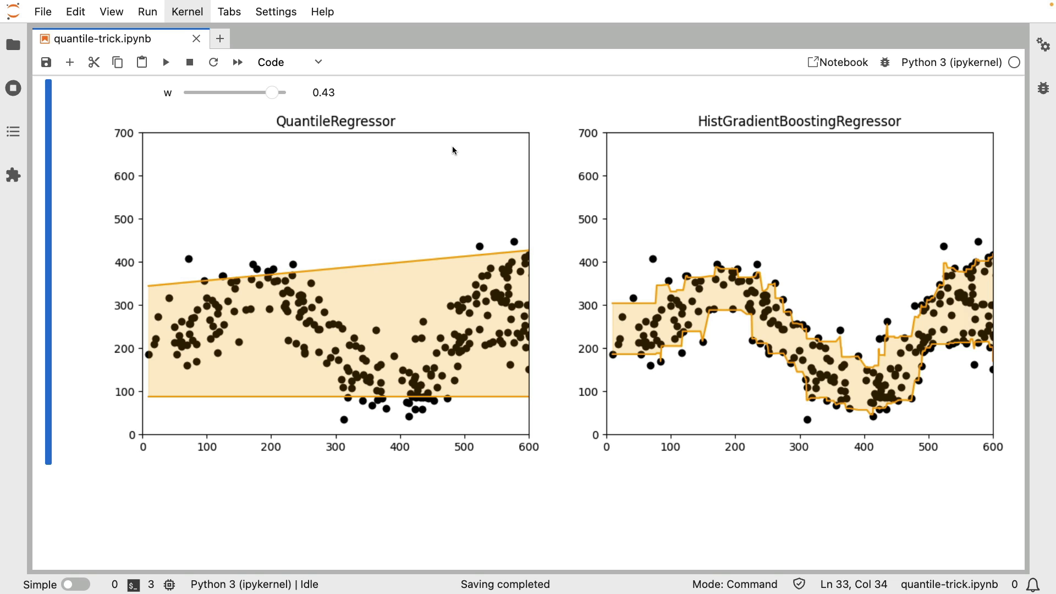
{"action": "mouse_move", "coordinate": [653, 113]}
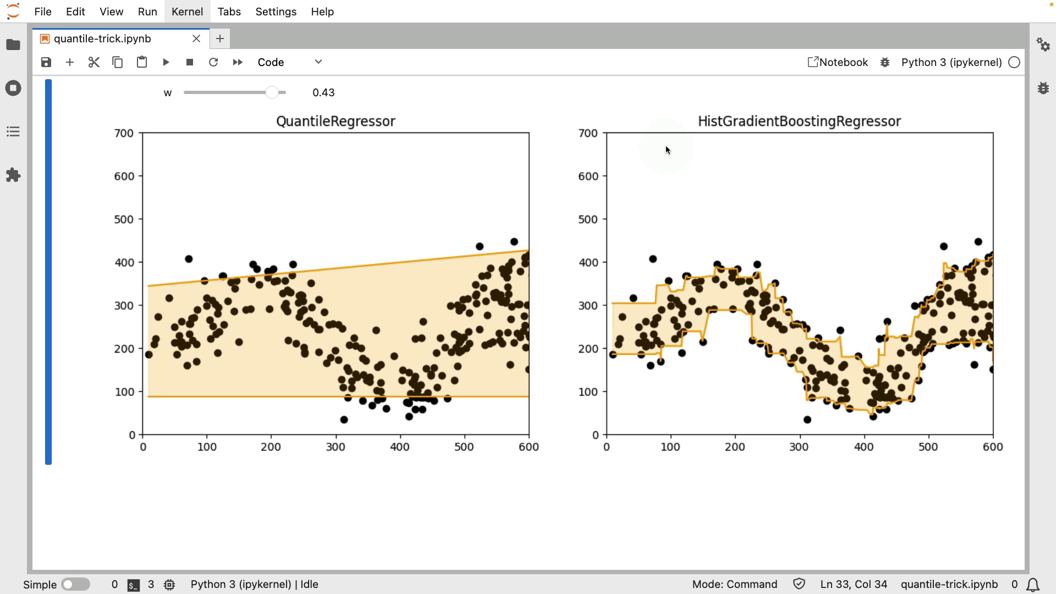
{"action": "mouse_move", "coordinate": [196, 163]}
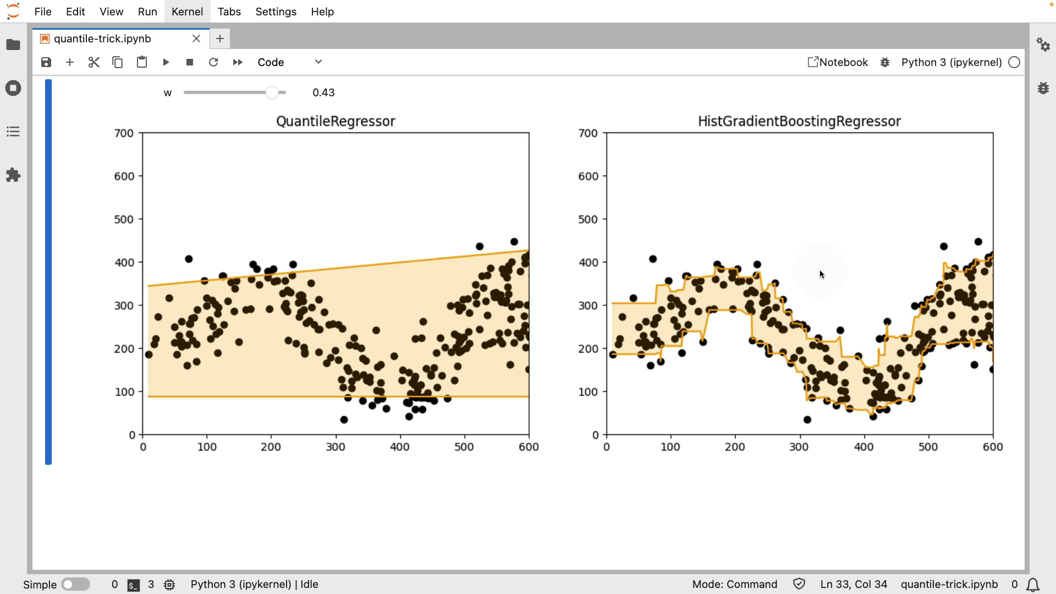
{"action": "mouse_move", "coordinate": [610, 308]}
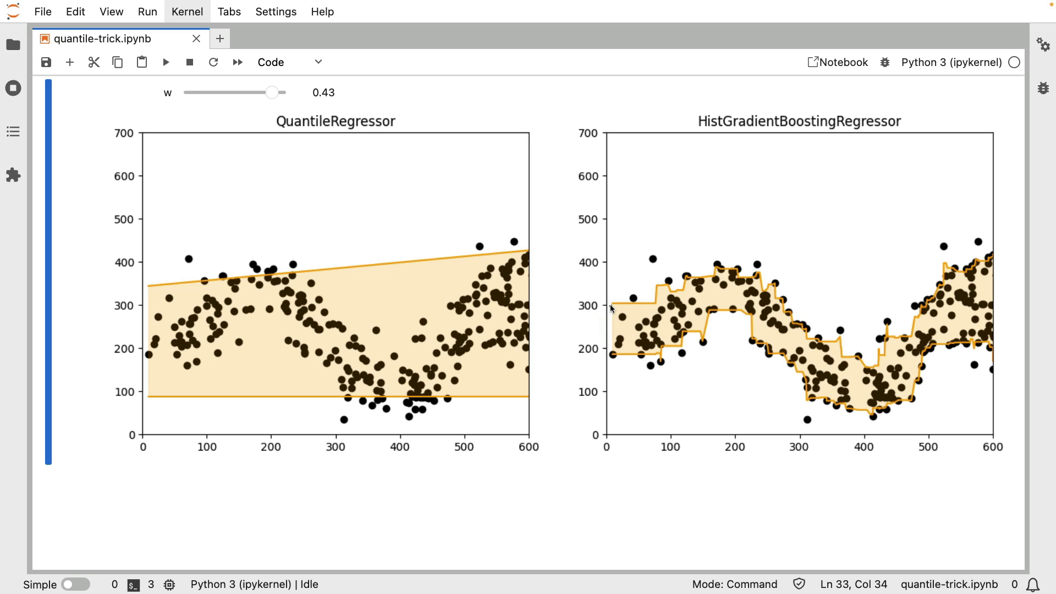
{"action": "mouse_move", "coordinate": [621, 311]}
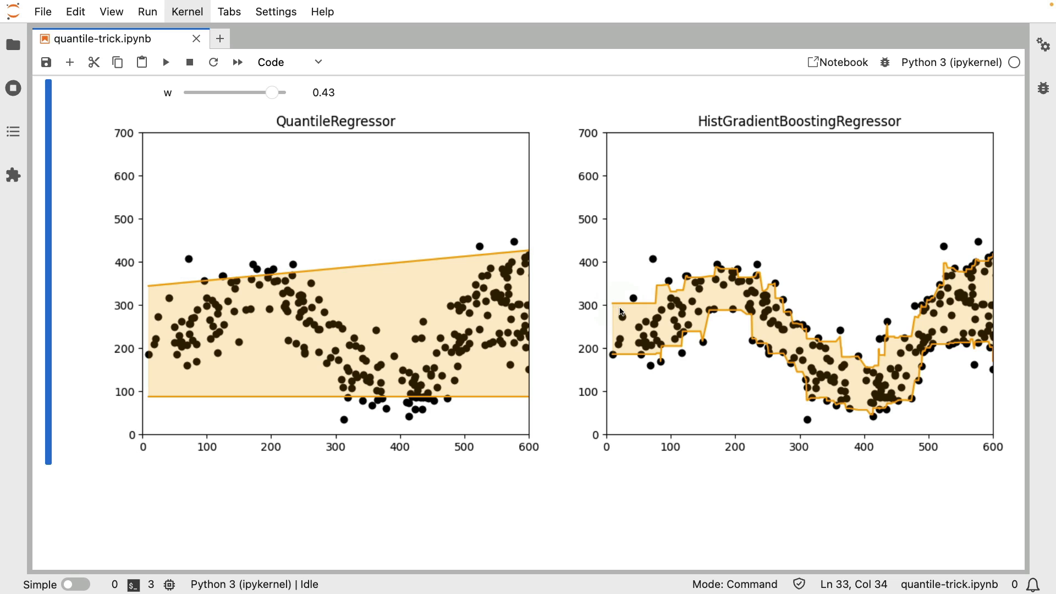